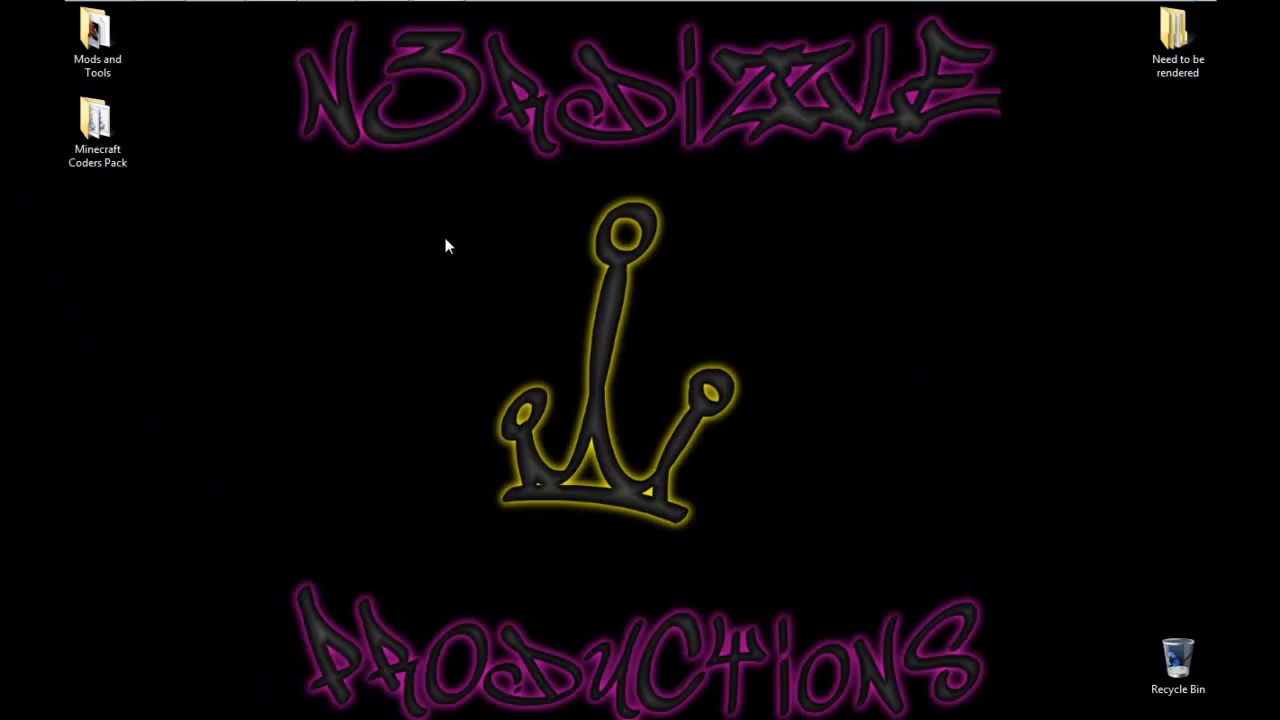
{"action": "mouse_move", "coordinate": [220, 224]}
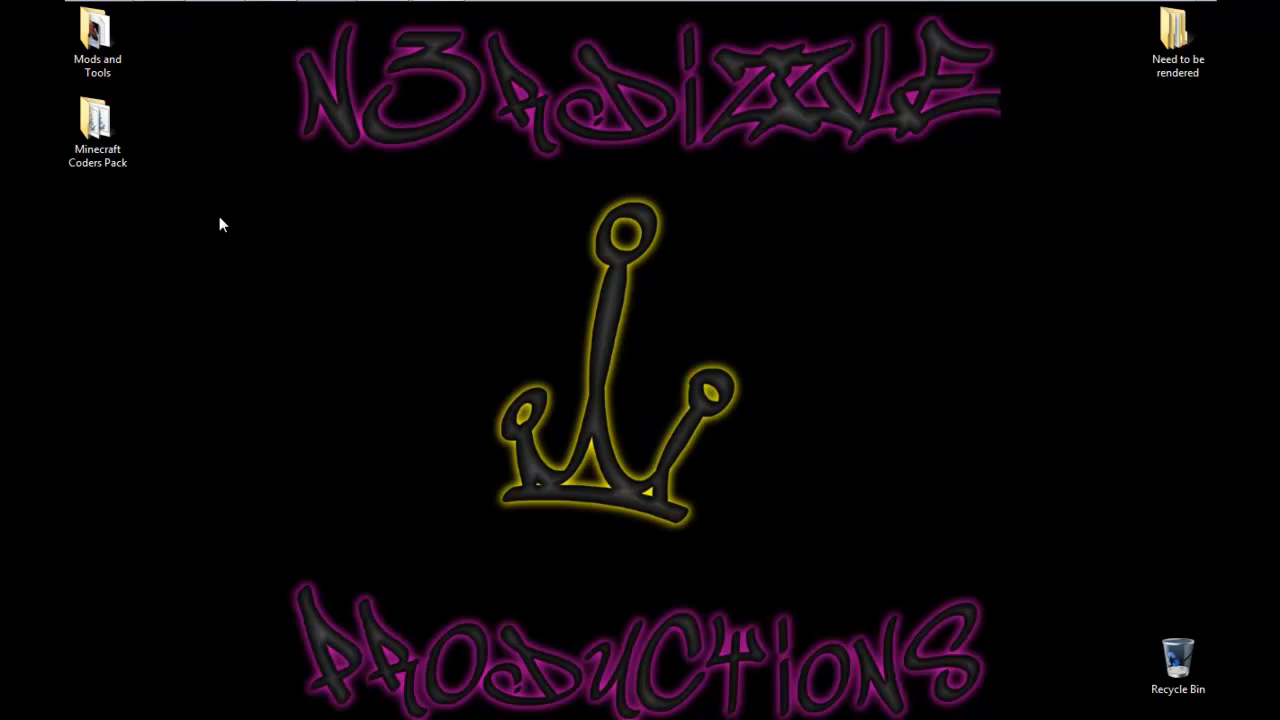
{"action": "mouse_move", "coordinate": [380, 255]}
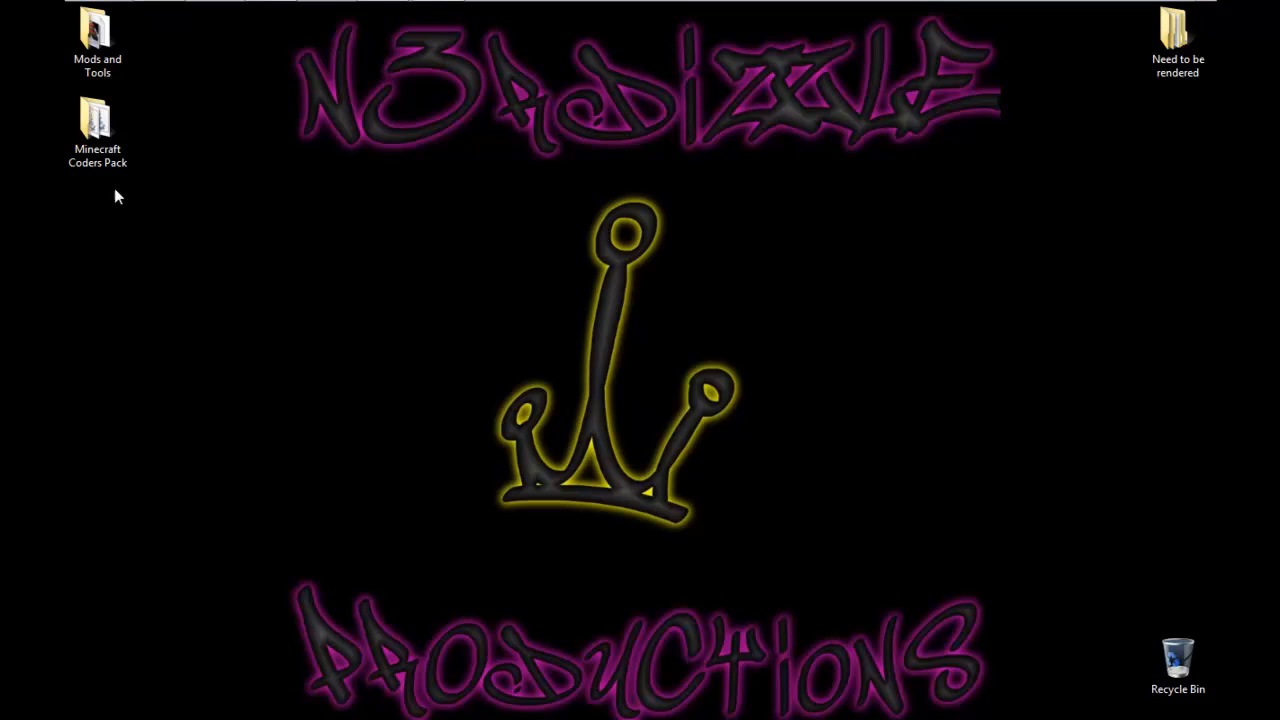
{"action": "mouse_move", "coordinate": [265, 248]}
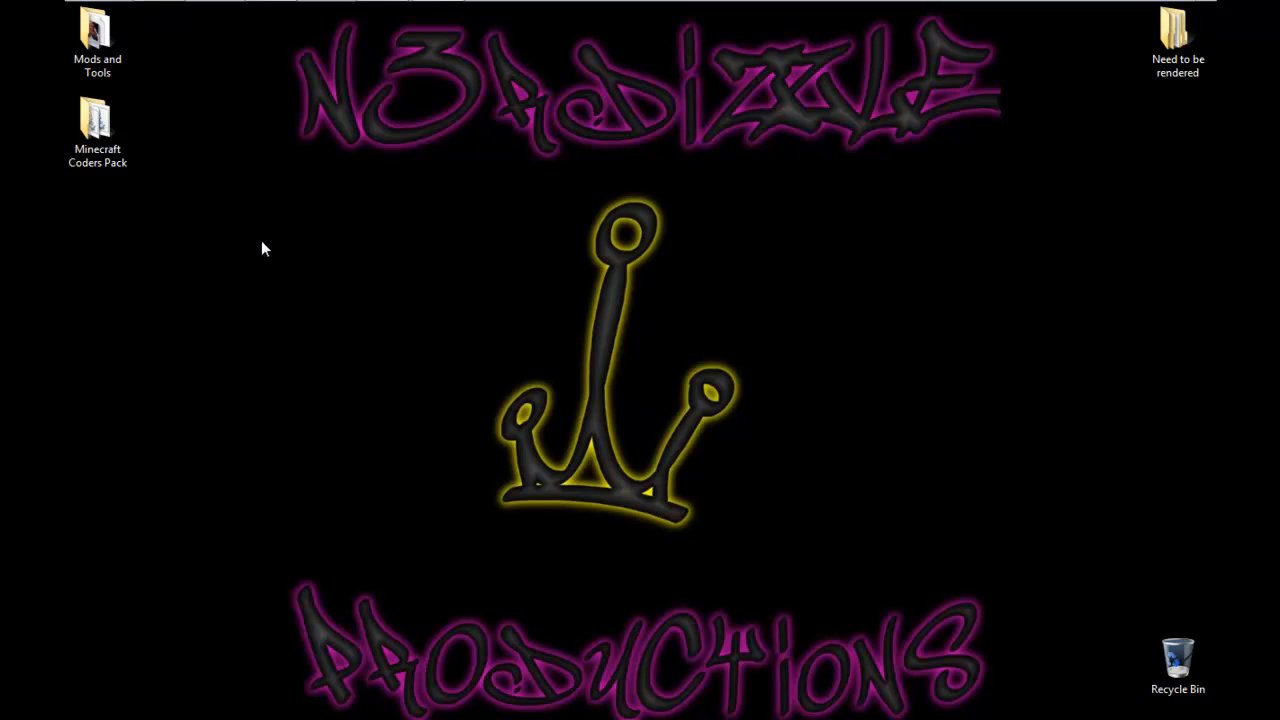
{"action": "mouse_move", "coordinate": [332, 231]}
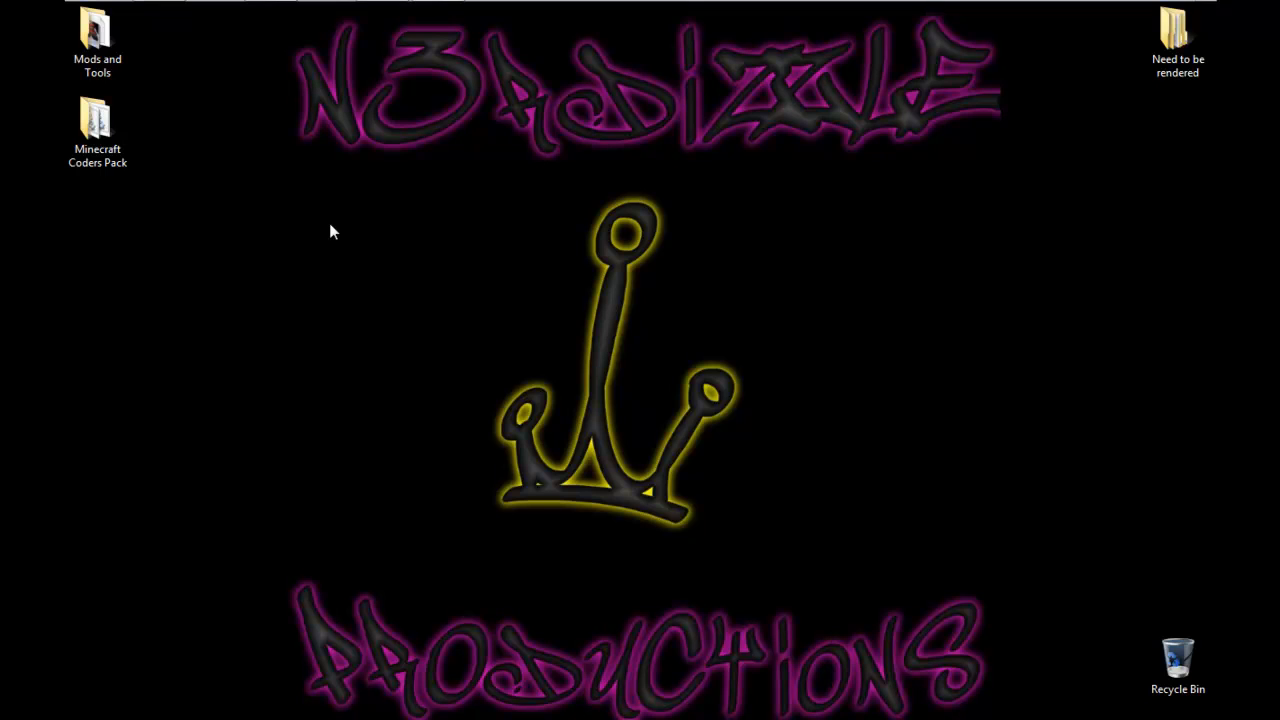
{"action": "mouse_move", "coordinate": [169, 210]}
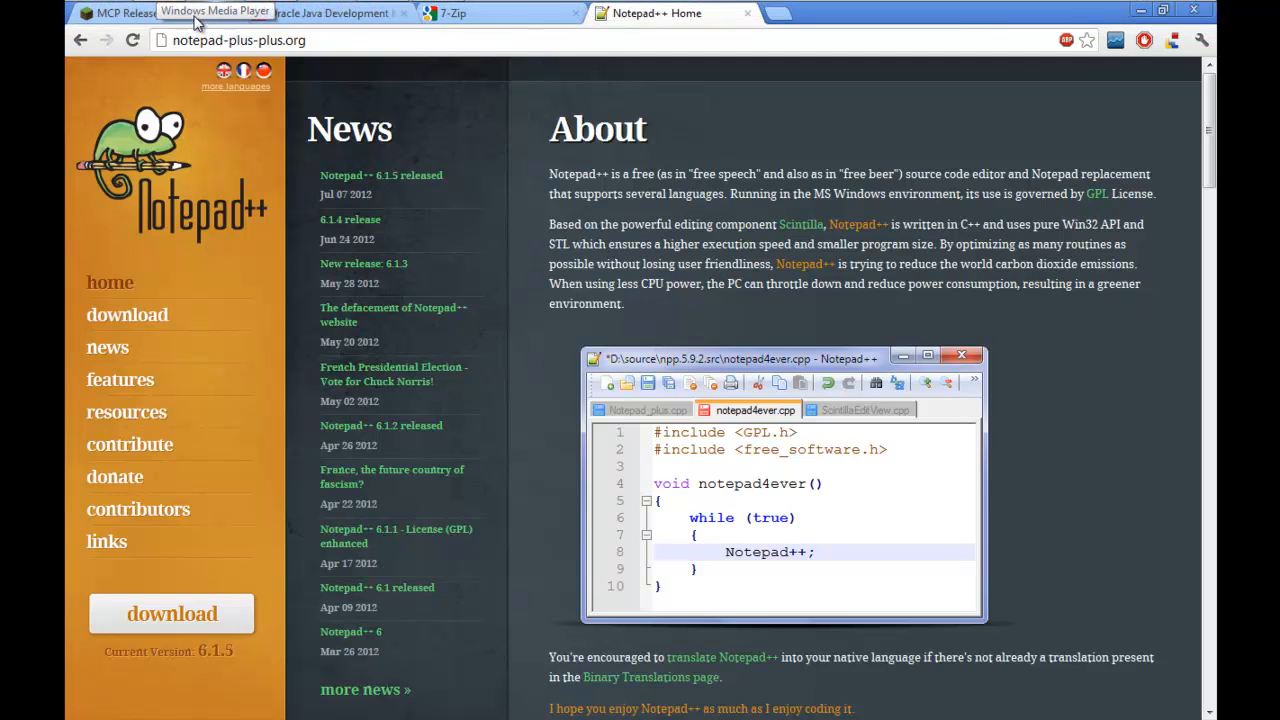
Look over the 7-Zip site, then scroll to the MCP 7.0a release download links
{"action": "left_click", "coordinate": [150, 12]}
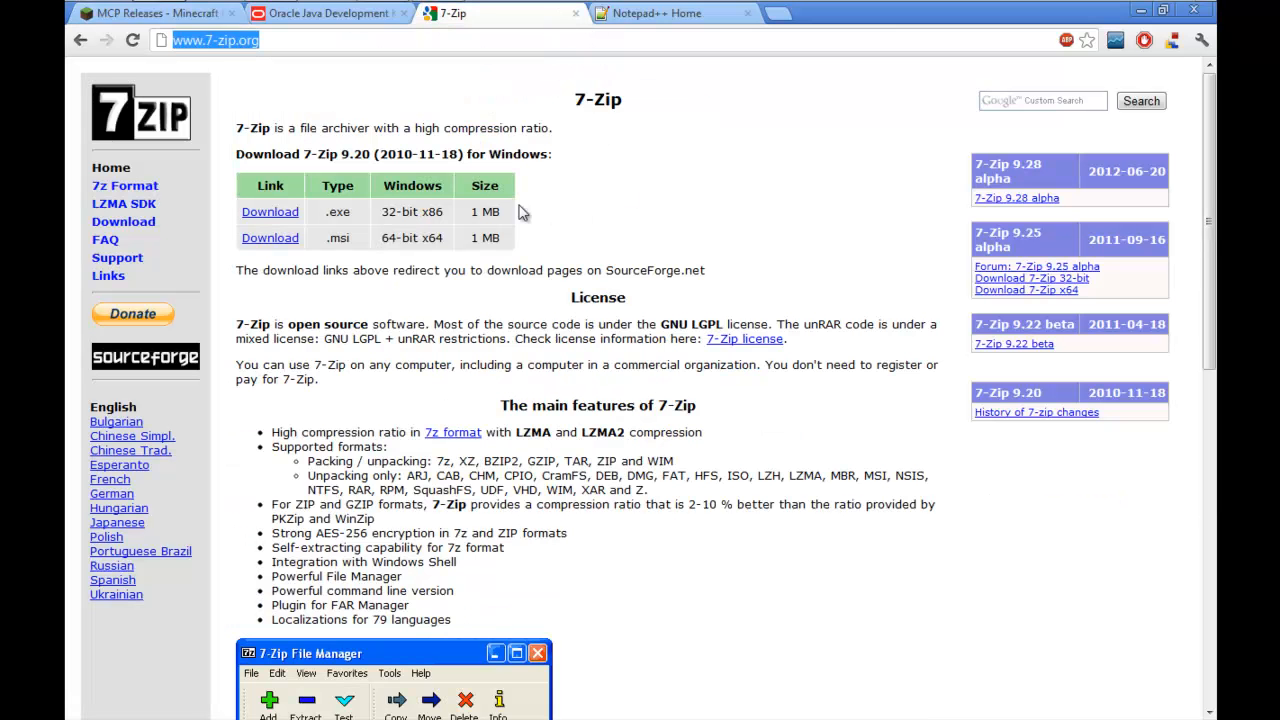
{"action": "mouse_move", "coordinate": [365, 115]}
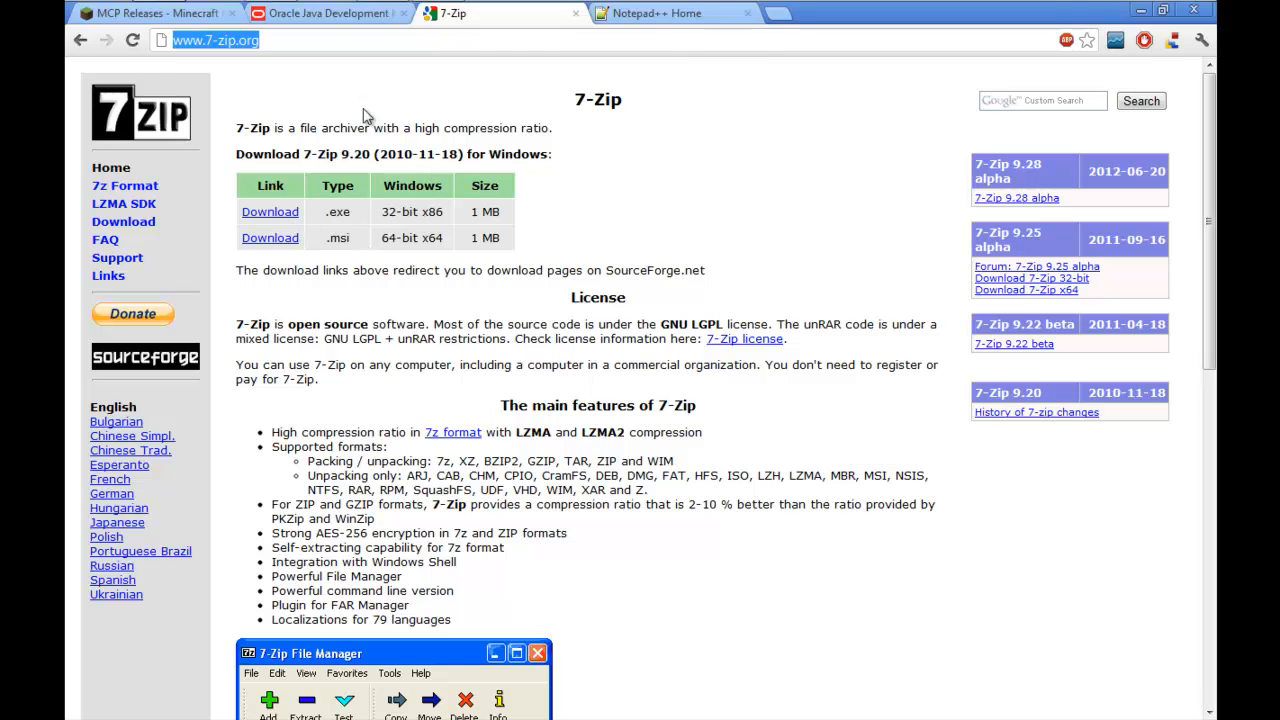
{"action": "mouse_move", "coordinate": [448, 448]}
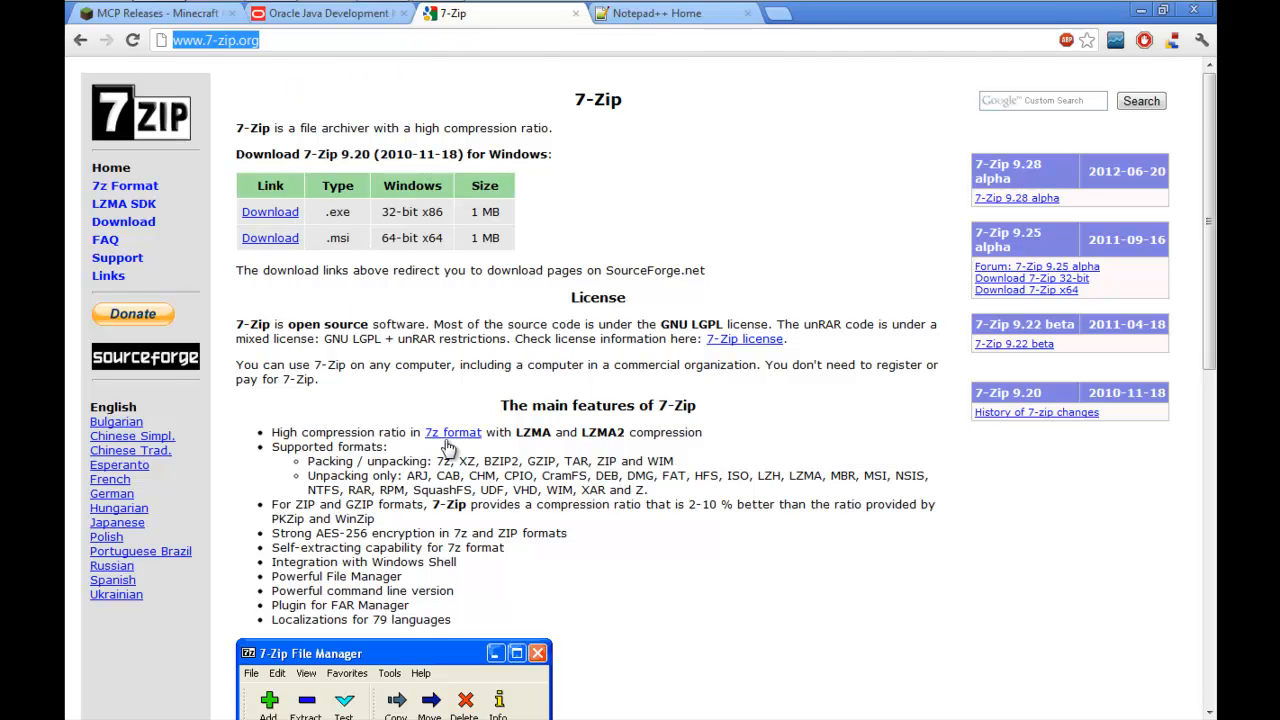
{"action": "scroll", "scroll_direction": "down", "scroll_amount": 3}
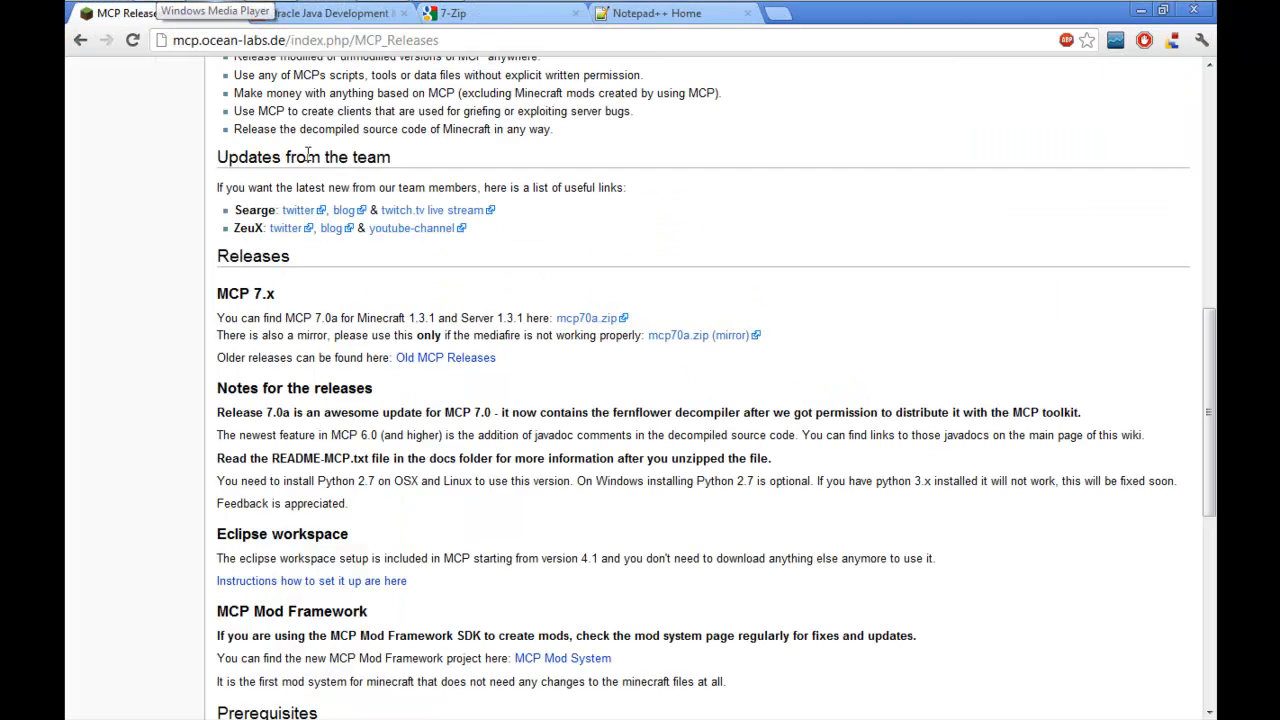
{"action": "mouse_move", "coordinate": [910, 247]}
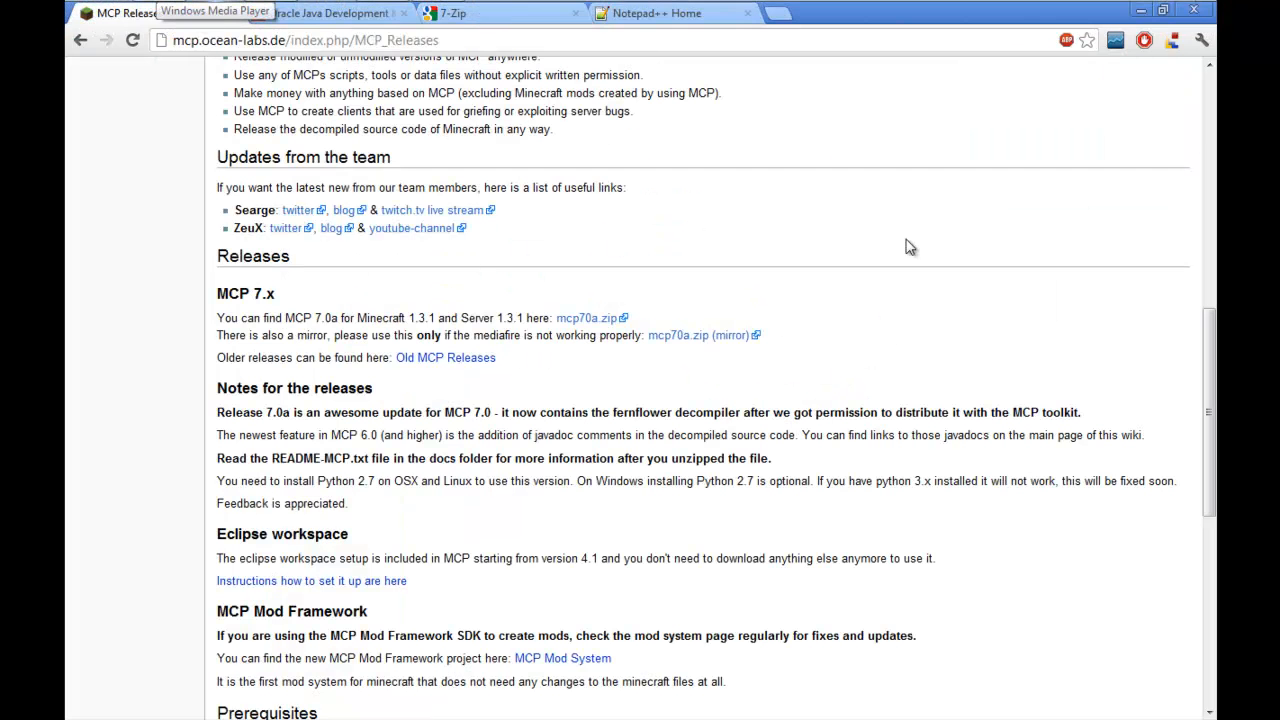
{"action": "mouse_move", "coordinate": [1097, 153]}
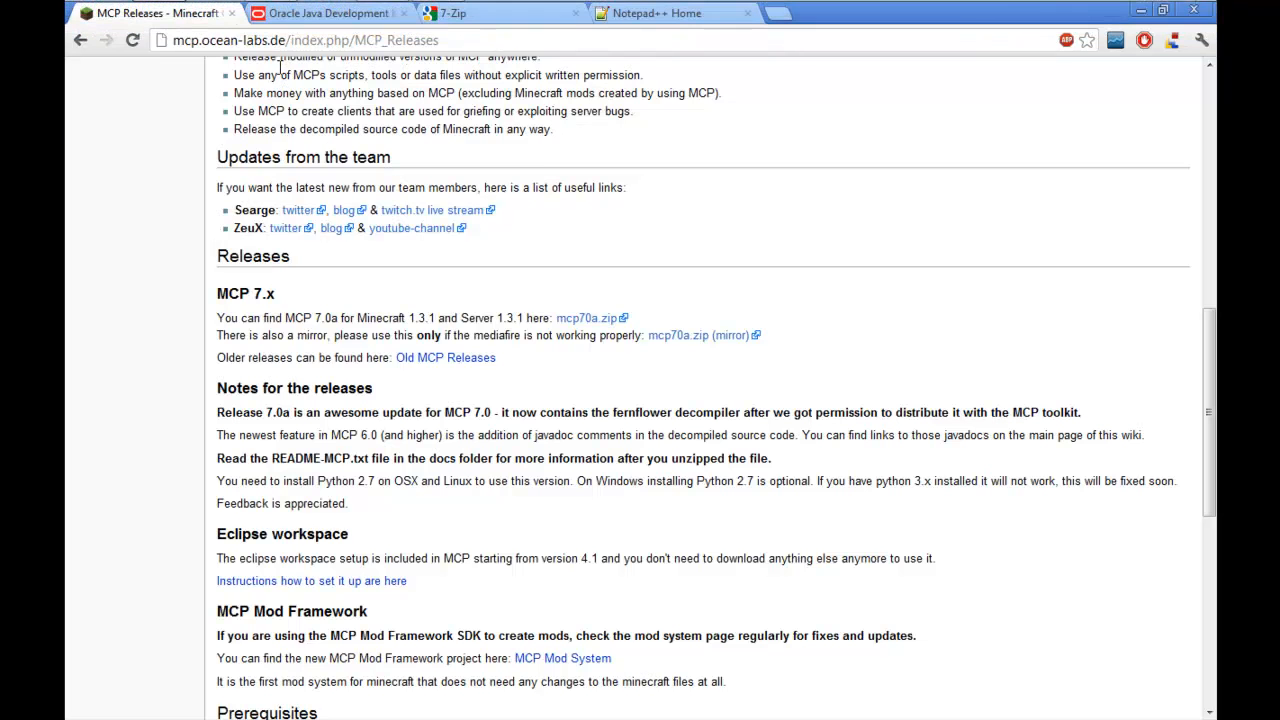
Show Oracle's JDK 7u5 download table with the Windows x86 and x64 installers
{"action": "left_click", "coordinate": [330, 13]}
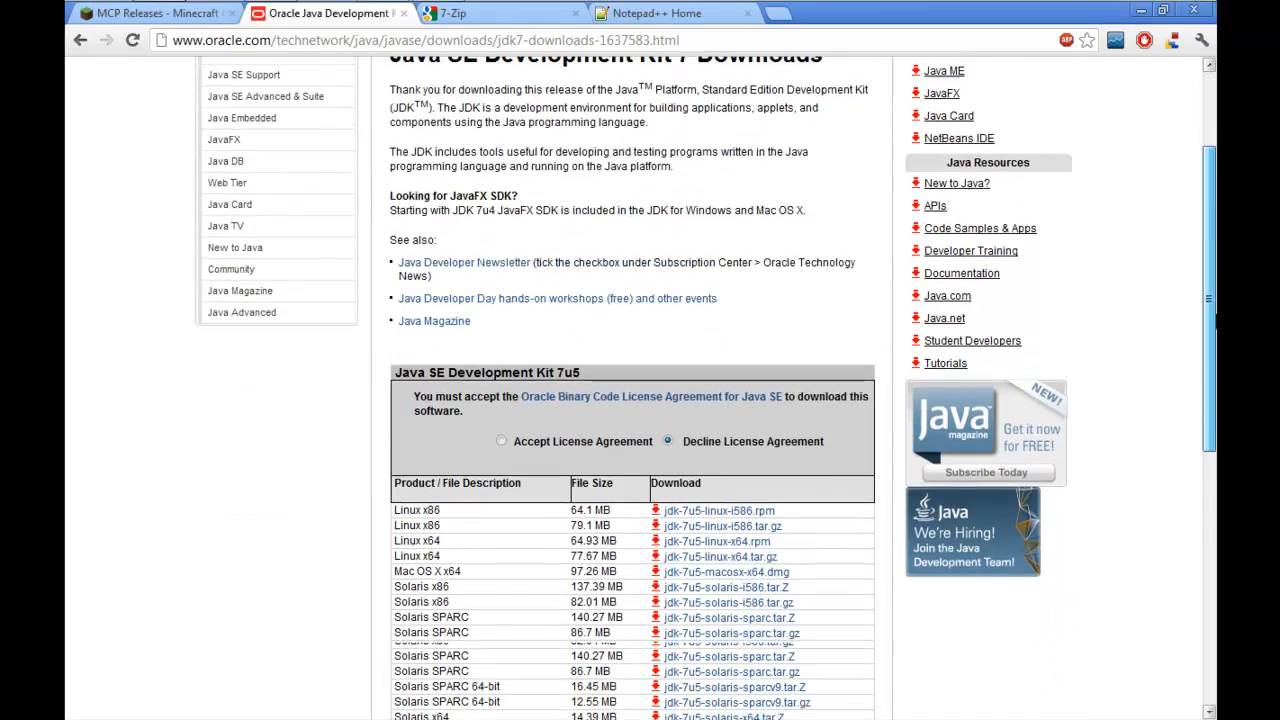
{"action": "scroll", "scroll_direction": "down", "scroll_amount": 3}
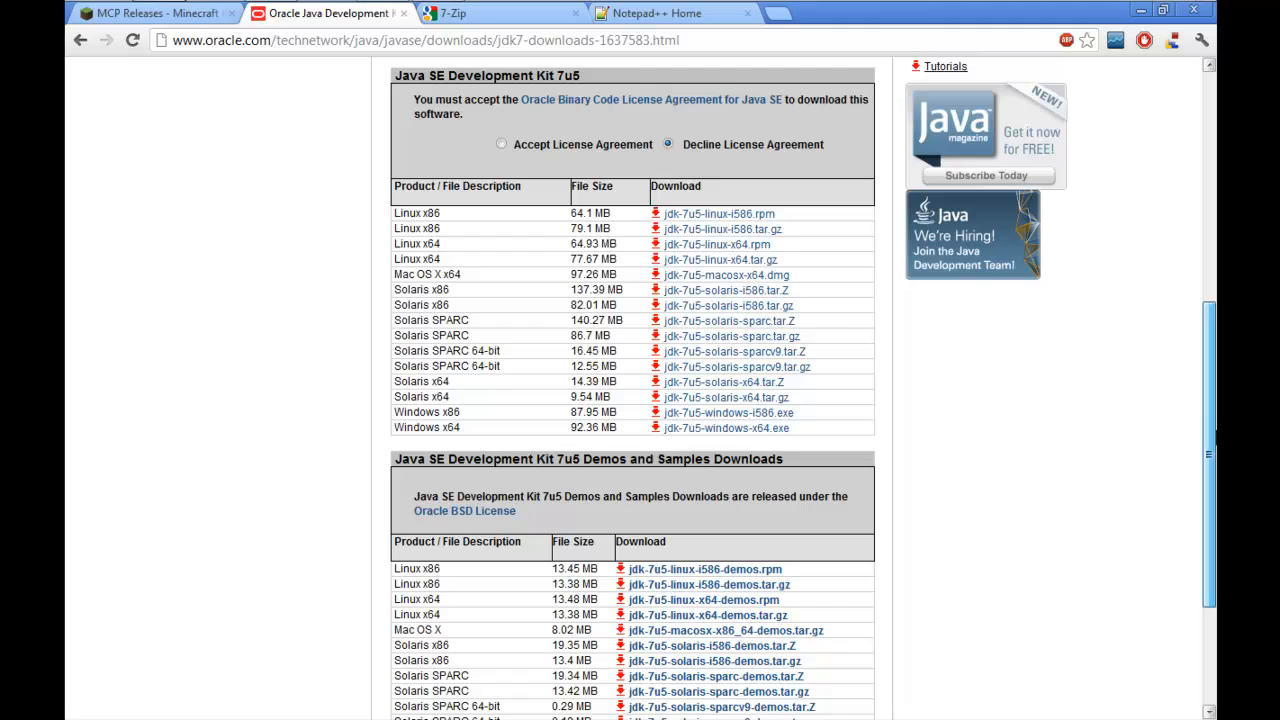
{"action": "scroll", "scroll_direction": "down", "scroll_amount": 3}
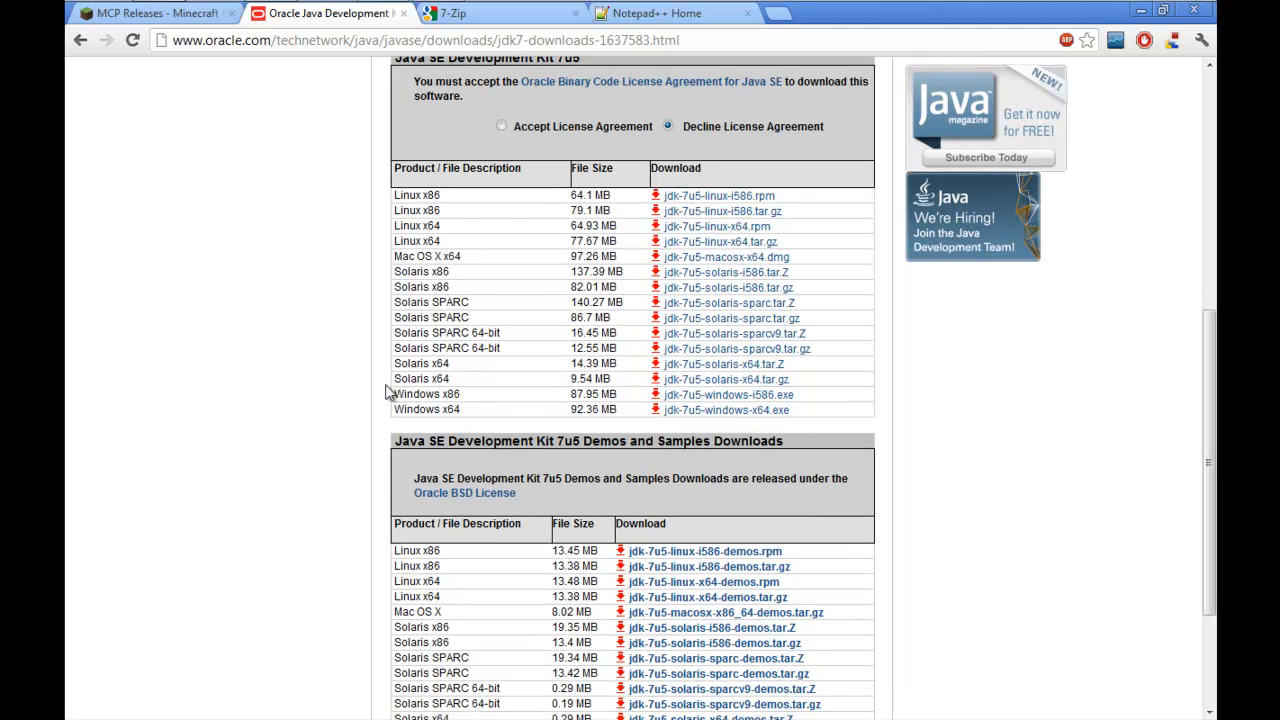
{"action": "mouse_move", "coordinate": [445, 250]}
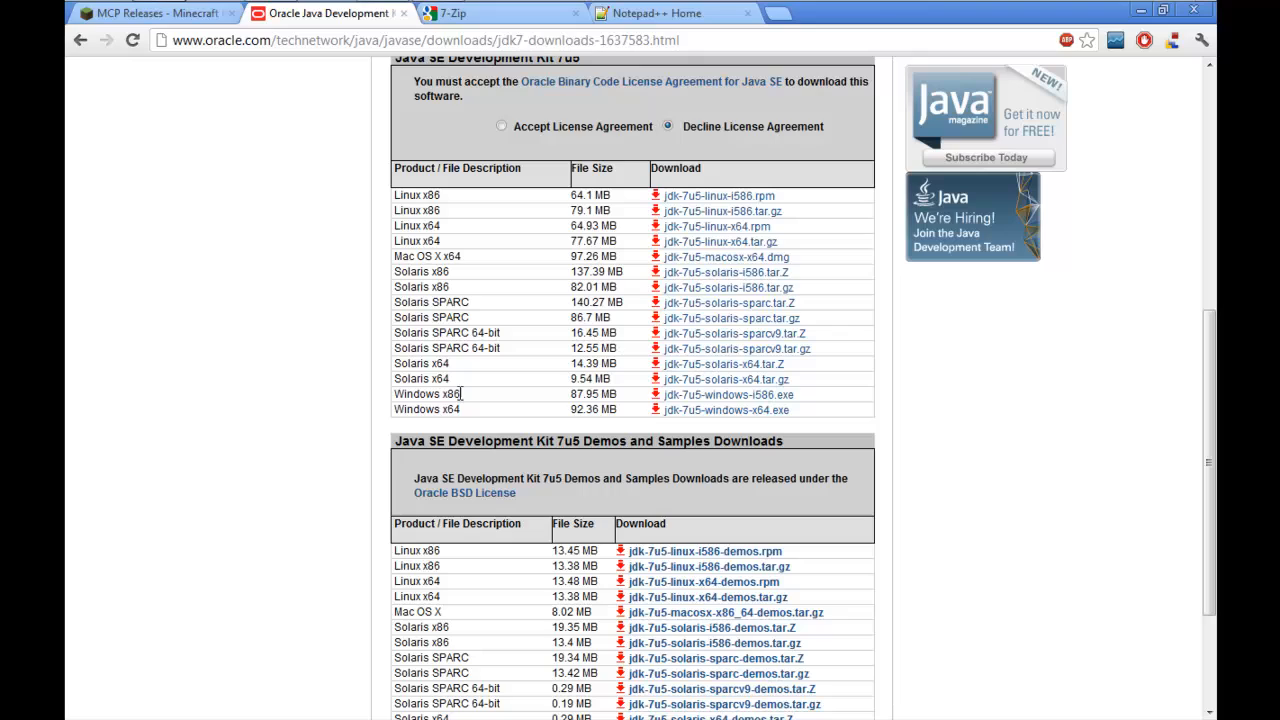
{"action": "mouse_move", "coordinate": [475, 408]}
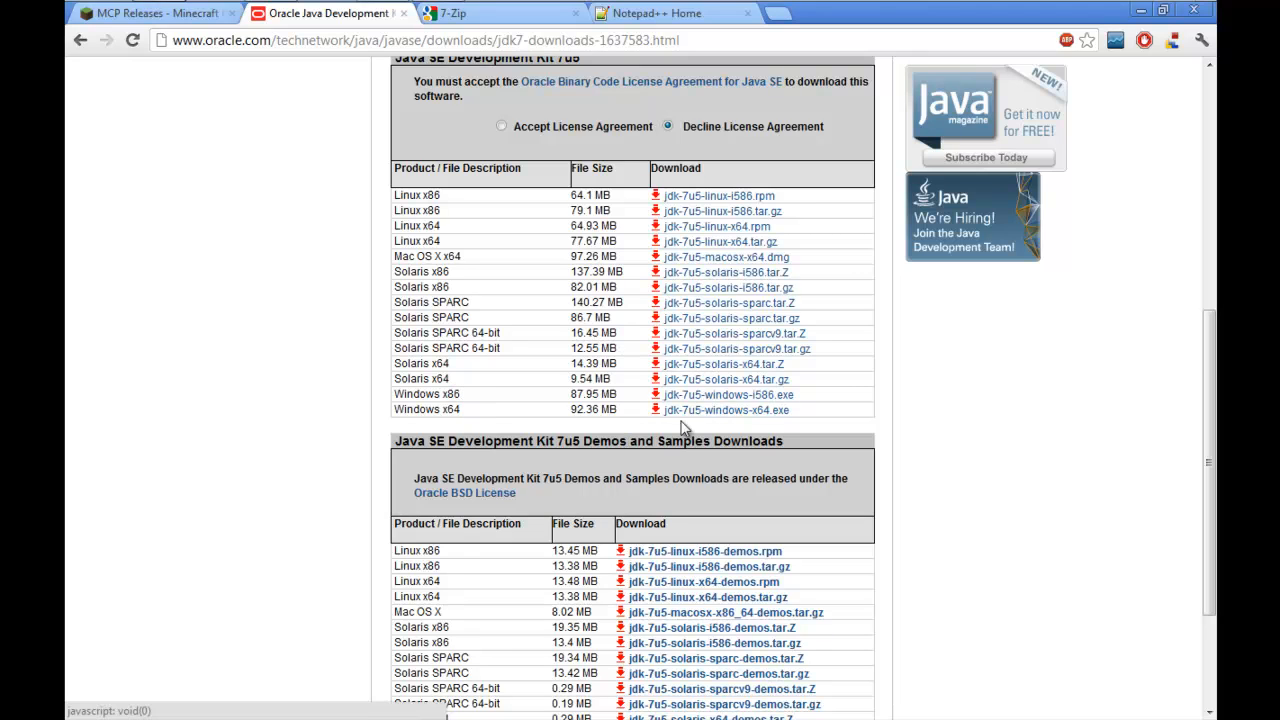
Check the installed programs from Start, then return to the Notepad++ home page
{"action": "left_click", "coordinate": [15, 8]}
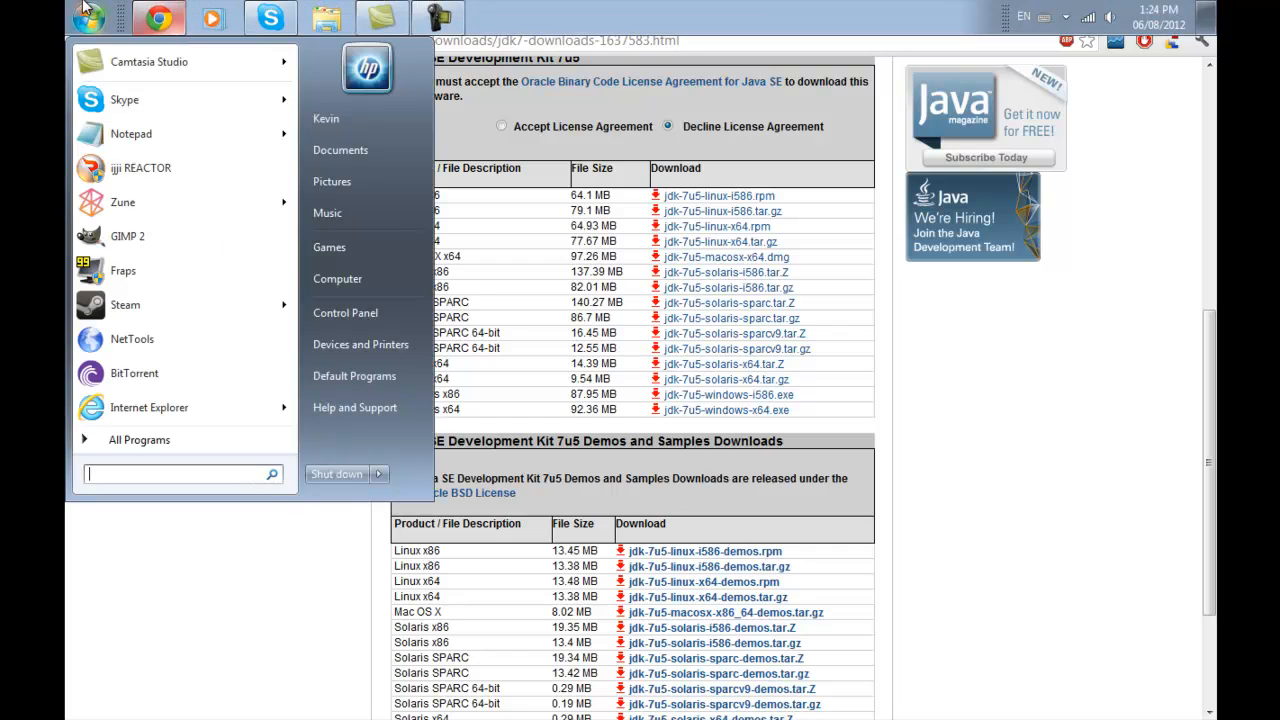
{"action": "right_click", "coordinate": [337, 278]}
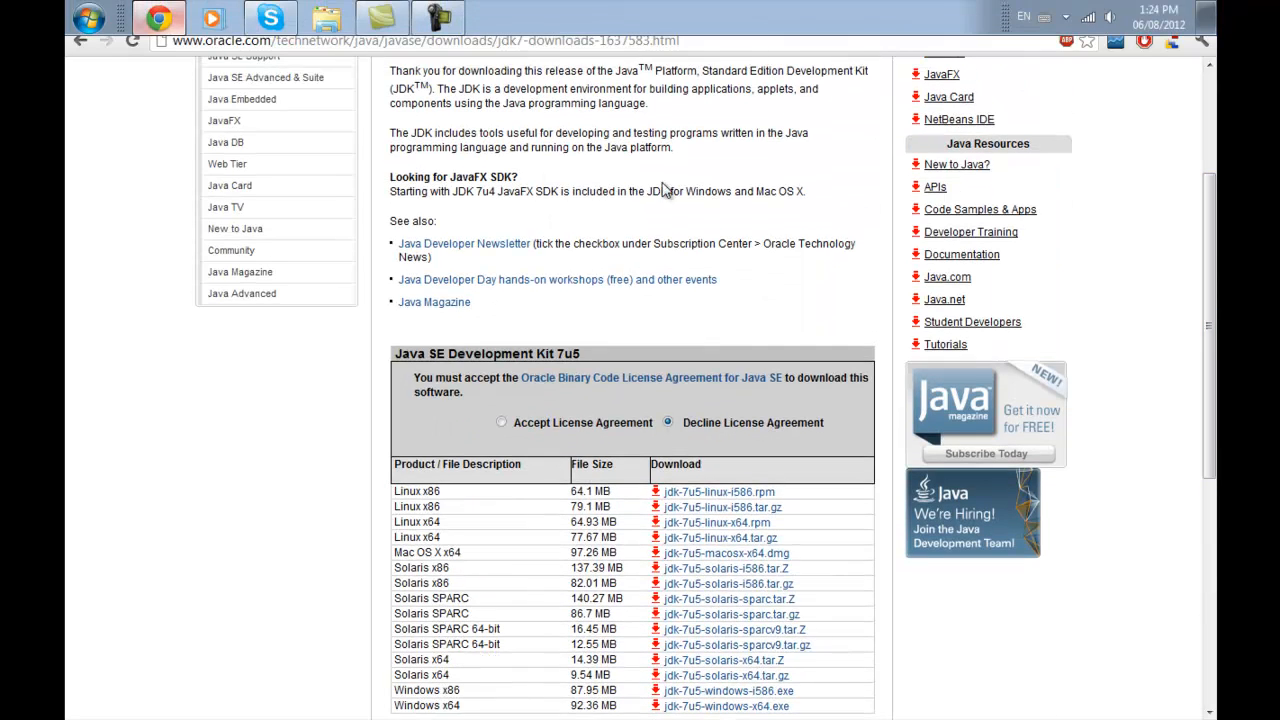
{"action": "left_click", "coordinate": [658, 13]}
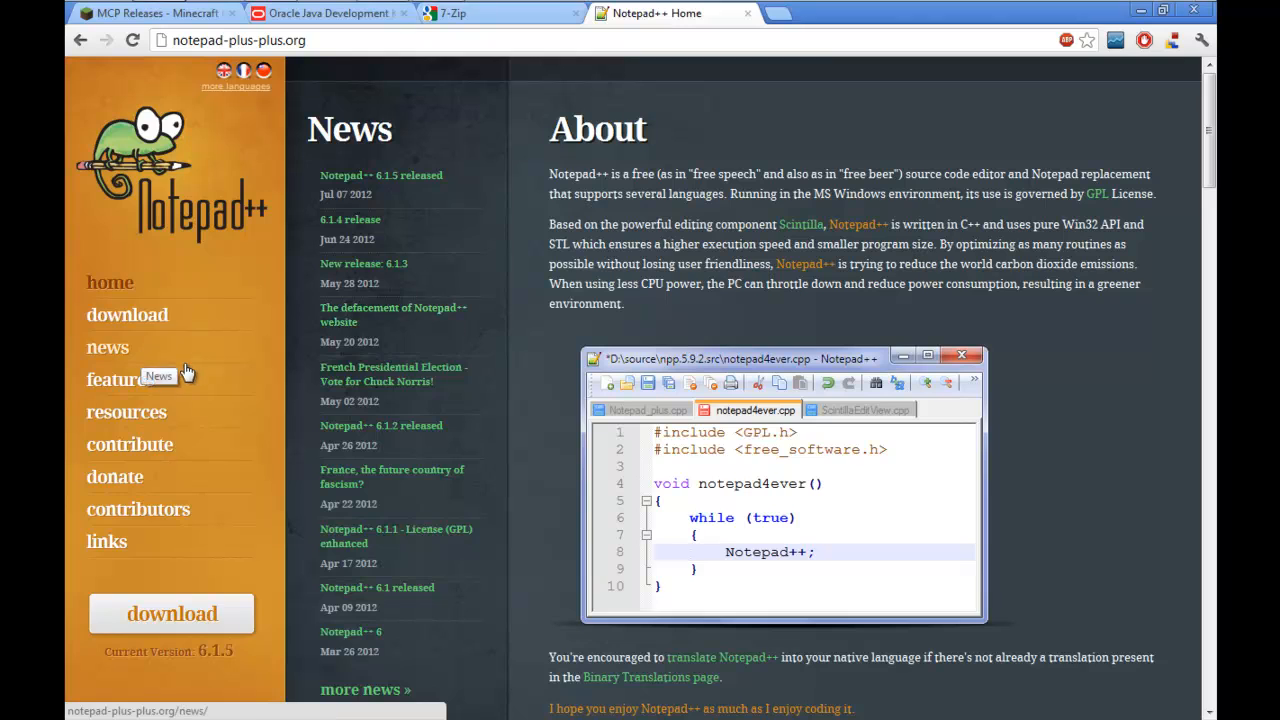
{"action": "mouse_move", "coordinate": [1163, 127]}
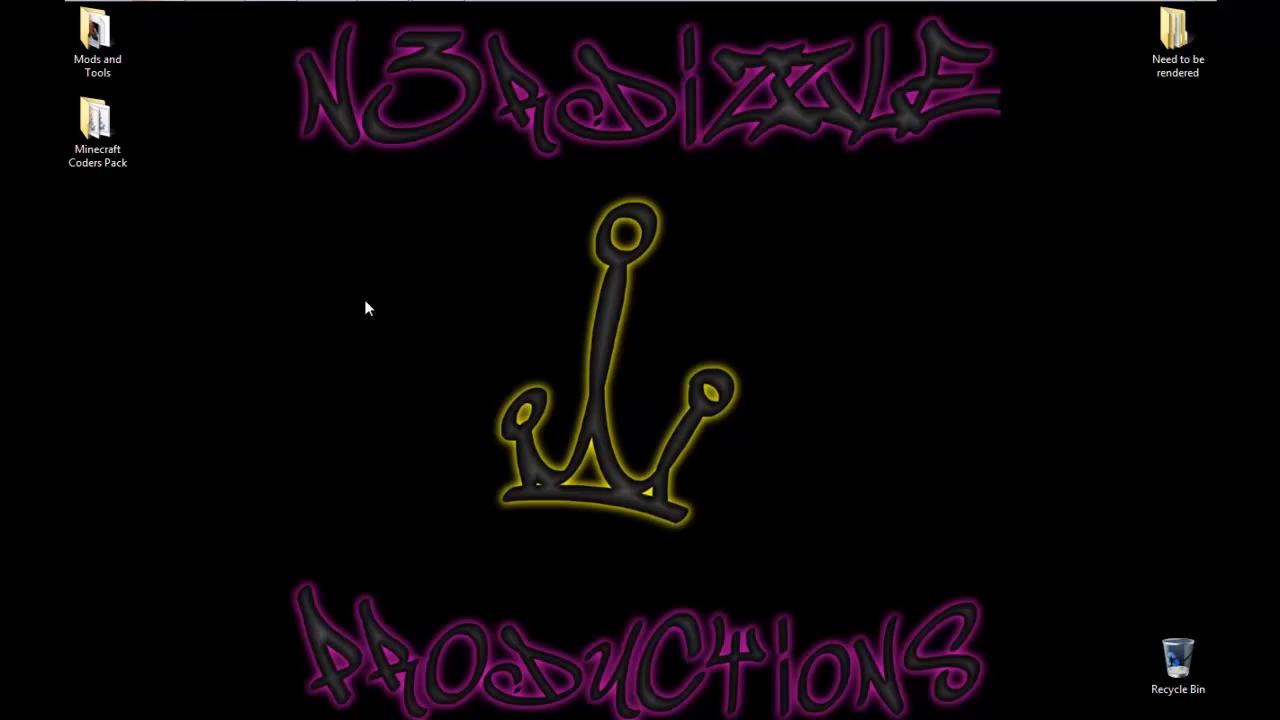
{"action": "mouse_move", "coordinate": [277, 185]}
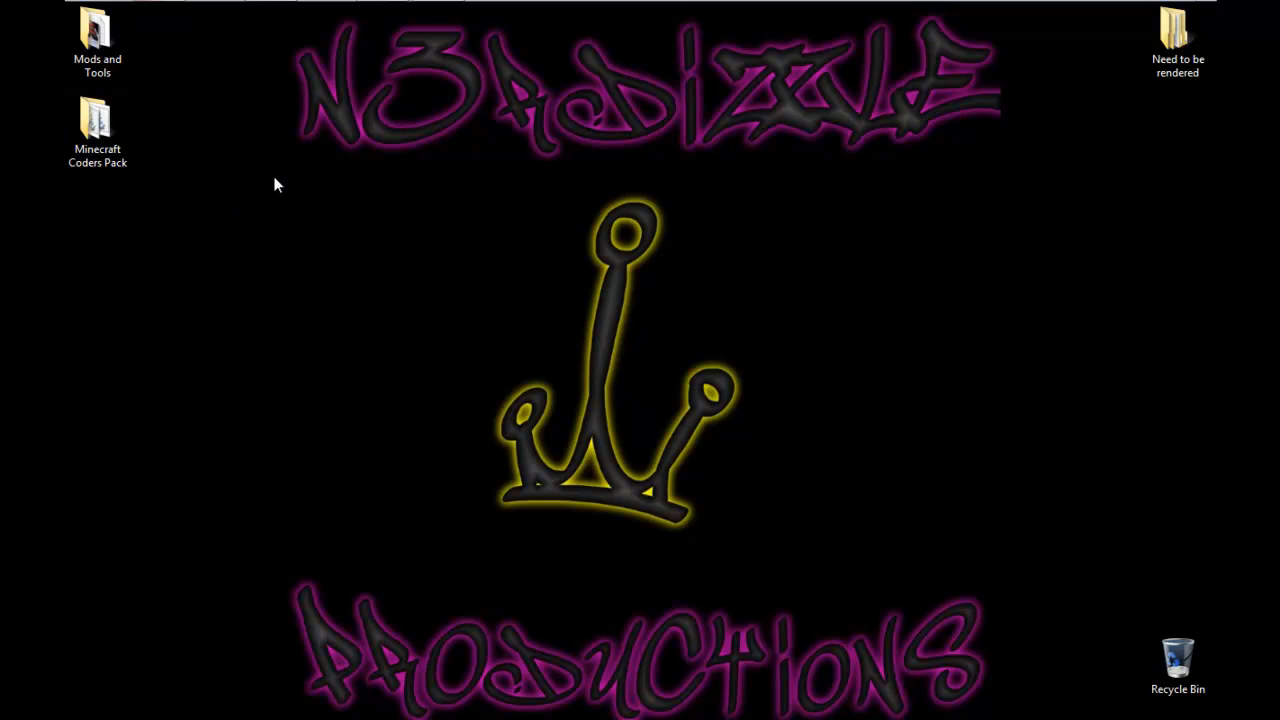
{"action": "mouse_move", "coordinate": [249, 260]}
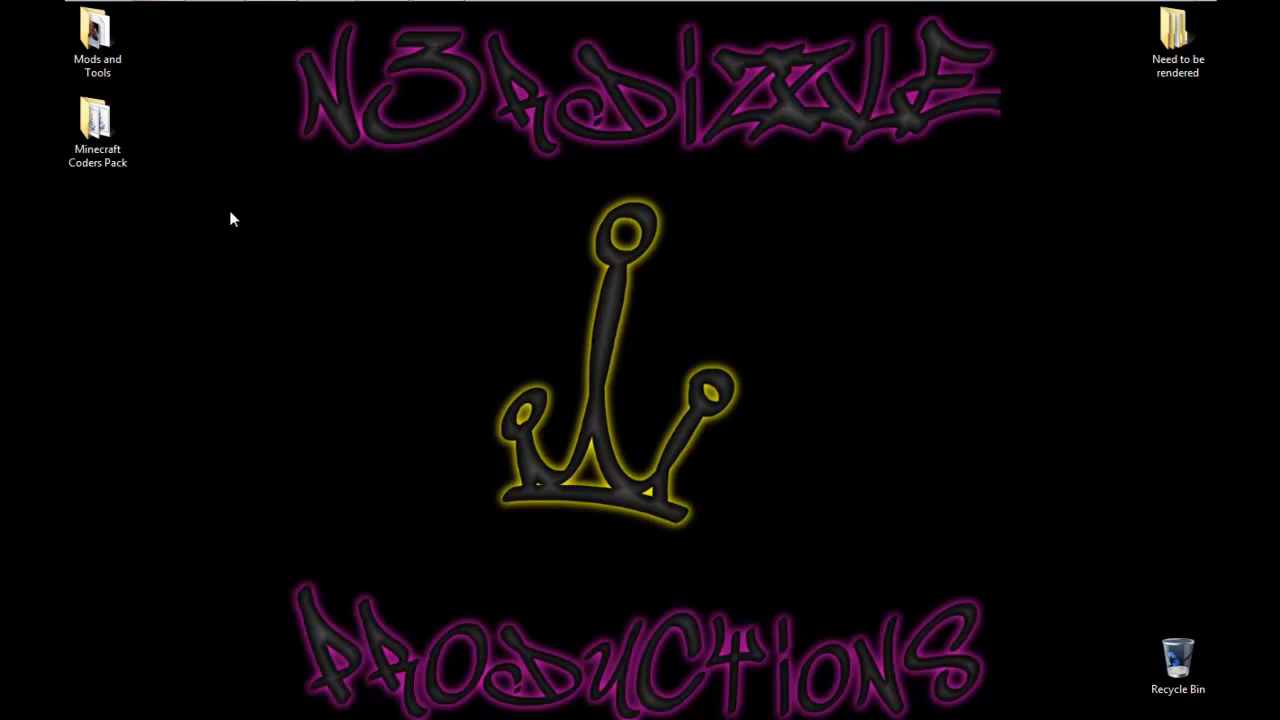
Create a new text document on the desktop, scribble 'fbhf khbsdkhjbdkc' in it, and bring up its file options
{"action": "right_click", "coordinate": [230, 218]}
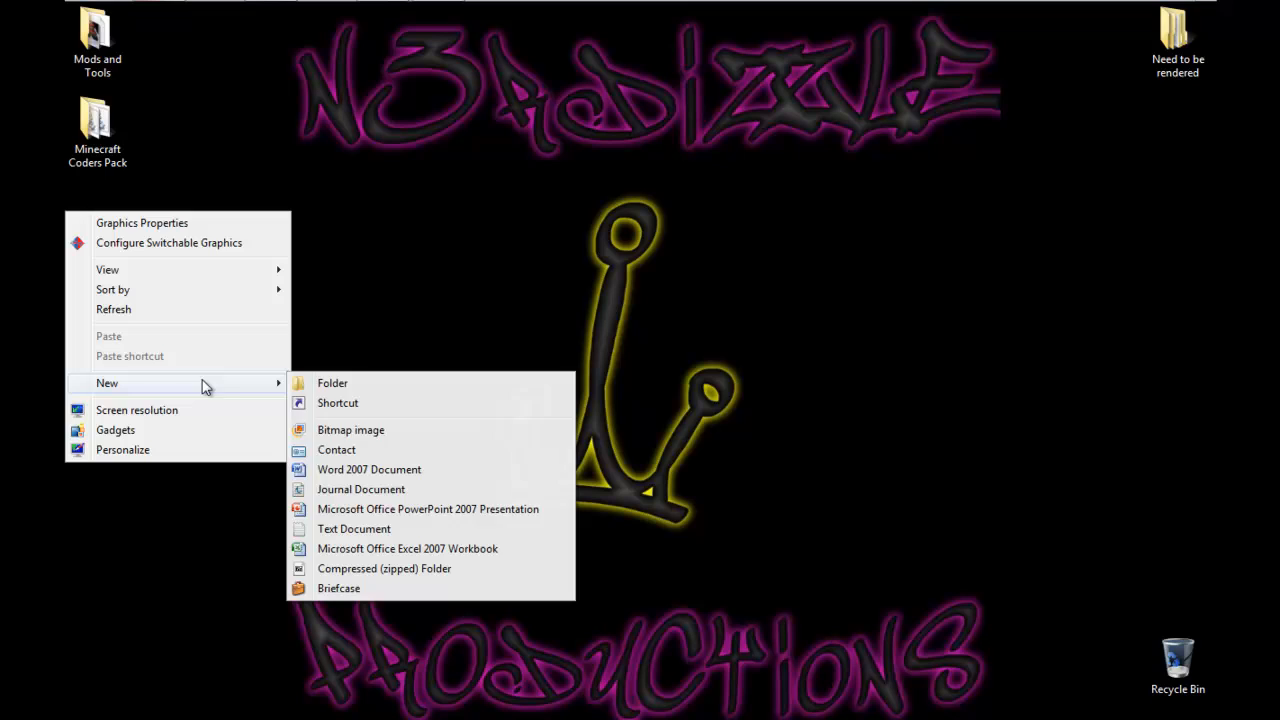
{"action": "mouse_move", "coordinate": [378, 528]}
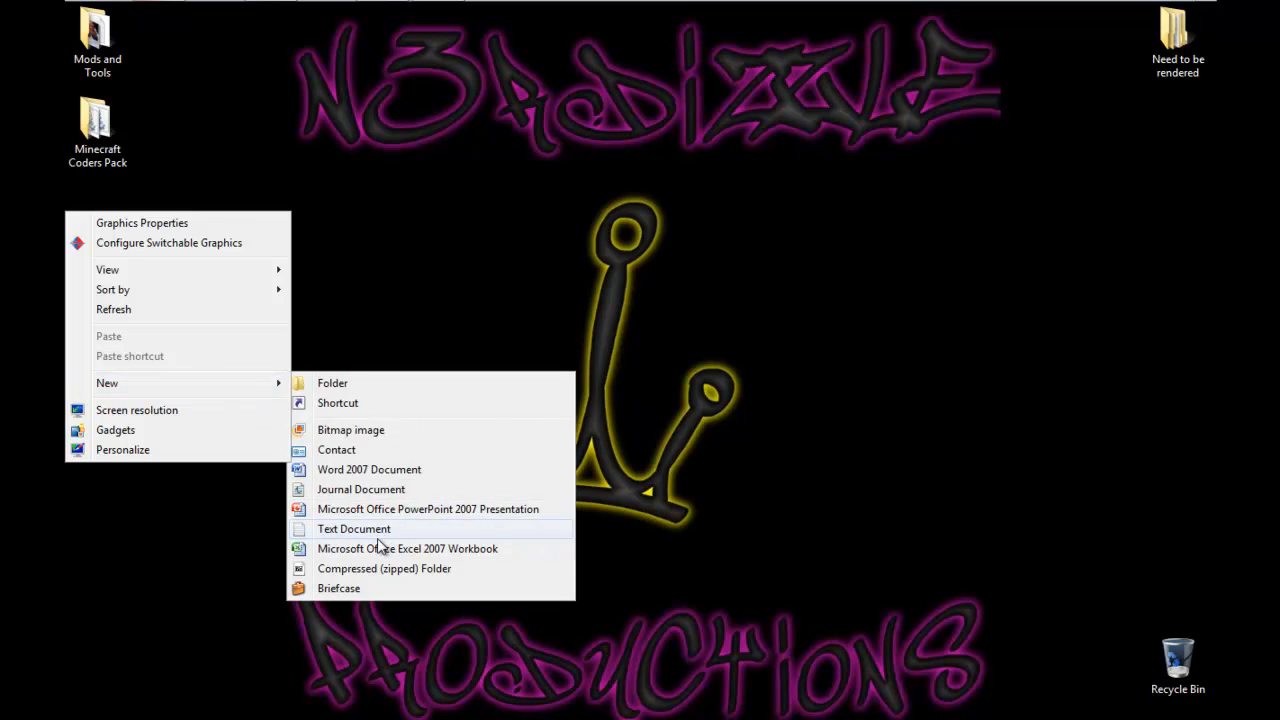
{"action": "left_click", "coordinate": [354, 528]}
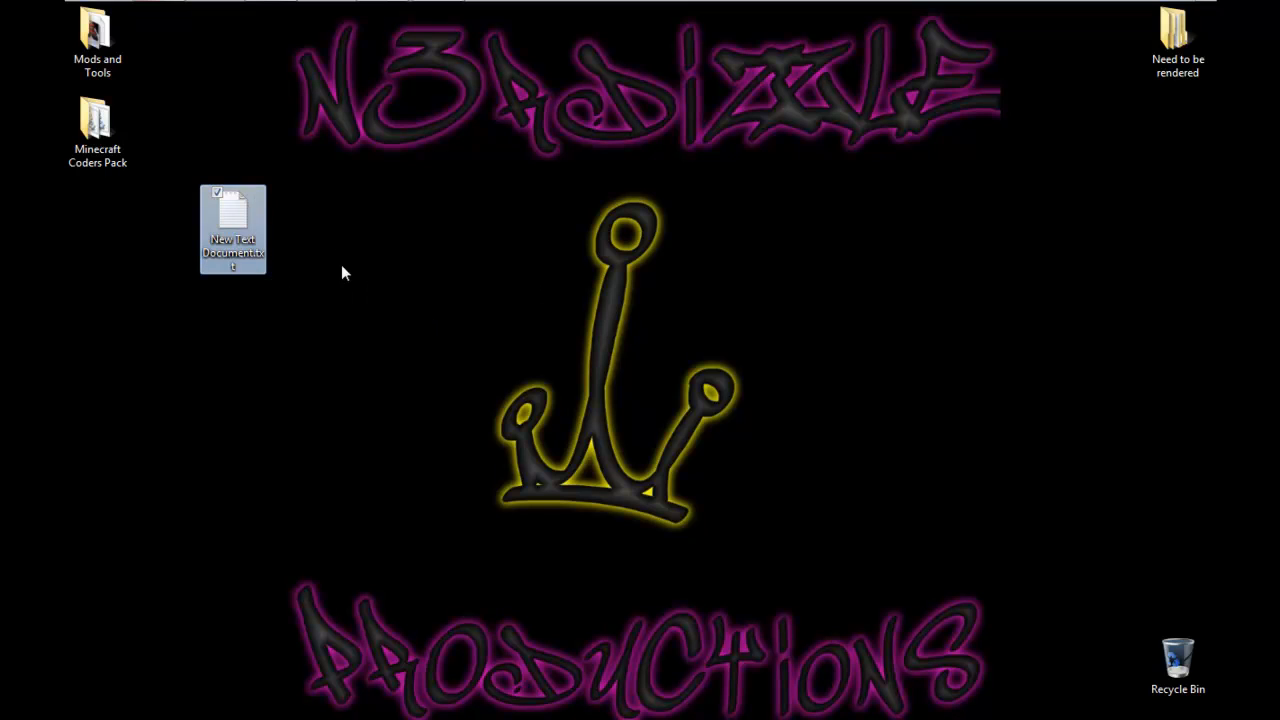
{"action": "type", "text": "fbhf"}
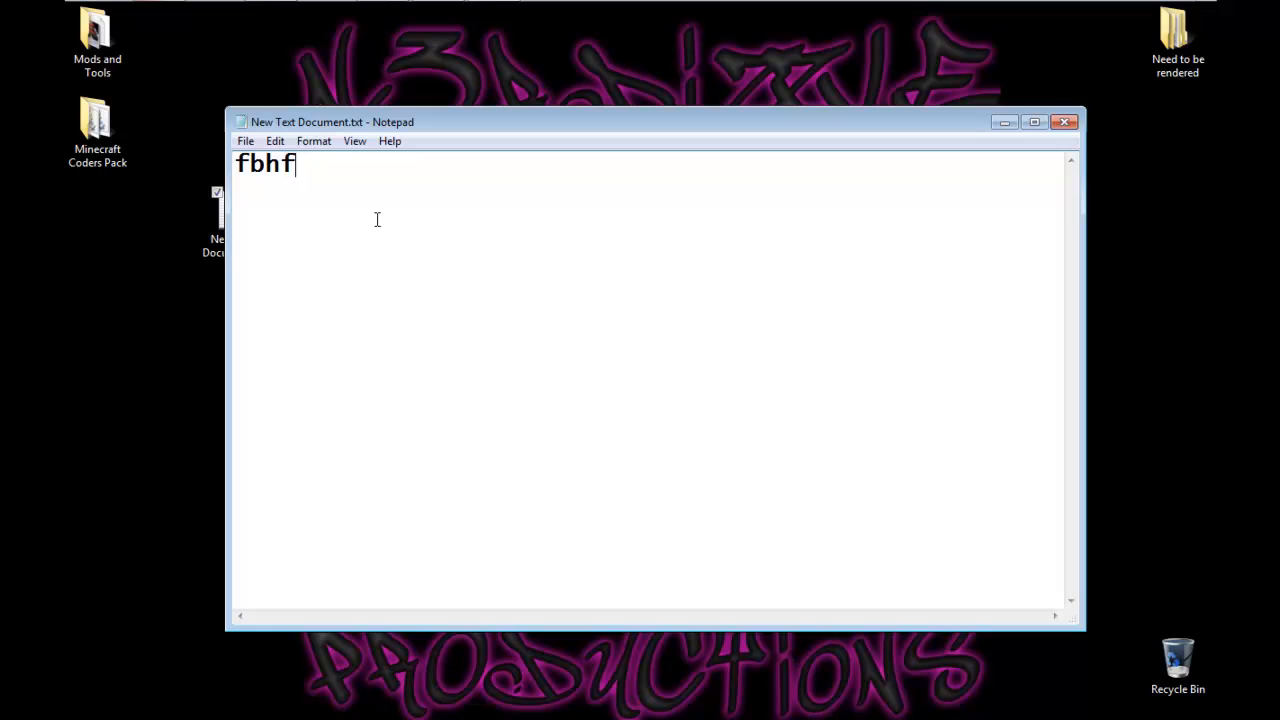
{"action": "type", "text": "khbsdkhjbdkc"}
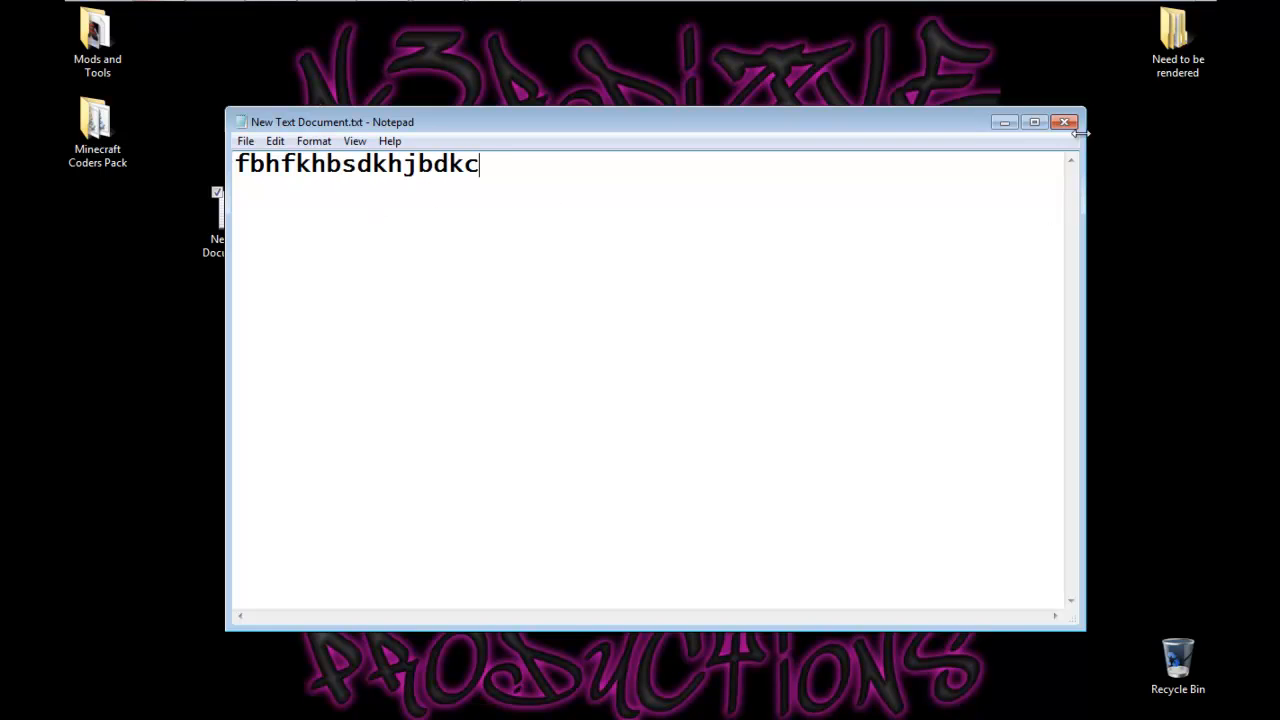
{"action": "right_click", "coordinate": [233, 213]}
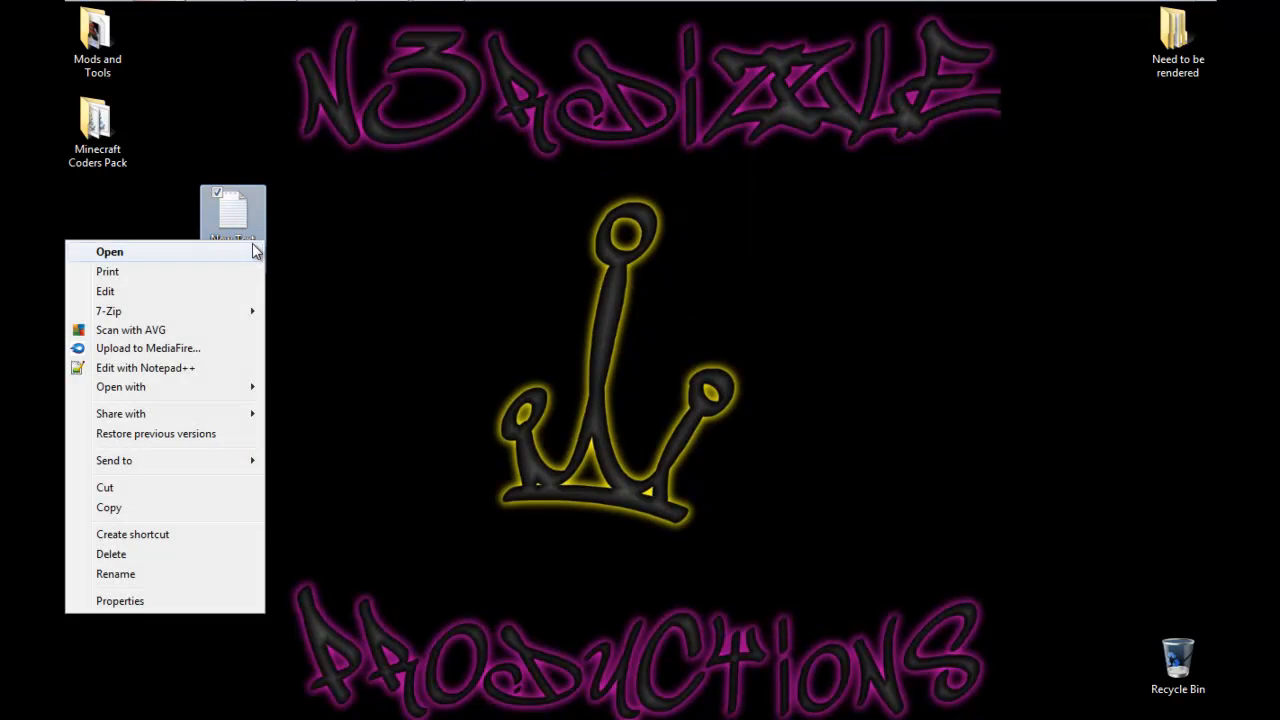
Rename the document with a .lol extension and accept the extension-change warning
{"action": "left_click", "coordinate": [115, 573]}
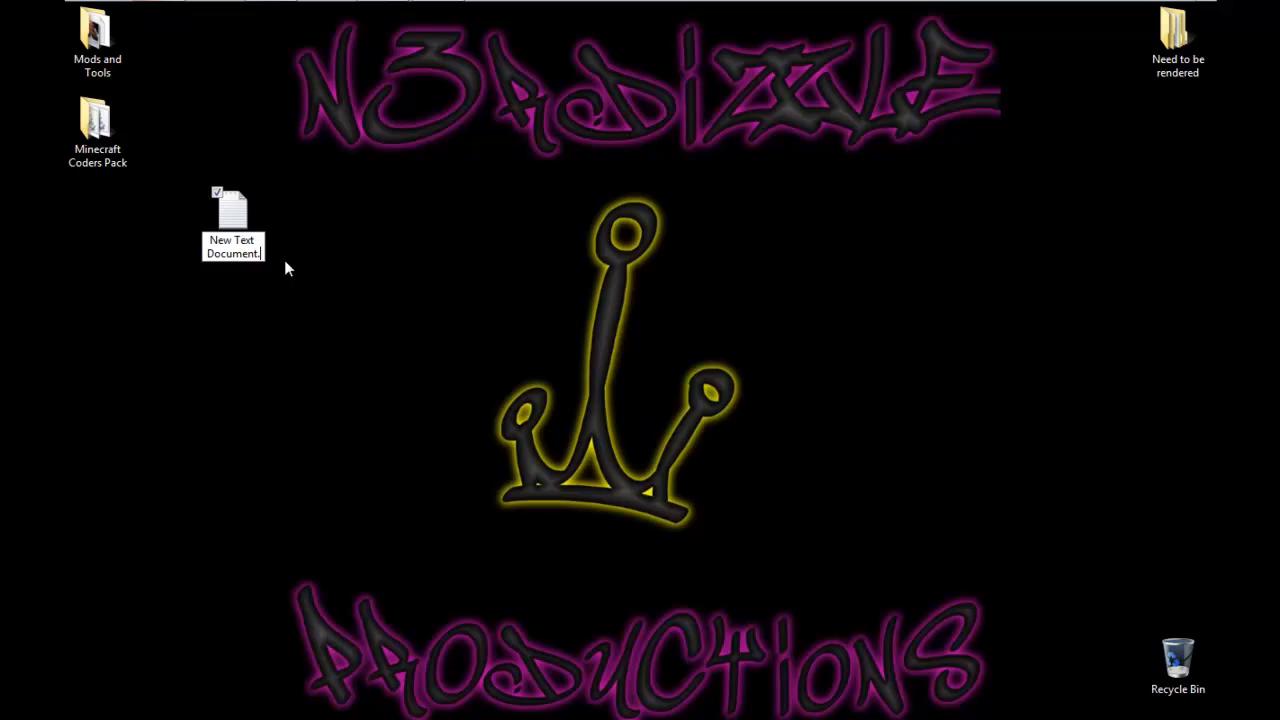
{"action": "key", "text": "enter"}
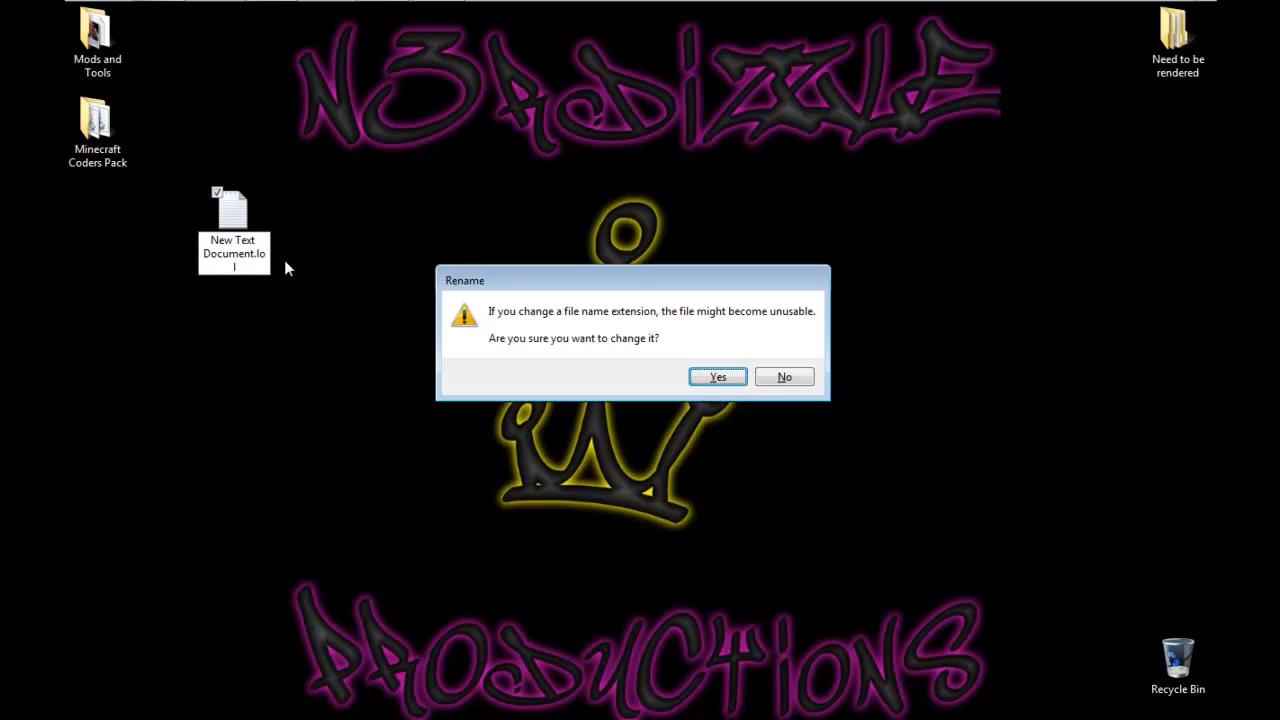
{"action": "left_click", "coordinate": [717, 377]}
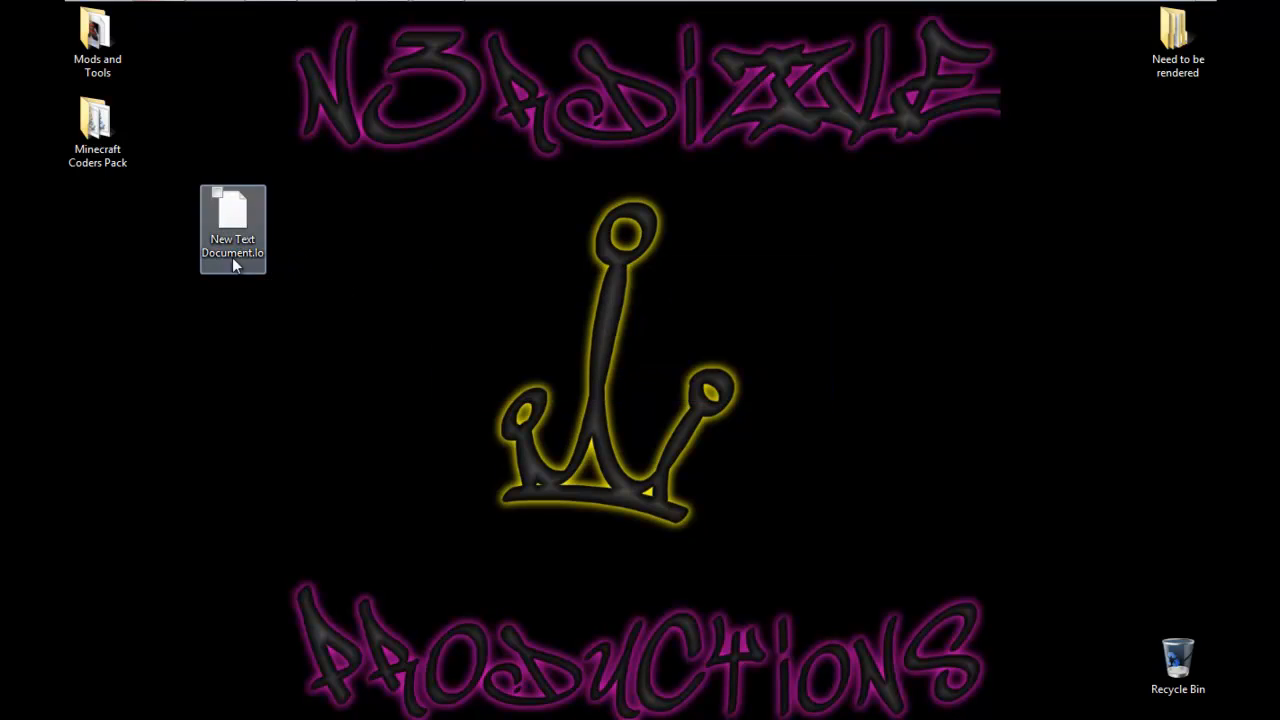
{"action": "left_click", "coordinate": [795, 453]}
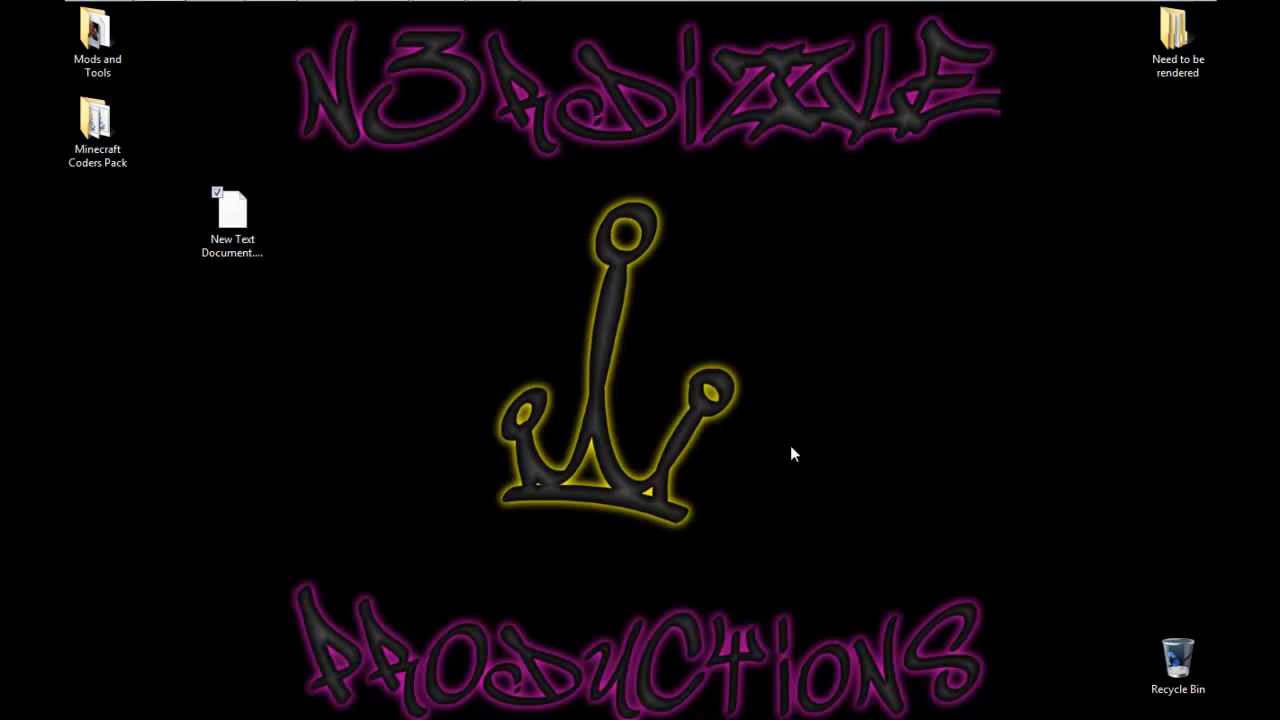
{"action": "right_click", "coordinate": [232, 210]}
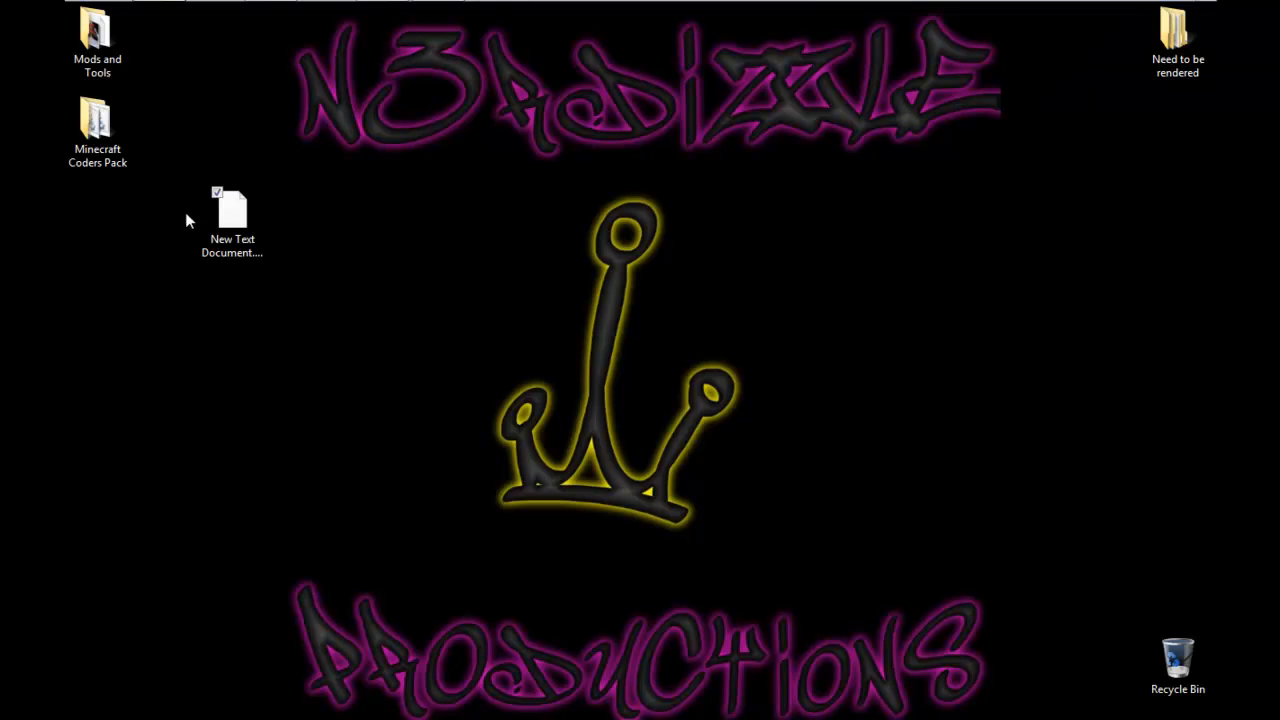
{"action": "left_click", "coordinate": [232, 210]}
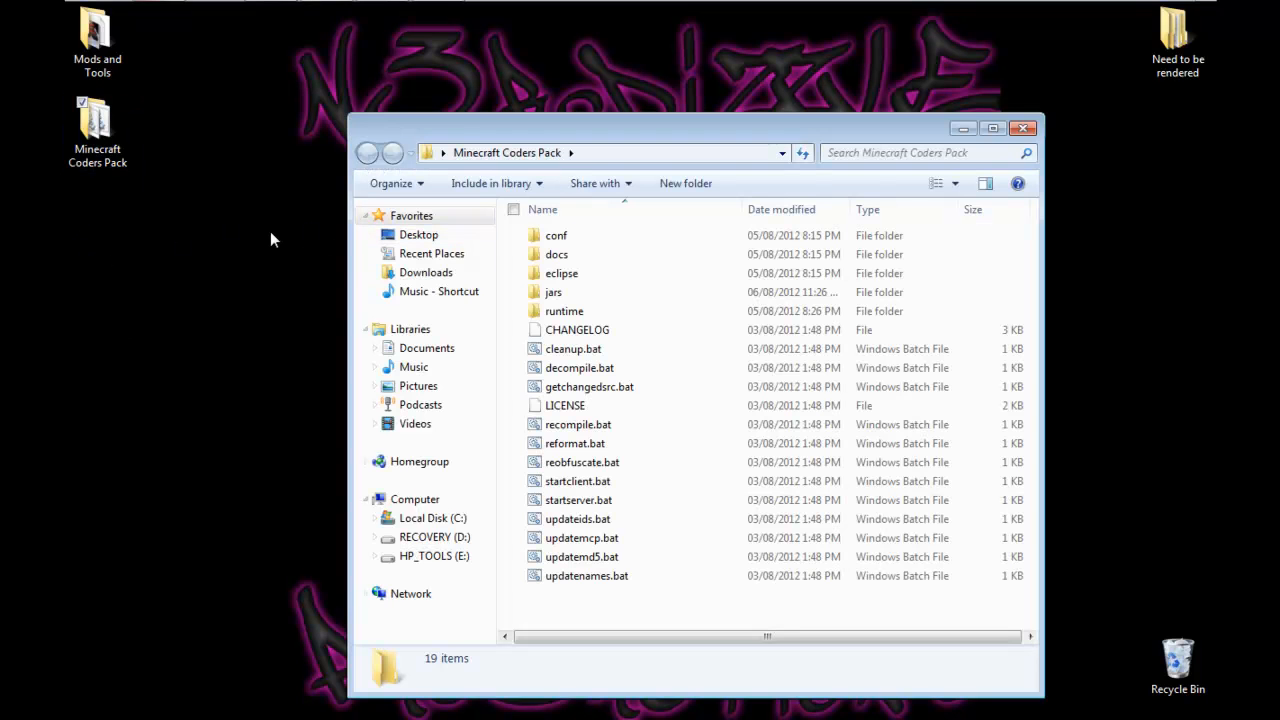
Search %appdata% from Start and look inside the .minecraft folder, then close it
{"action": "left_click", "coordinate": [90, 12]}
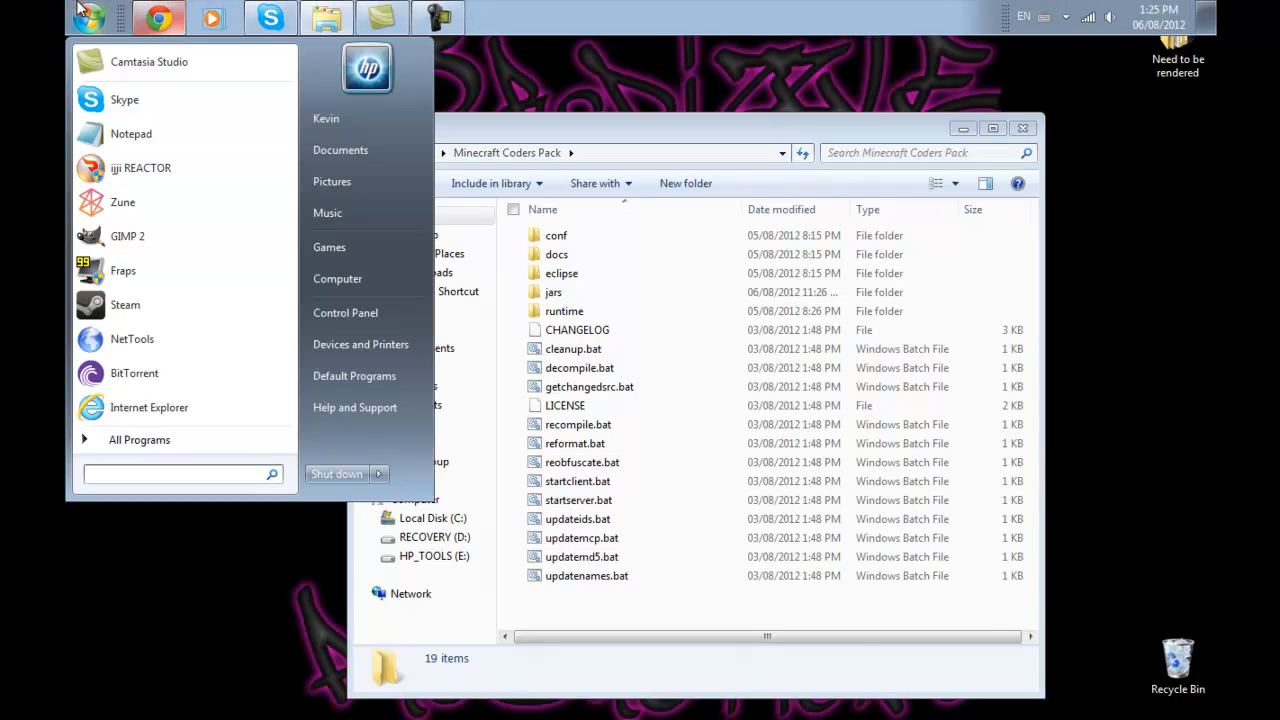
{"action": "type", "text": "%a"}
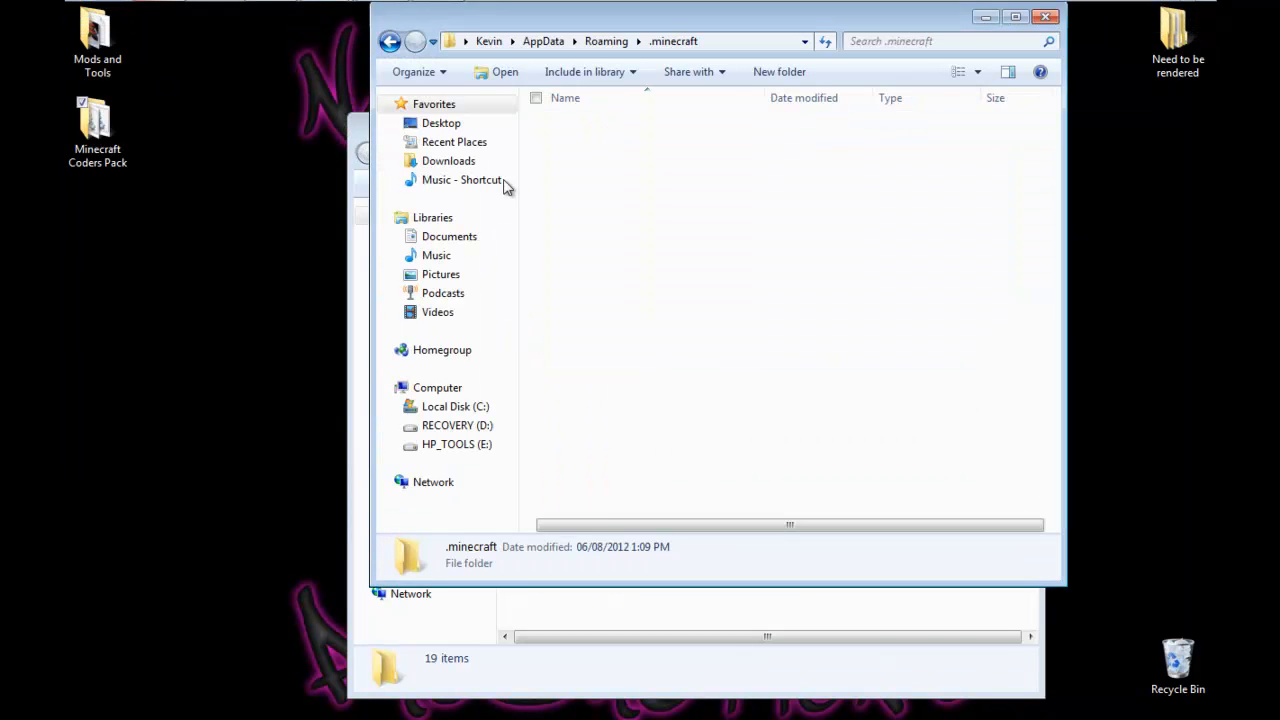
{"action": "double_click", "coordinate": [470, 546]}
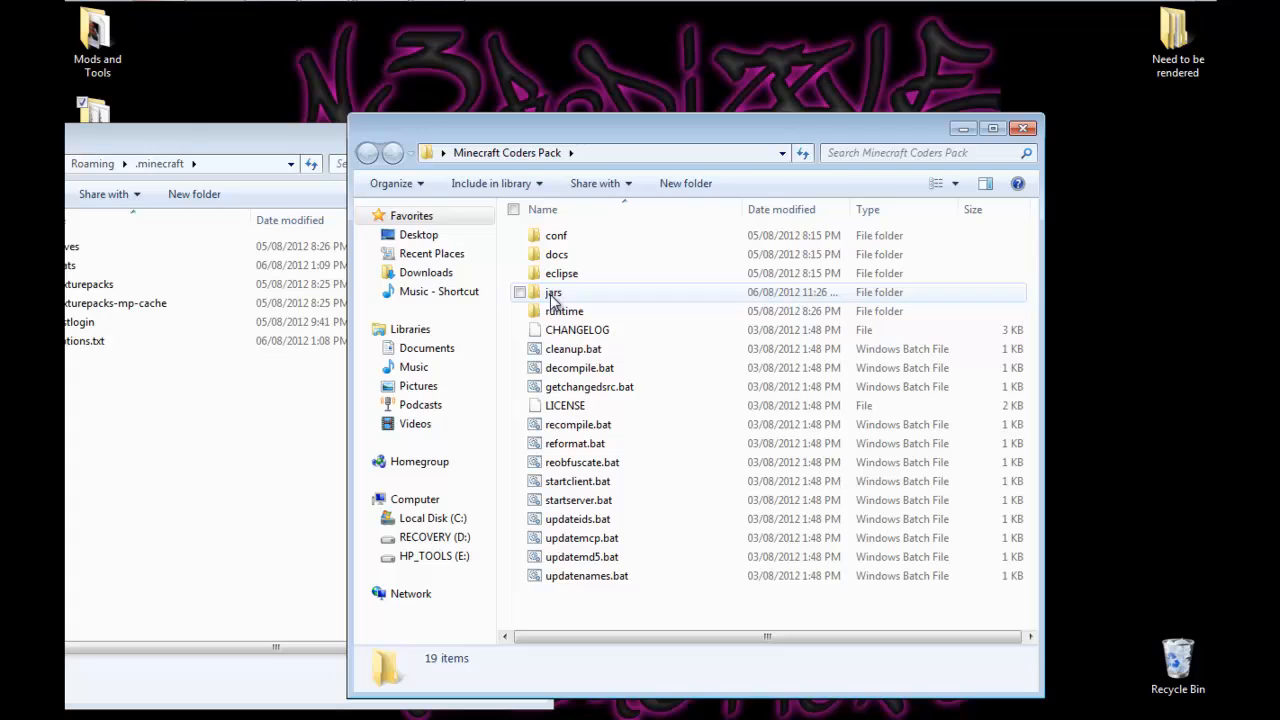
{"action": "double_click", "coordinate": [553, 291]}
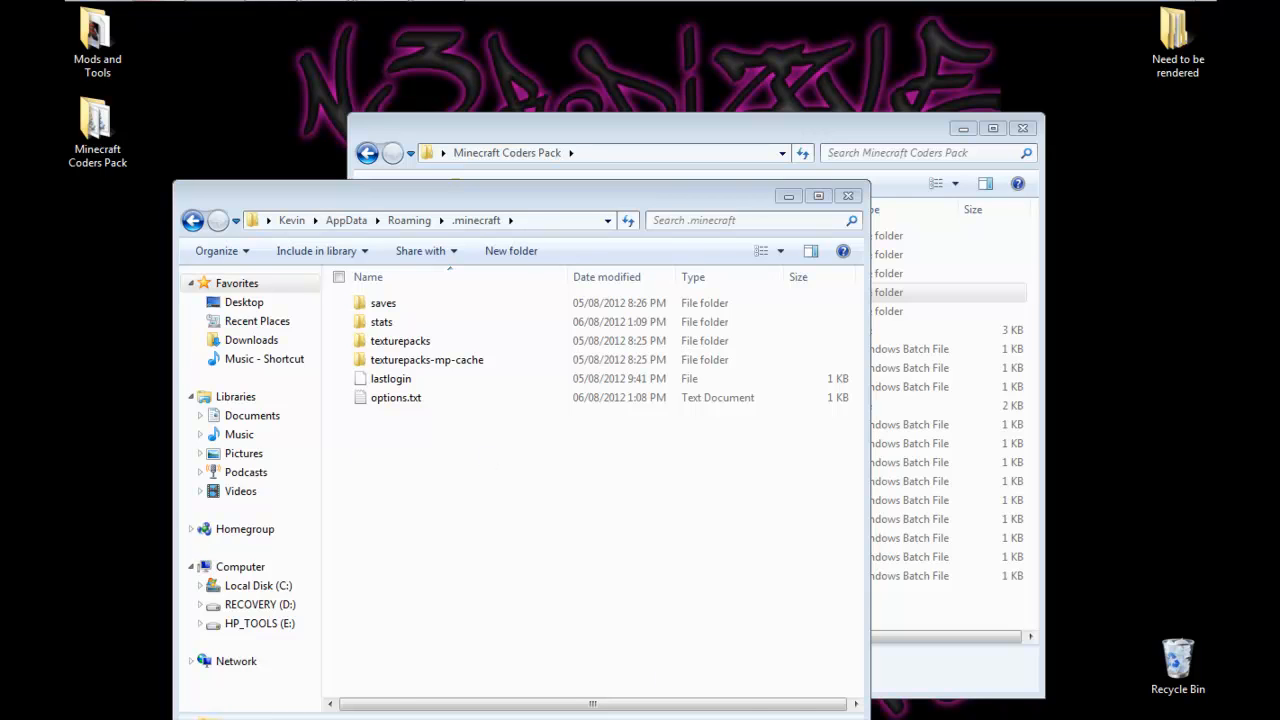
{"action": "mouse_move", "coordinate": [460, 665]}
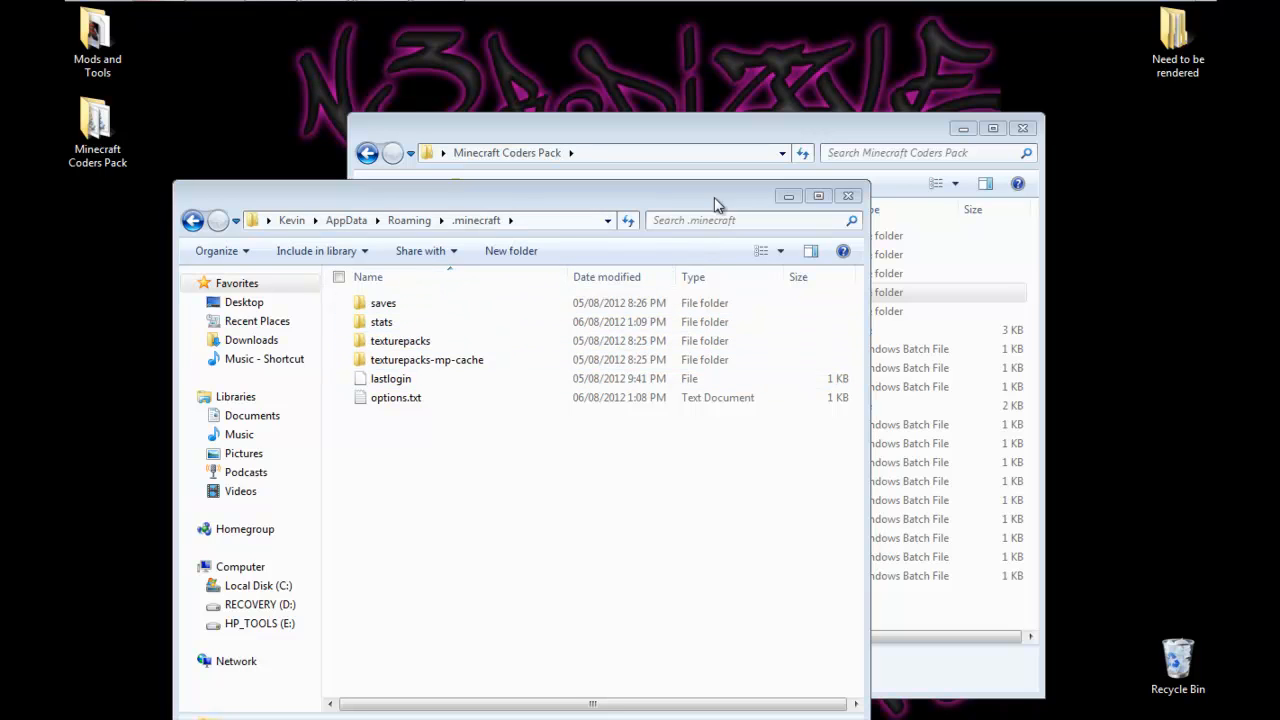
{"action": "left_click", "coordinate": [553, 291]}
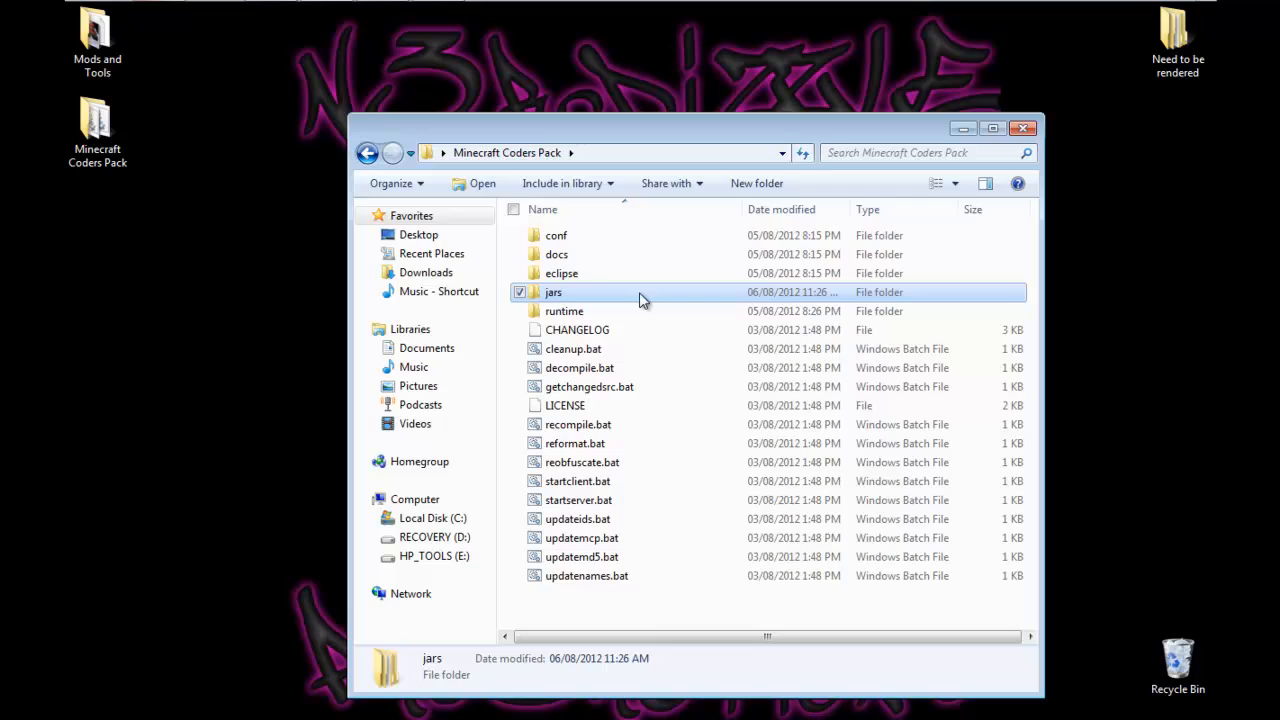
Look inside the jars folder twice, returning to the Minecraft Coders Pack folder
{"action": "double_click", "coordinate": [553, 292]}
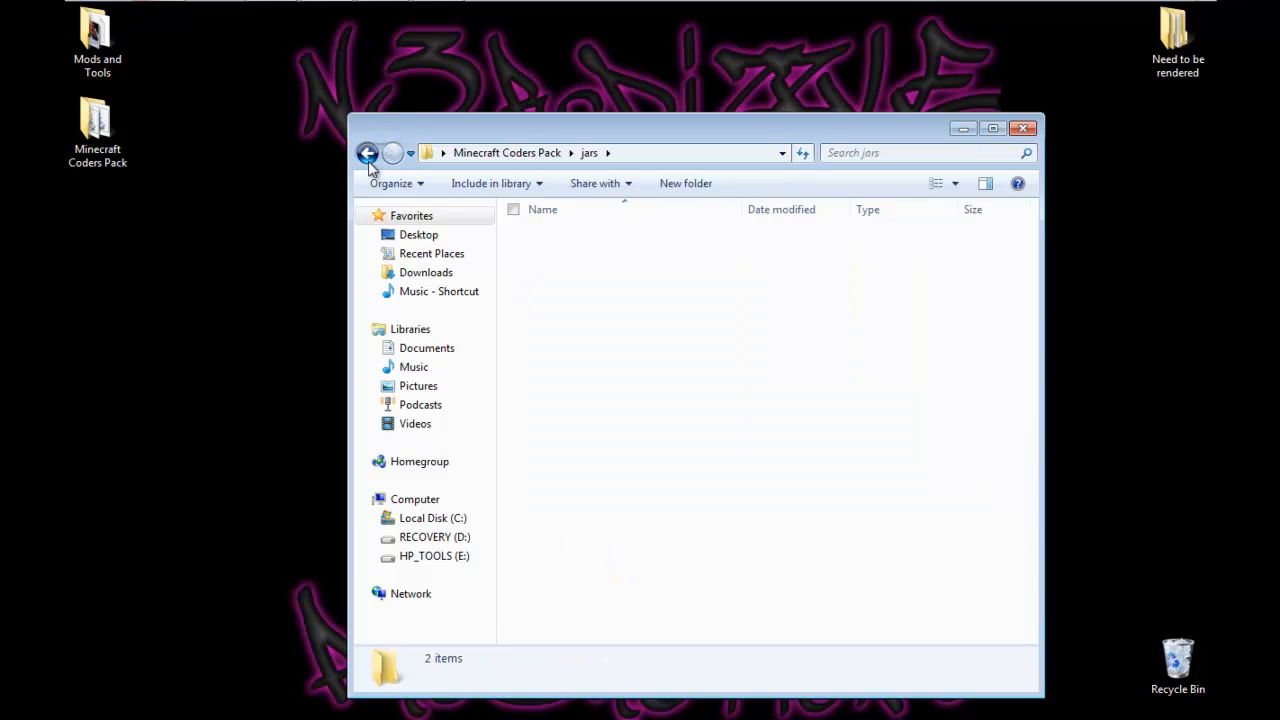
{"action": "left_click", "coordinate": [367, 152]}
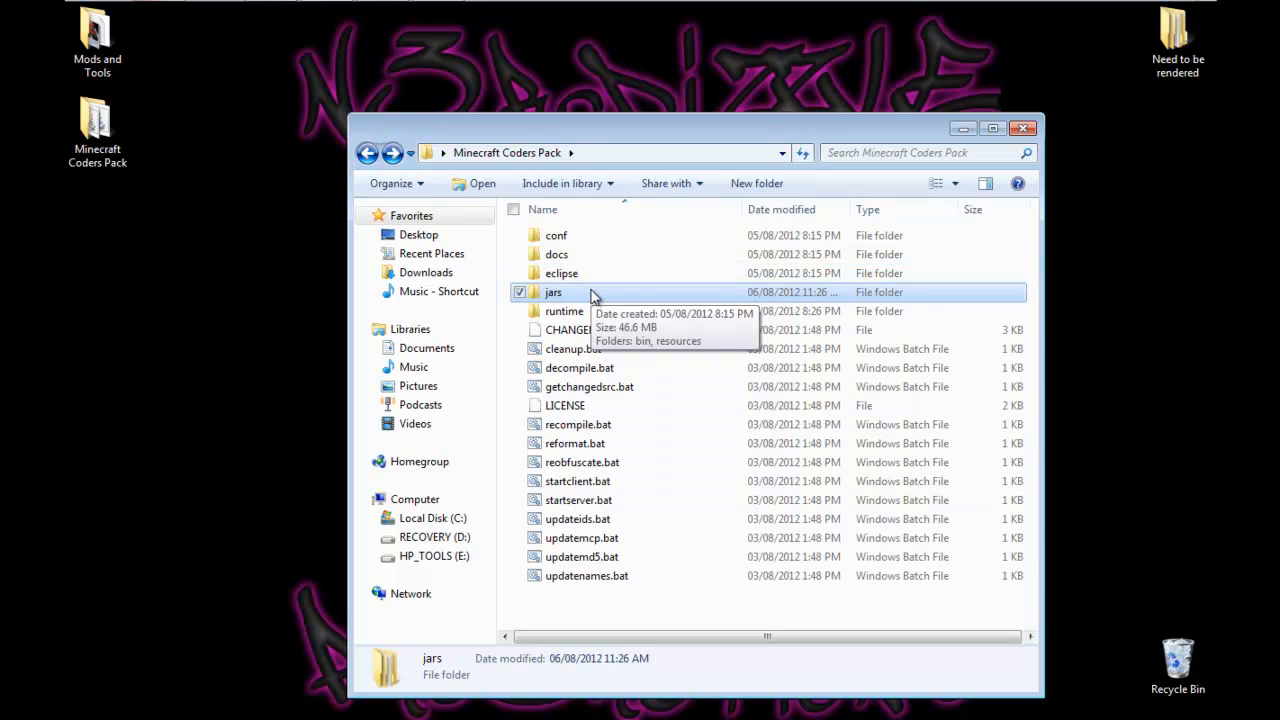
{"action": "double_click", "coordinate": [553, 292]}
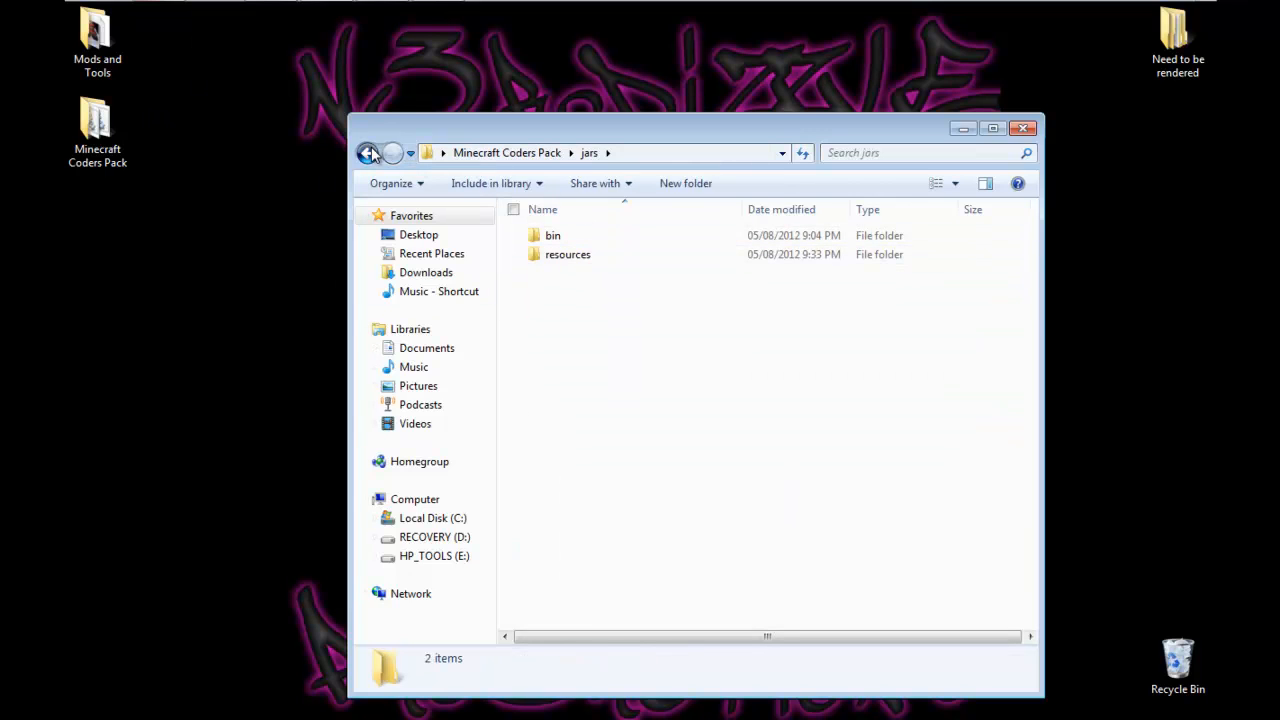
{"action": "left_click", "coordinate": [368, 152]}
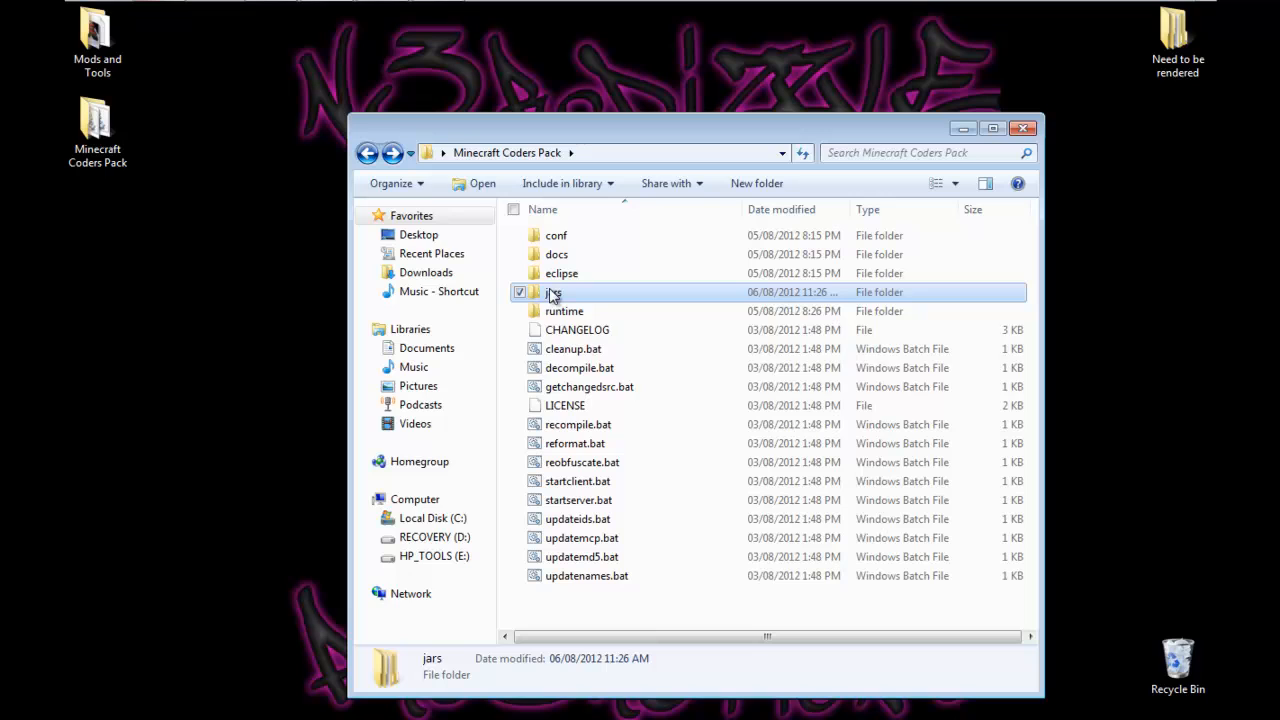
Run decompile.bat to decompile the Minecraft client with MCP 7.0
{"action": "left_click", "coordinate": [579, 367]}
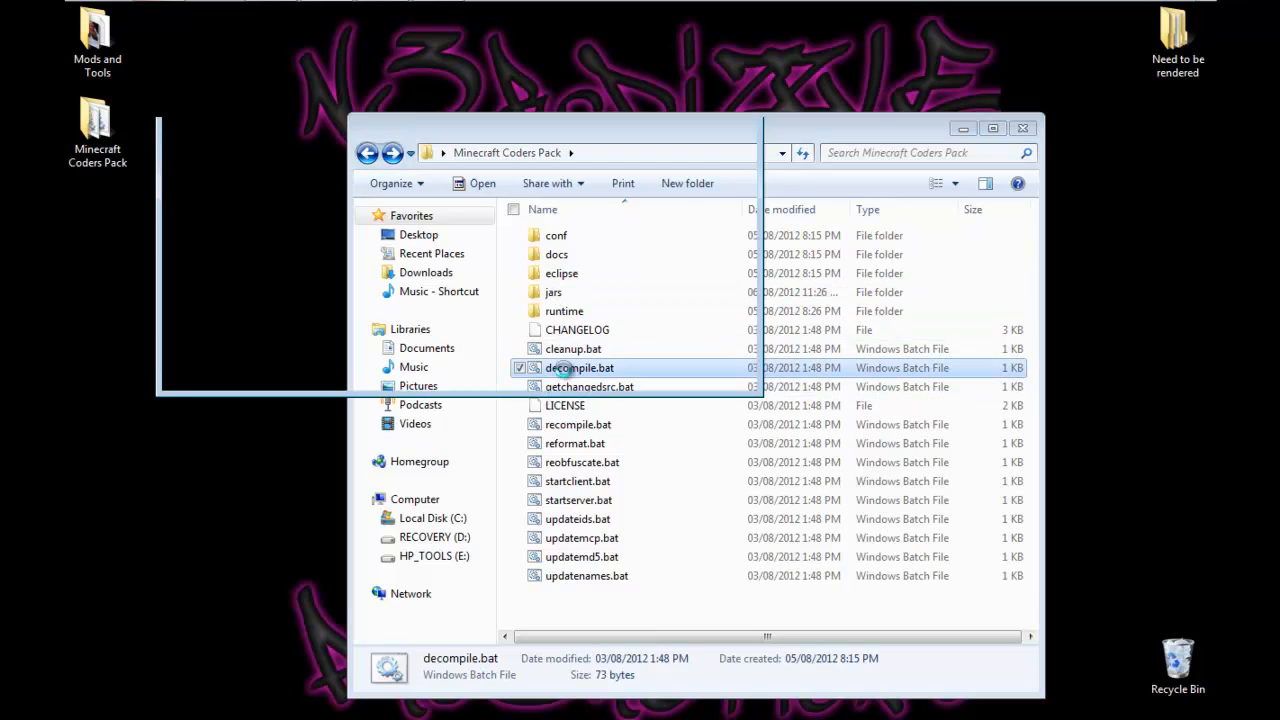
{"action": "double_click", "coordinate": [580, 368]}
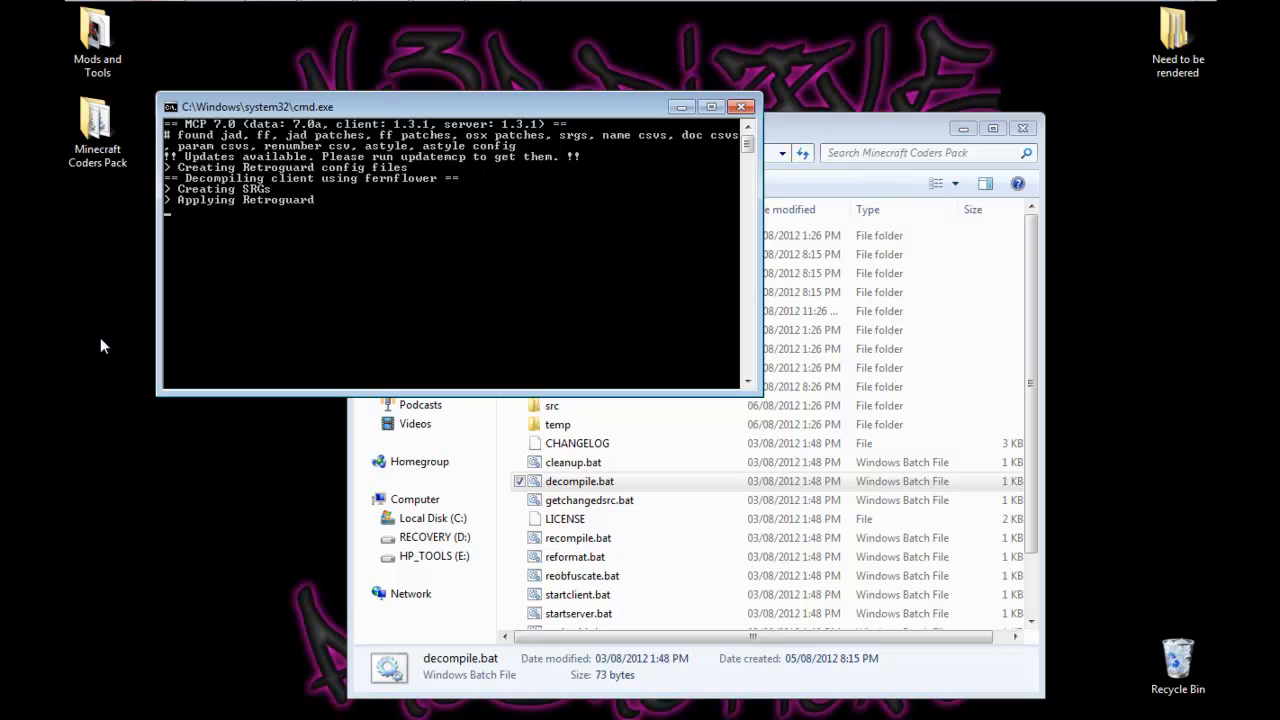
{"action": "mouse_move", "coordinate": [288, 318]}
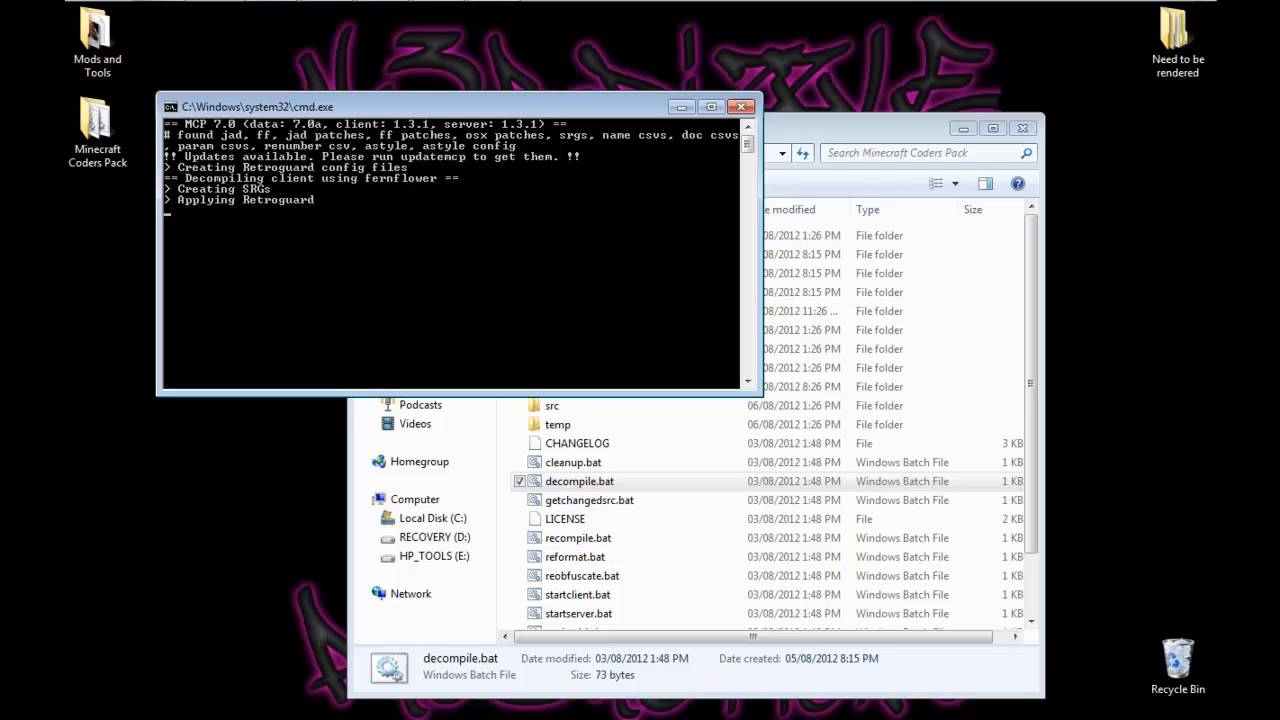
{"action": "mouse_move", "coordinate": [1125, 655]}
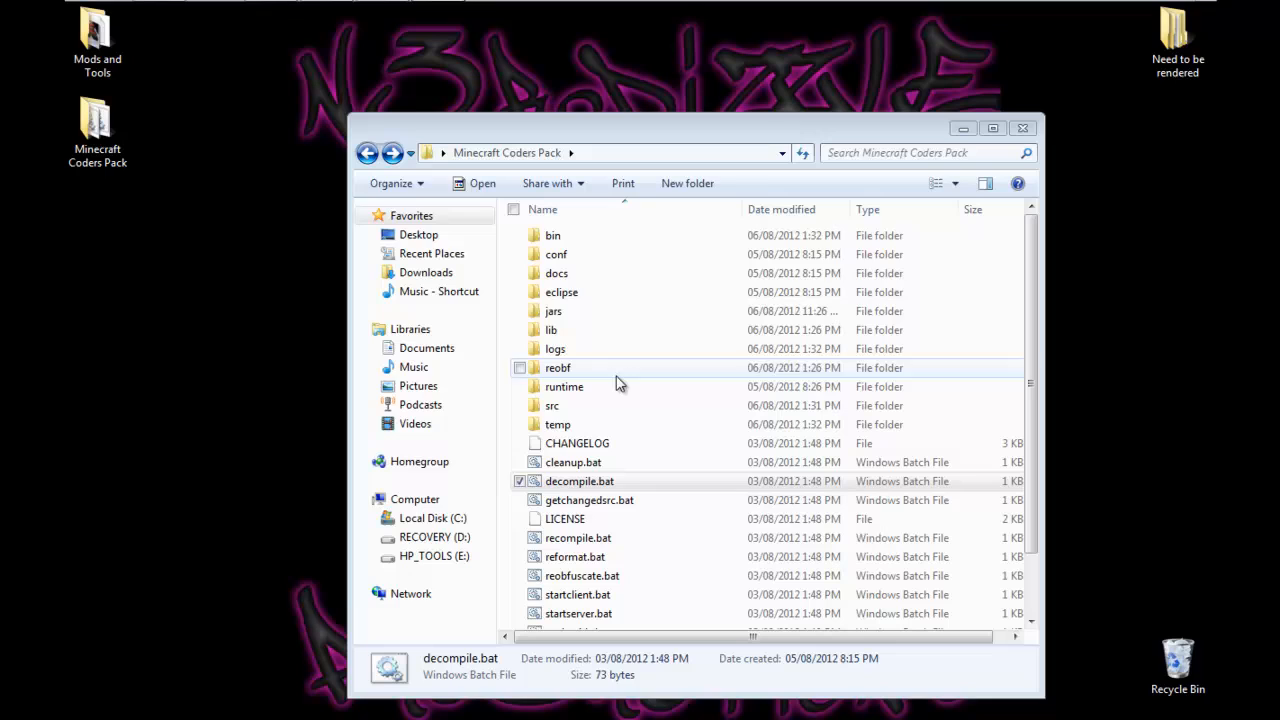
{"action": "mouse_move", "coordinate": [680, 349]}
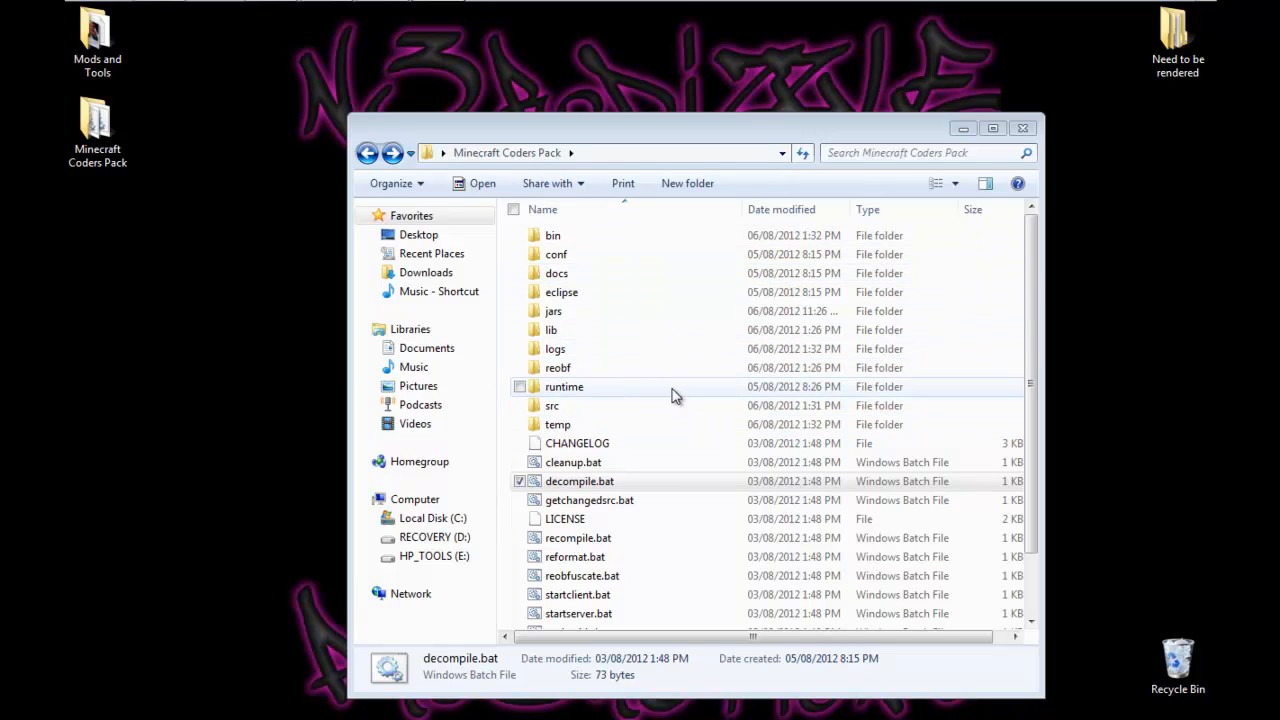
Browse into src/minecraft/net/minecraft/src holding the decompiled Java files
{"action": "double_click", "coordinate": [552, 405]}
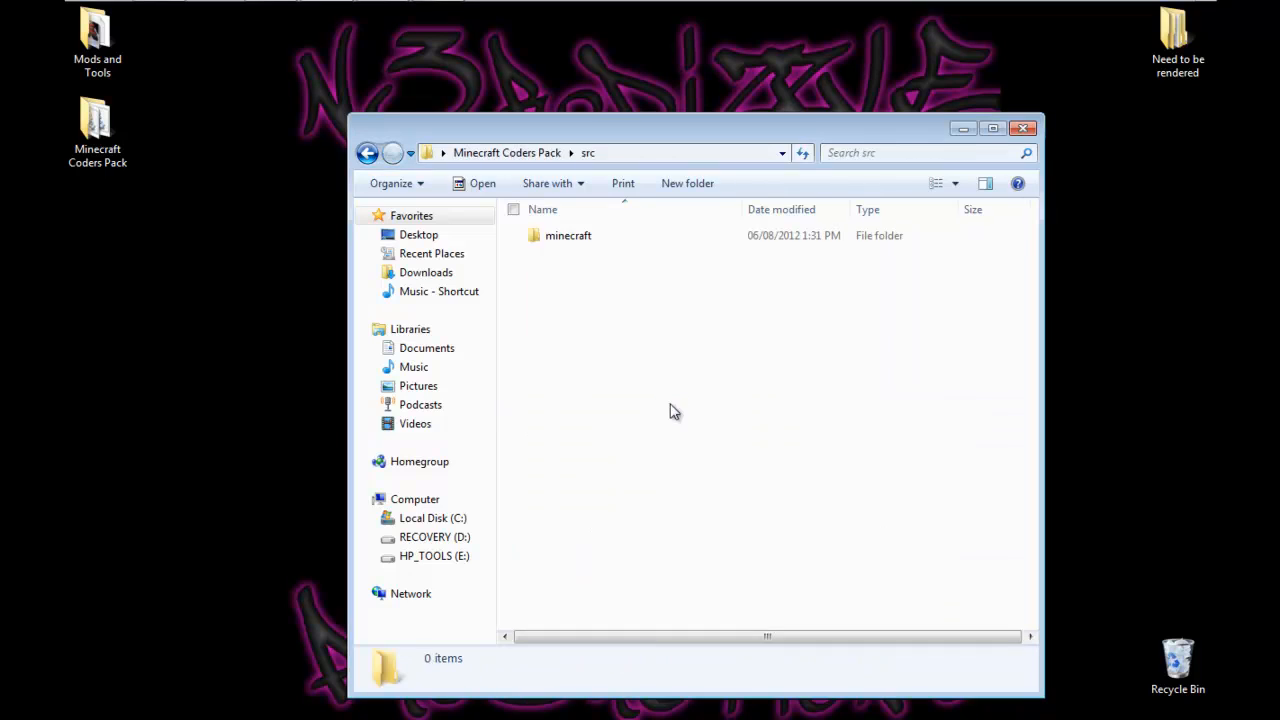
{"action": "double_click", "coordinate": [568, 235]}
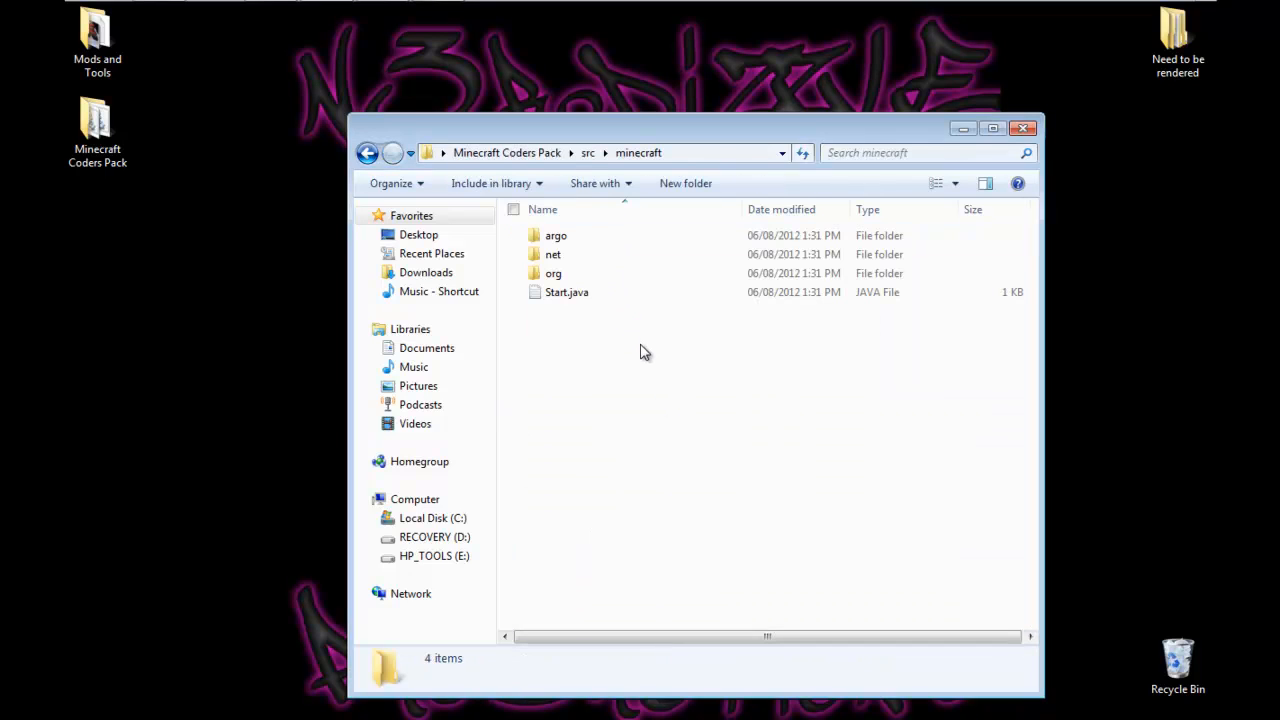
{"action": "double_click", "coordinate": [553, 254]}
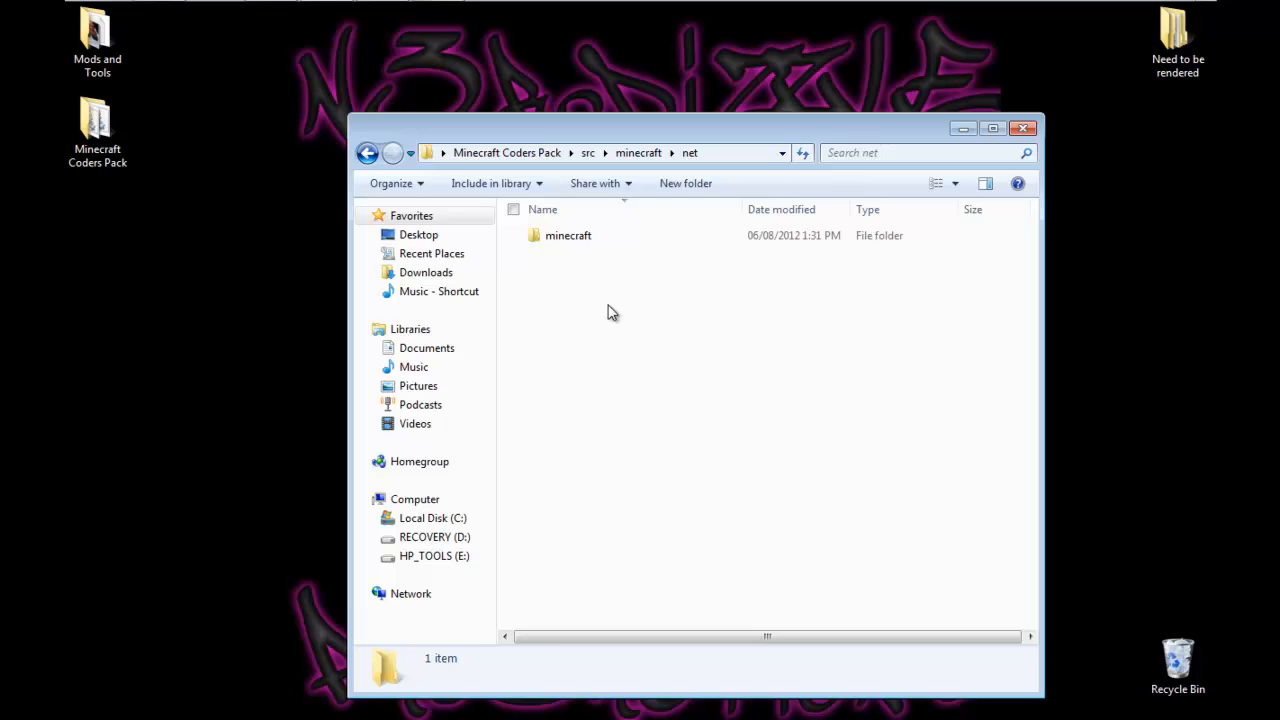
{"action": "double_click", "coordinate": [568, 235]}
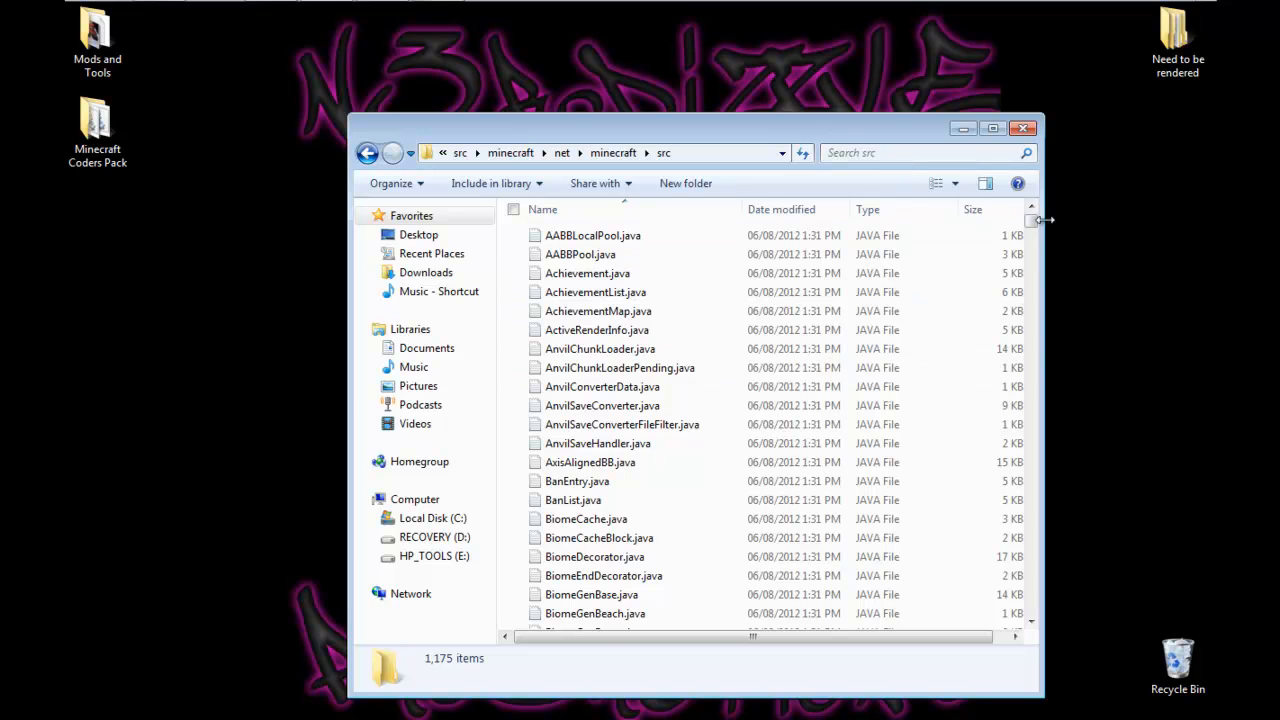
Find CraftingManager.java and open it in Notepad++
{"action": "scroll", "scroll_direction": "down", "scroll_amount": 3}
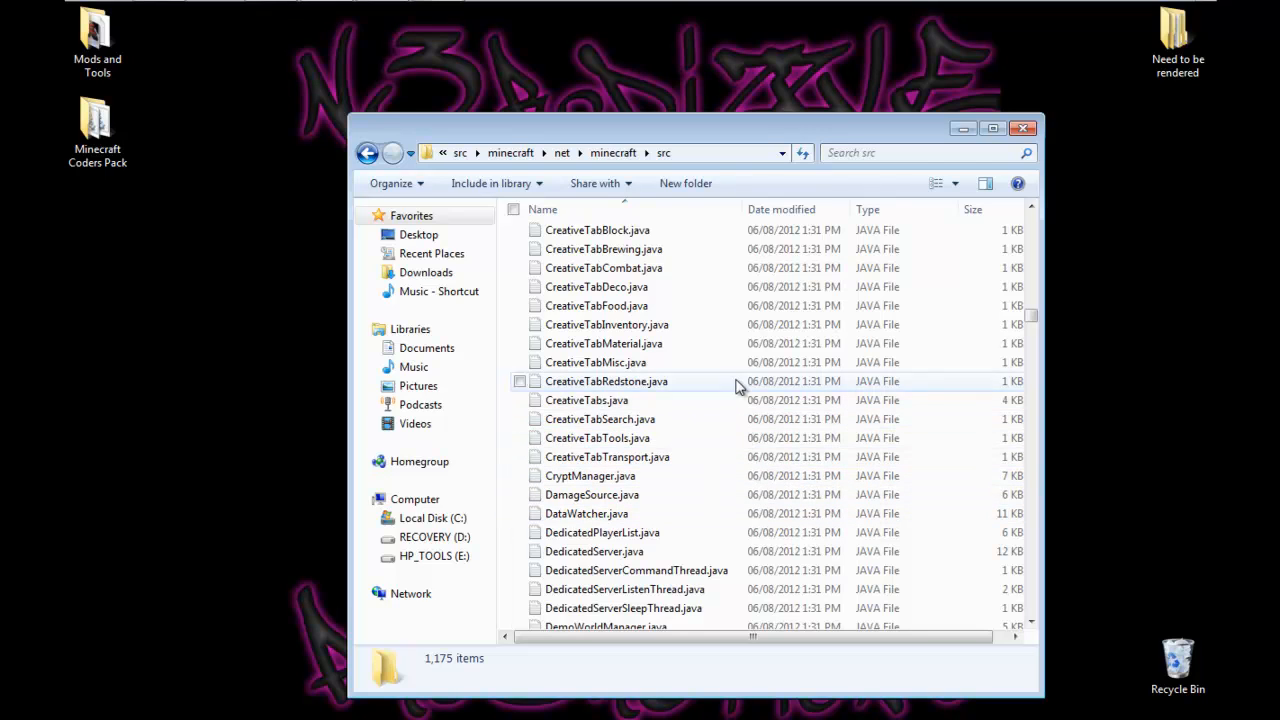
{"action": "mouse_move", "coordinate": [740, 476]}
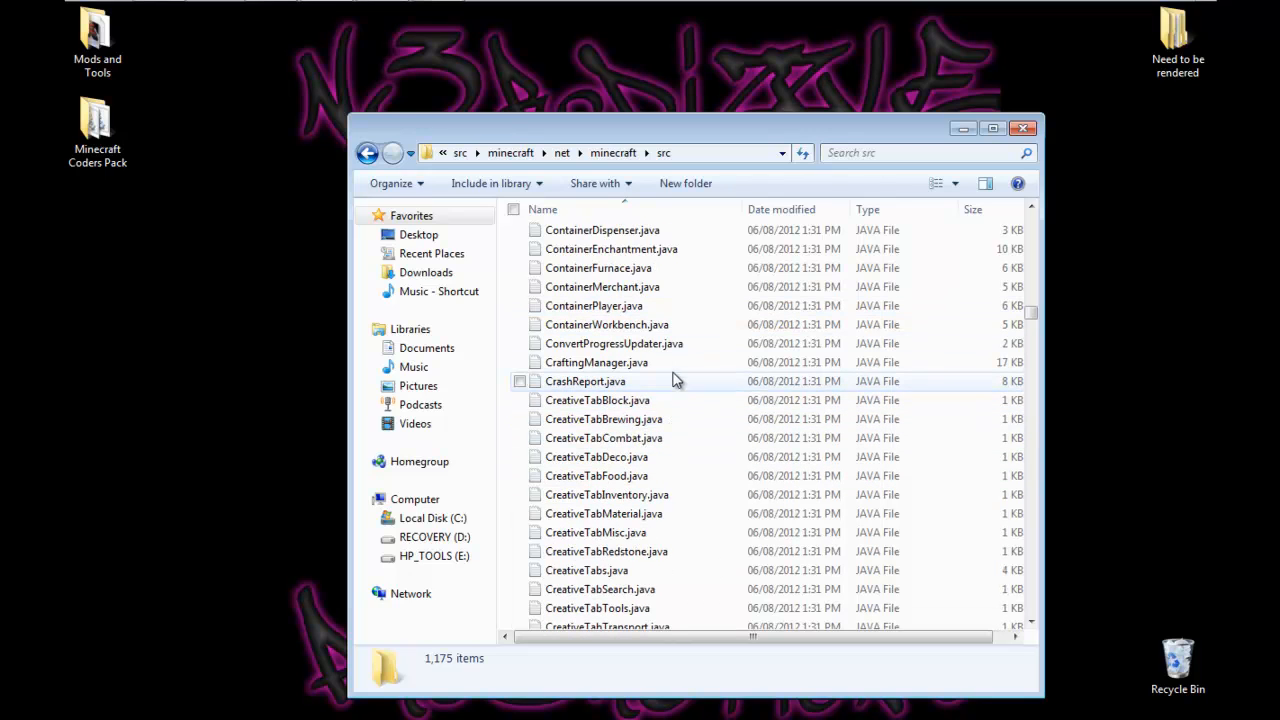
{"action": "right_click", "coordinate": [596, 362]}
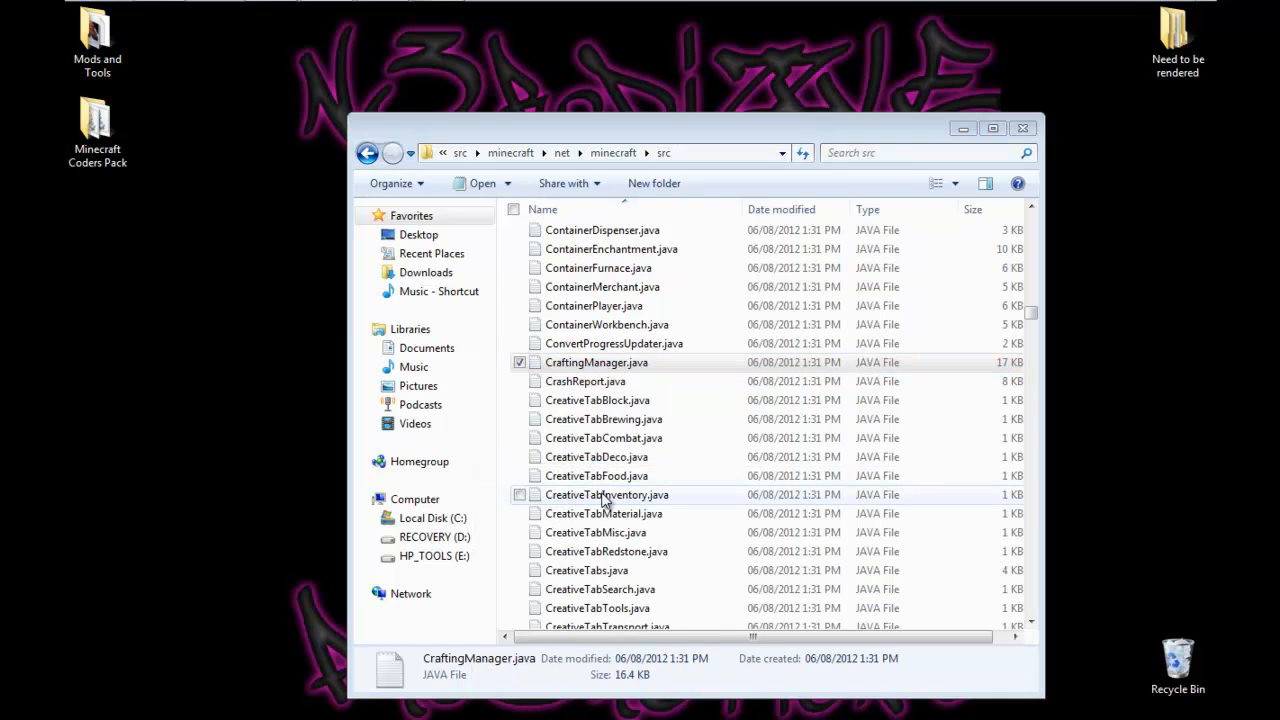
{"action": "double_click", "coordinate": [596, 362]}
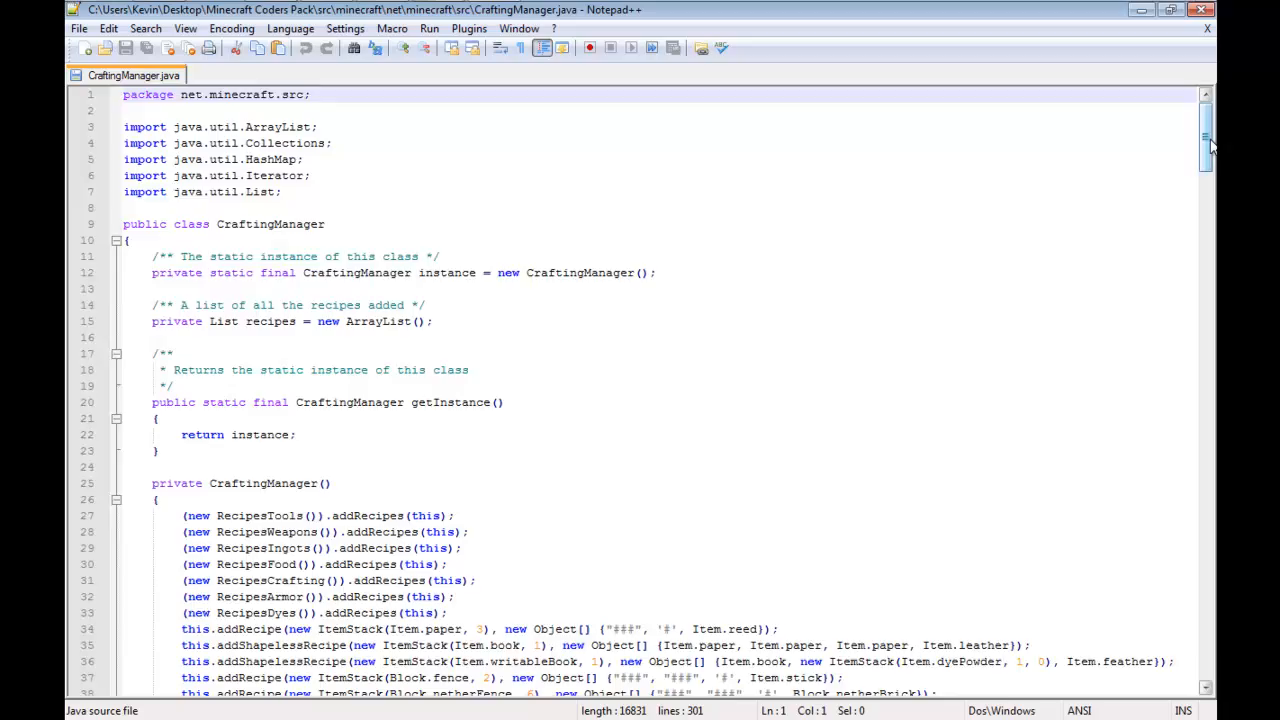
Select the whole bed addRecipe line in the constructor's recipe list for copying
{"action": "scroll", "scroll_direction": "down", "scroll_amount": 3}
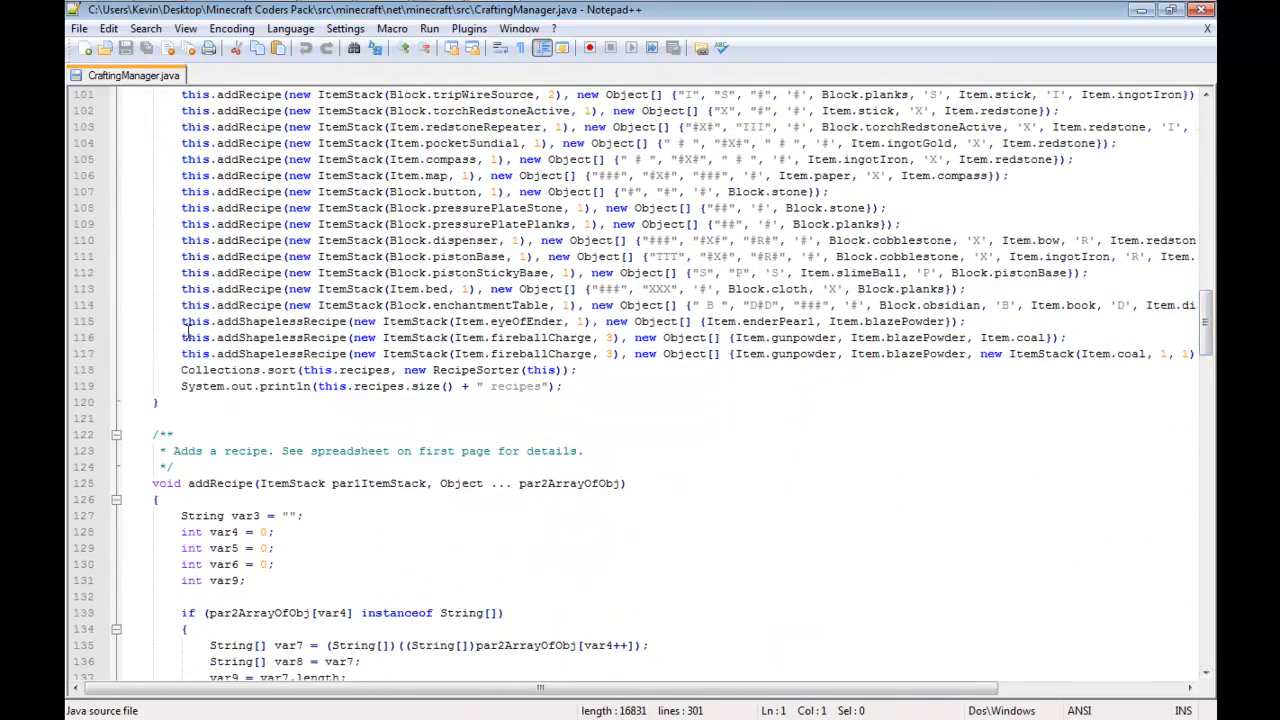
{"action": "left_click", "coordinate": [185, 321]}
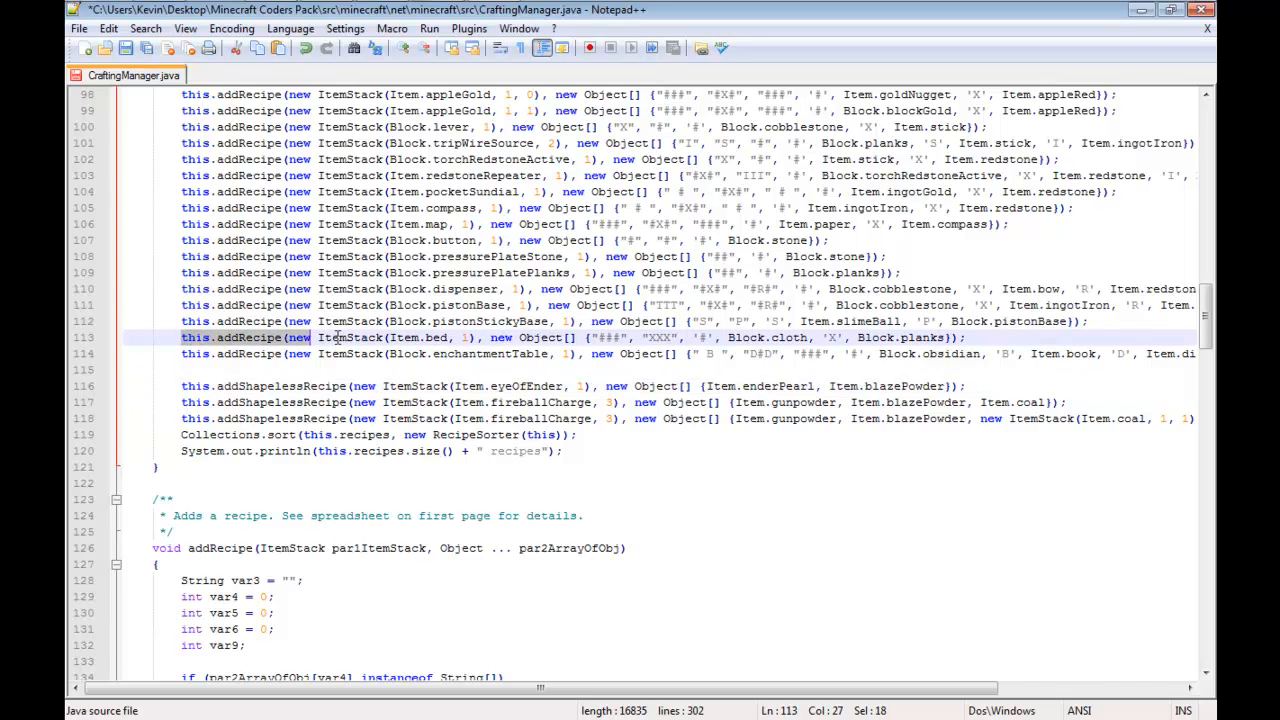
{"action": "left_click_drag", "start_coordinate": [337, 337], "coordinate": [965, 337]}
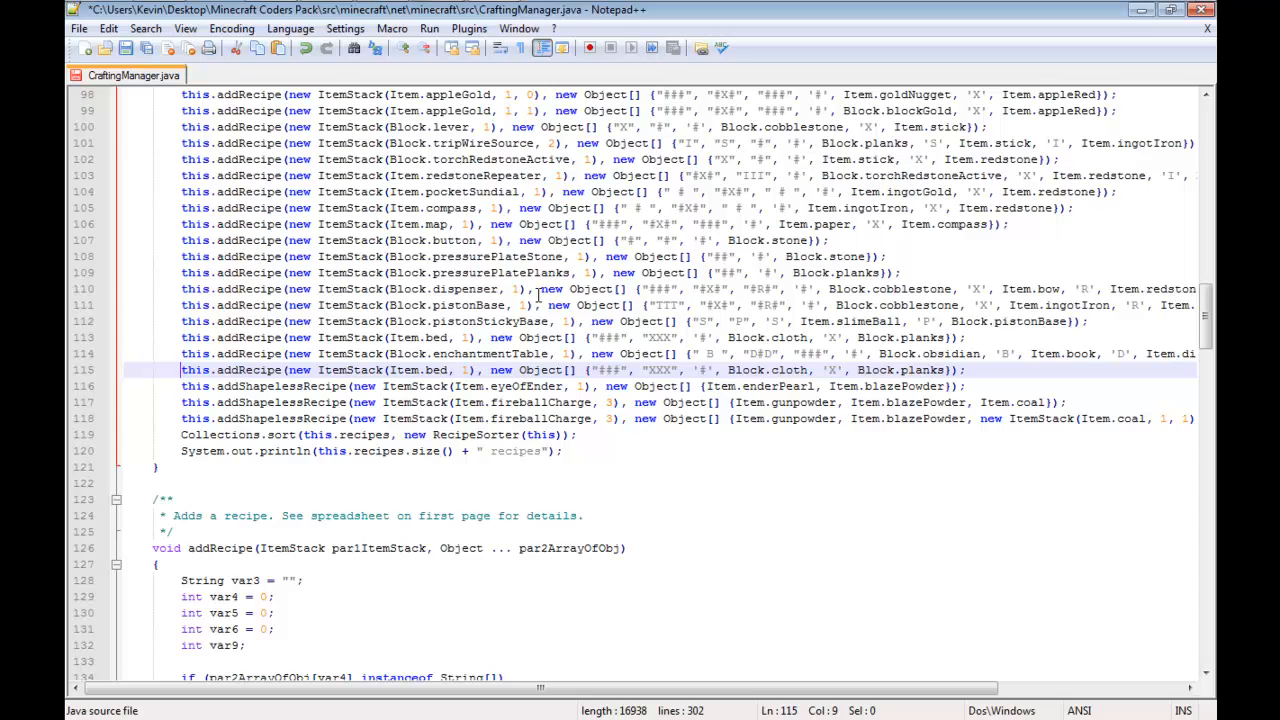
{"action": "mouse_move", "coordinate": [227, 434]}
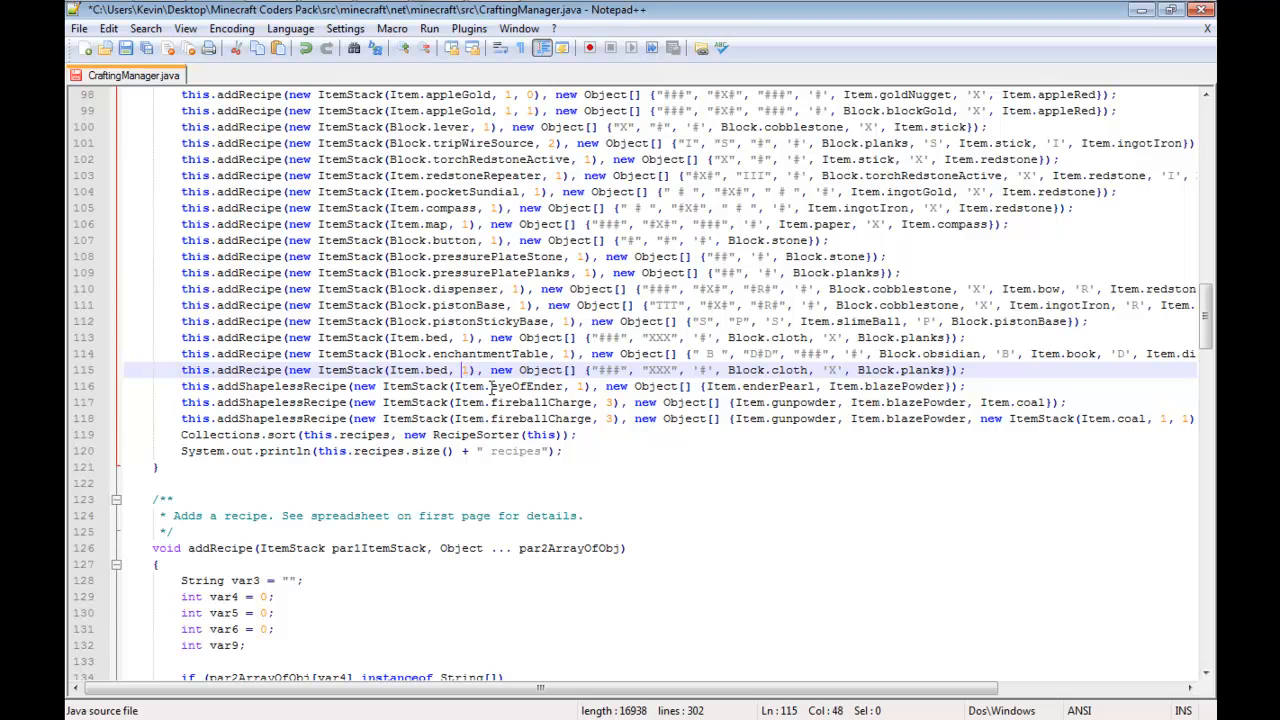
{"action": "mouse_move", "coordinate": [655, 375]}
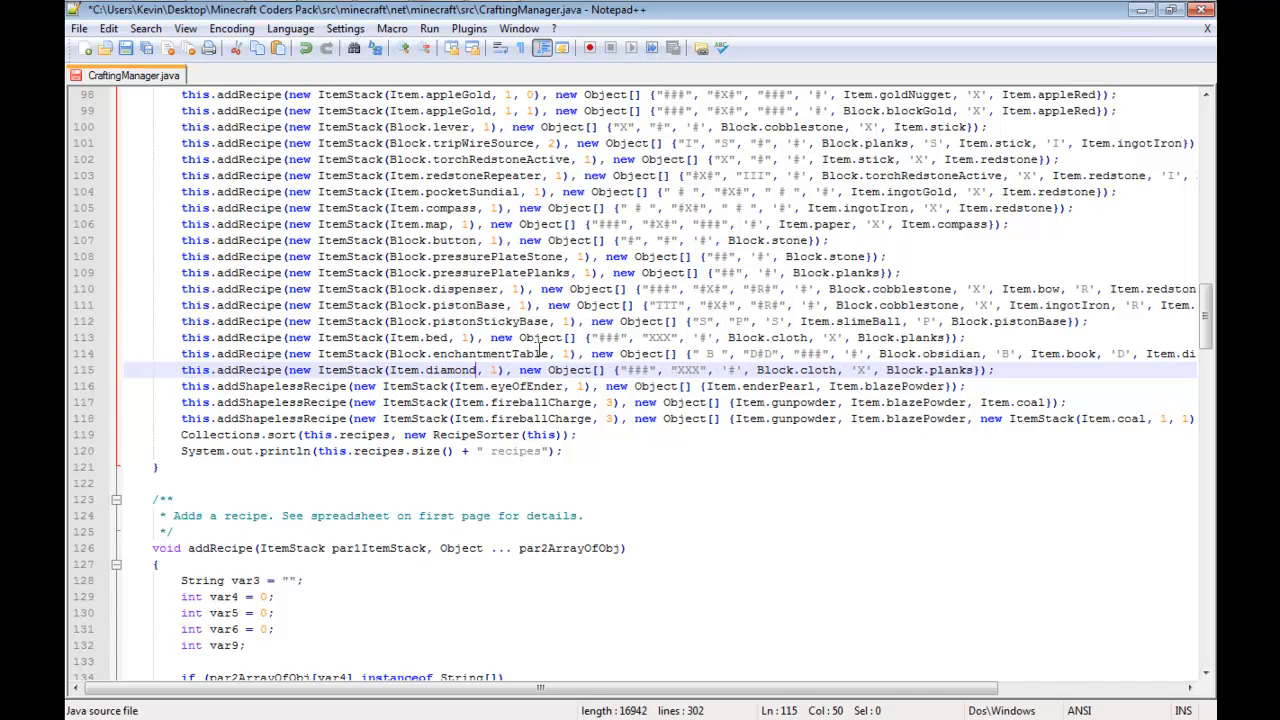
Edit the copy to Item.diamond quantity 64 with Block.dirt over Block.planks
{"action": "key", "text": "Backspace"}
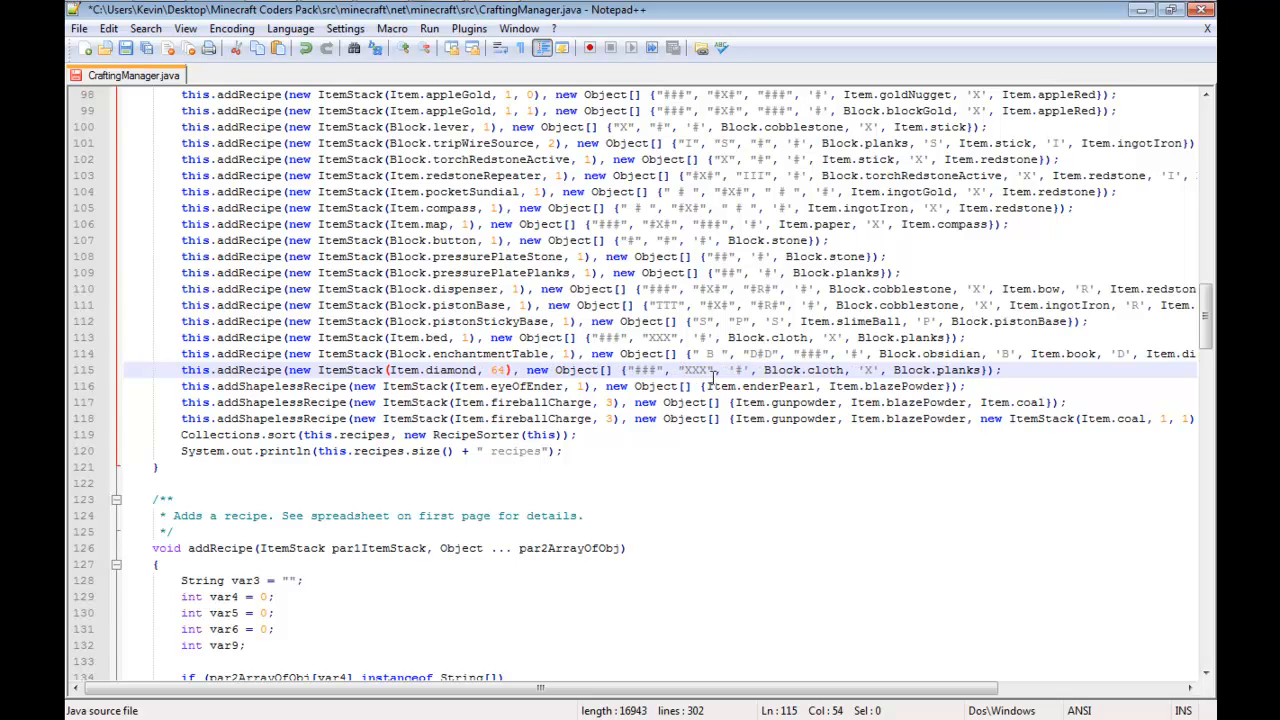
{"action": "mouse_move", "coordinate": [773, 372]}
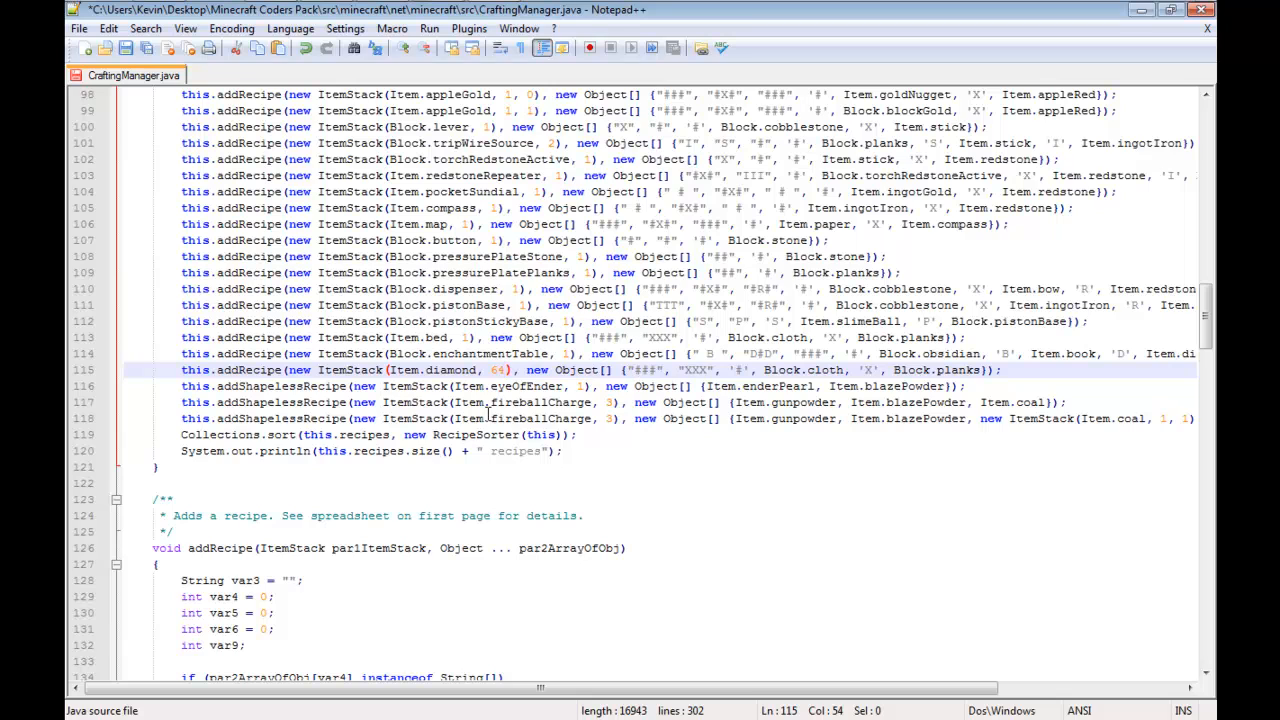
{"action": "mouse_move", "coordinate": [707, 370]}
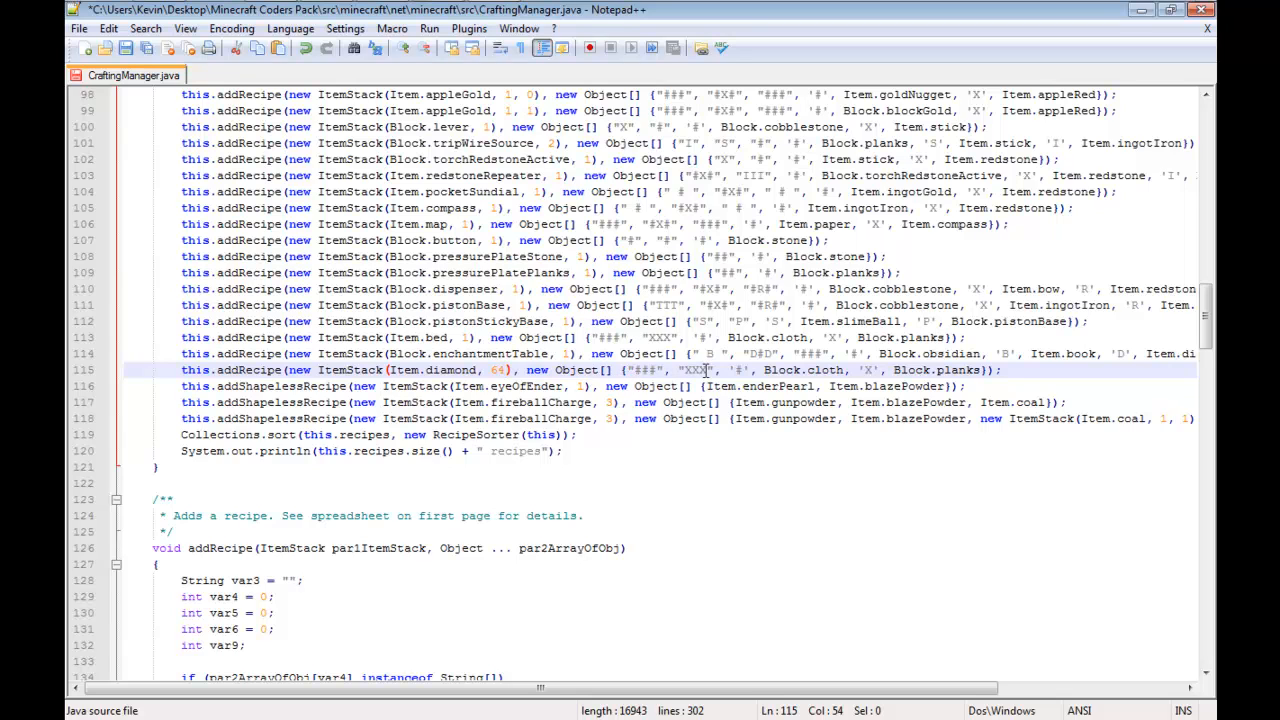
{"action": "mouse_move", "coordinate": [797, 373]}
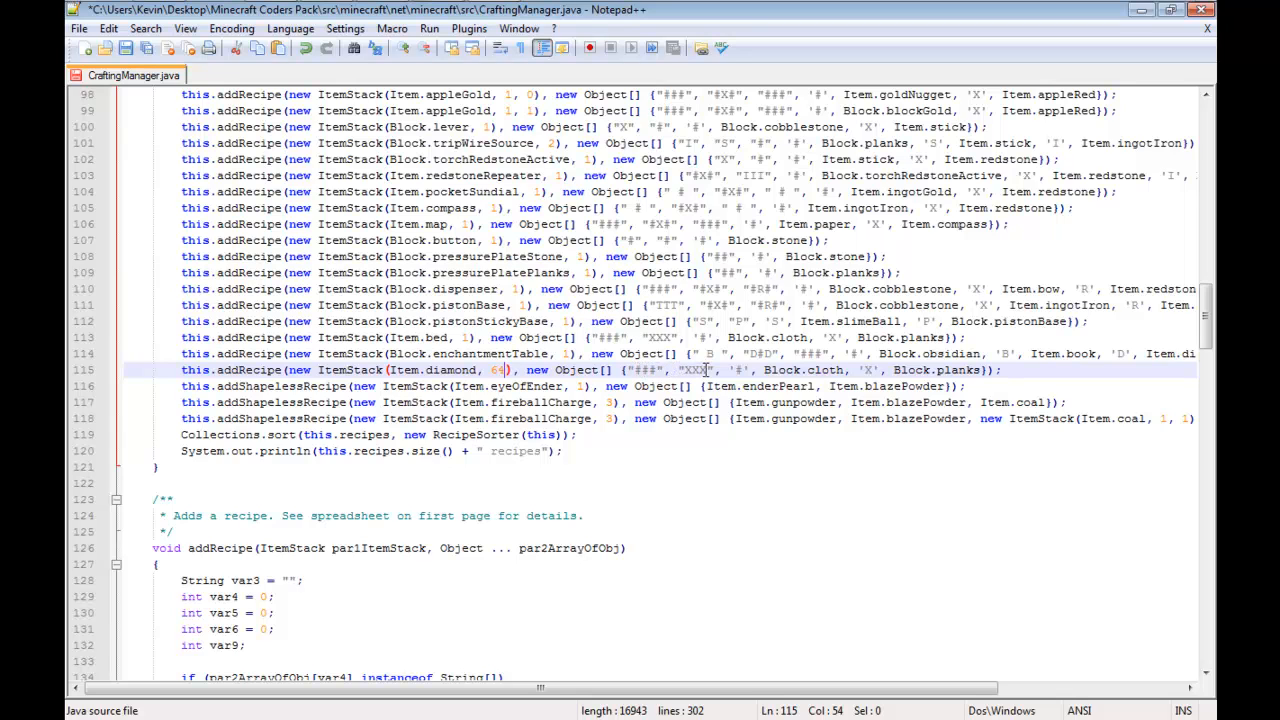
{"action": "mouse_move", "coordinate": [688, 393]}
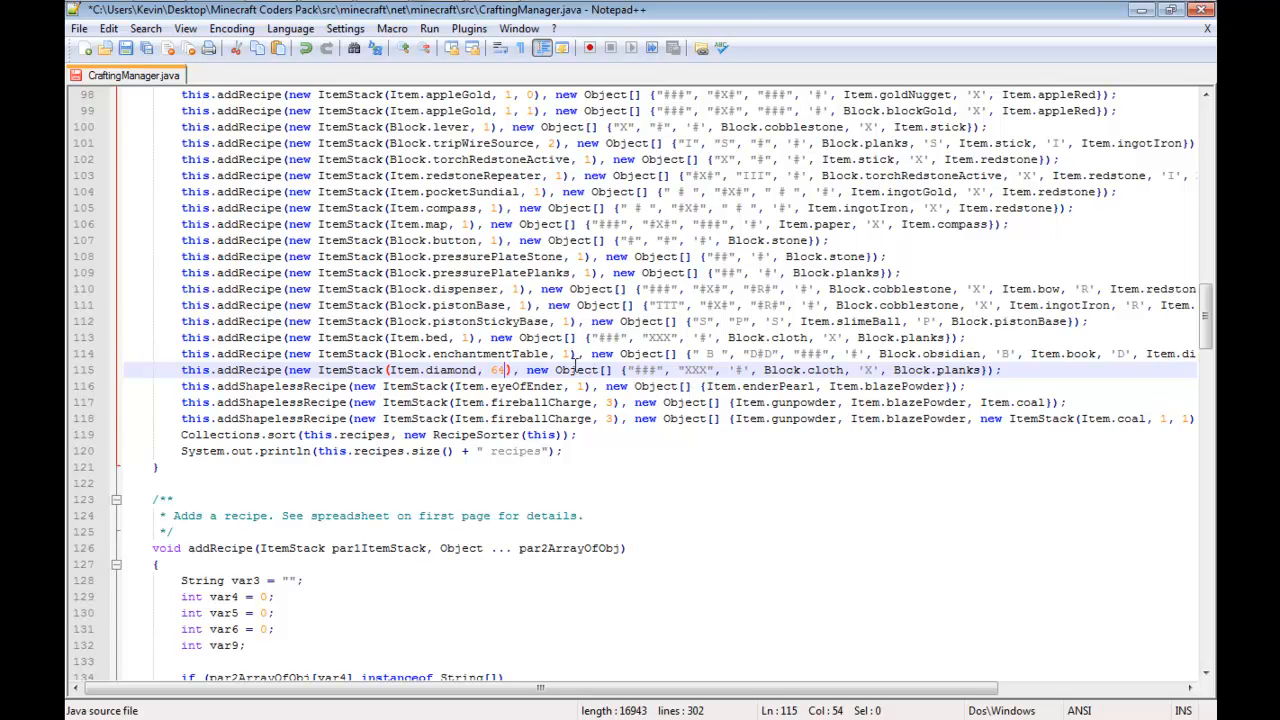
{"action": "mouse_move", "coordinate": [770, 372]}
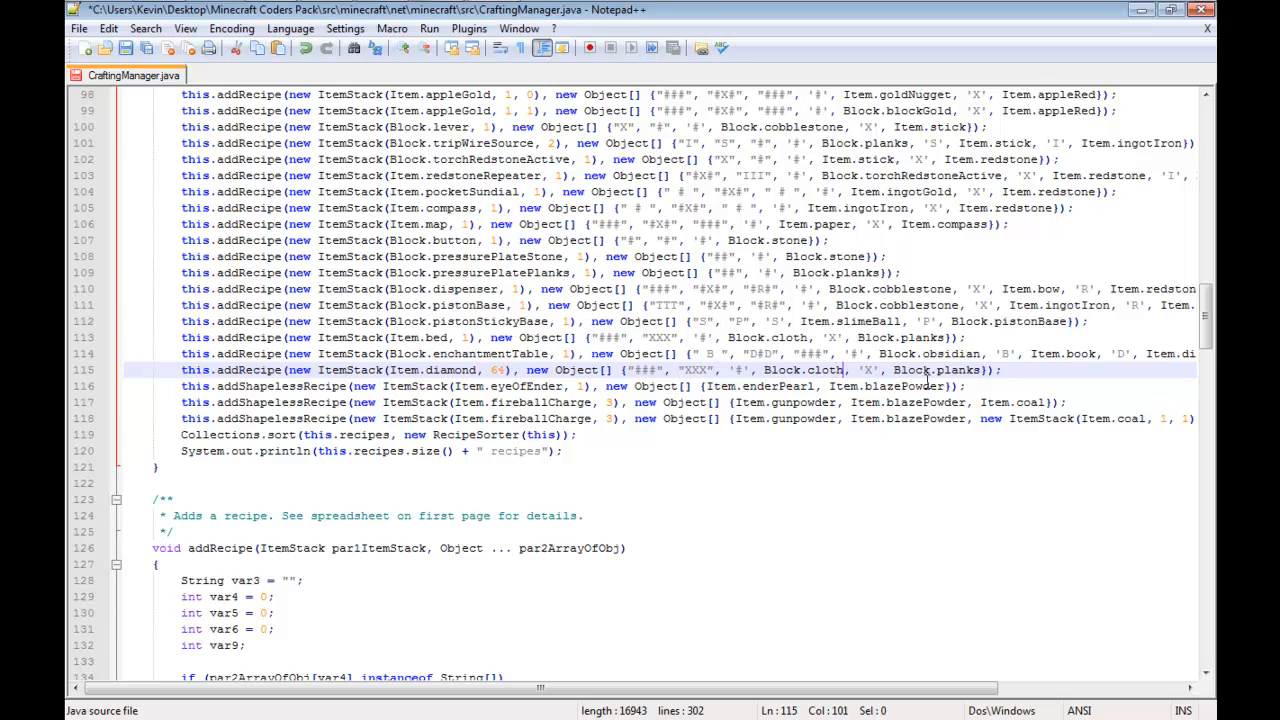
{"action": "type", "text": "dirt"}
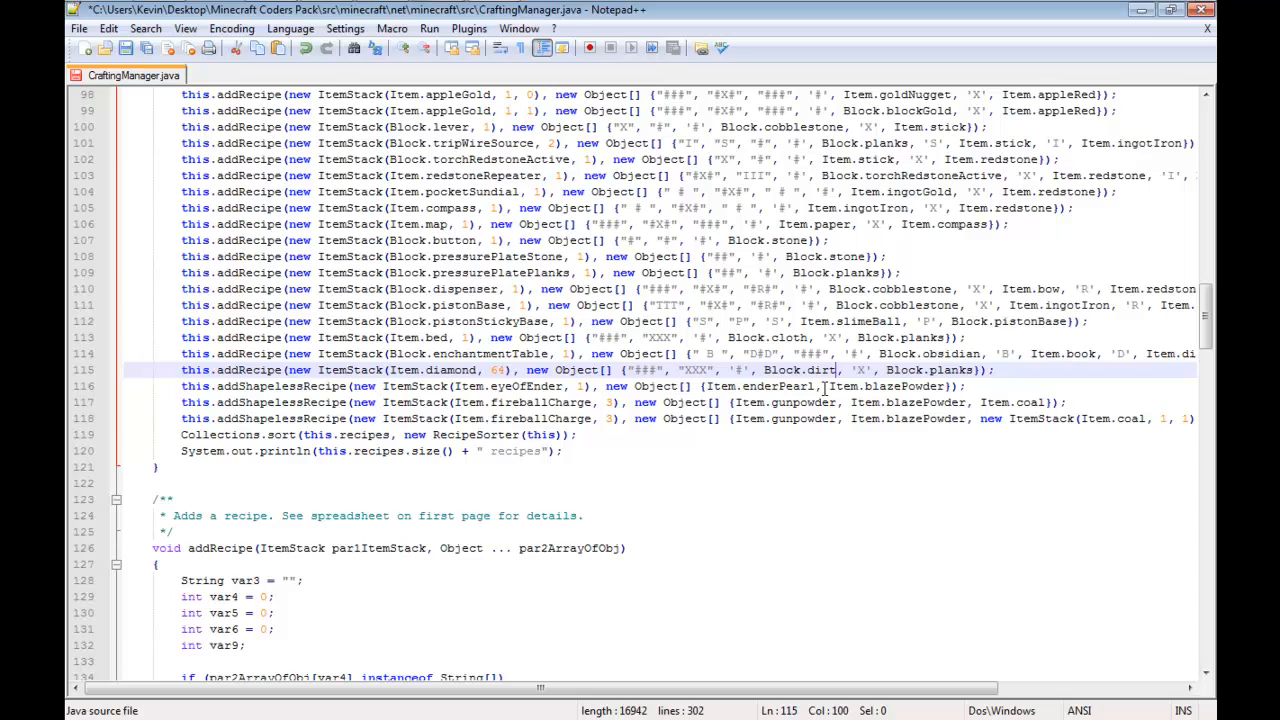
{"action": "mouse_move", "coordinate": [865, 385]}
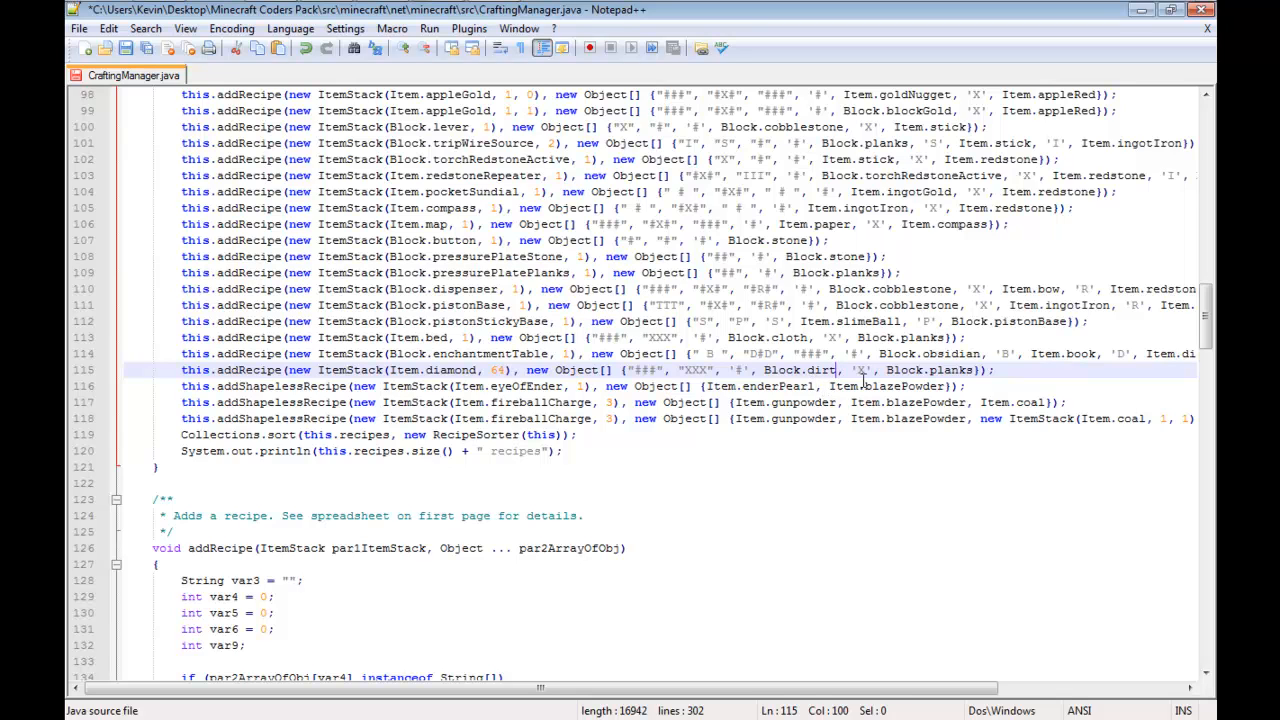
{"action": "left_click", "coordinate": [975, 369]}
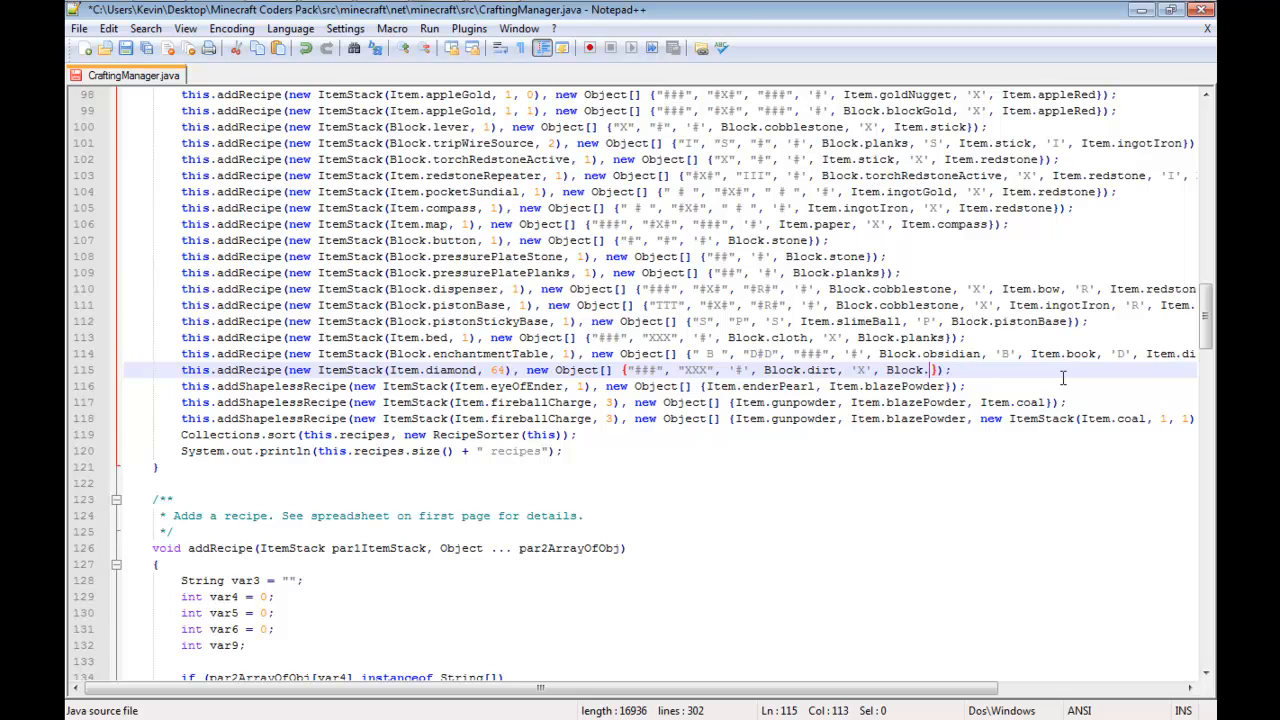
{"action": "type", "text": "planks"}
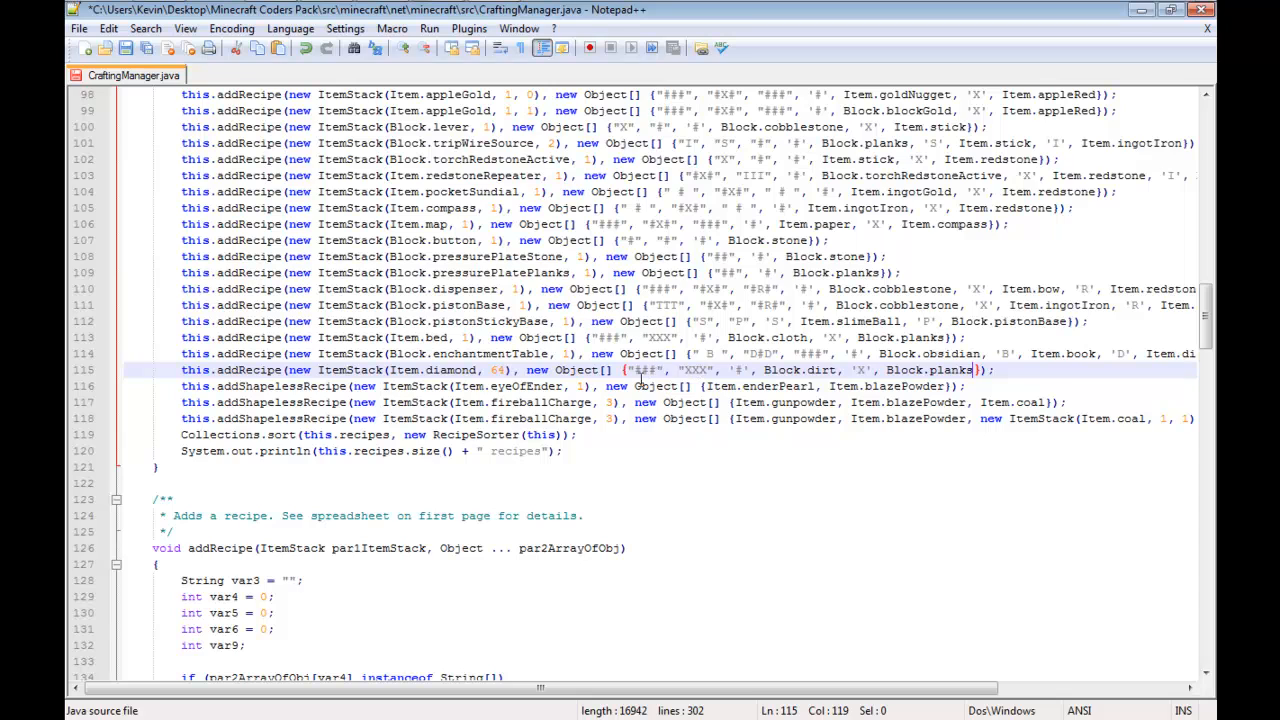
{"action": "mouse_move", "coordinate": [591, 434]}
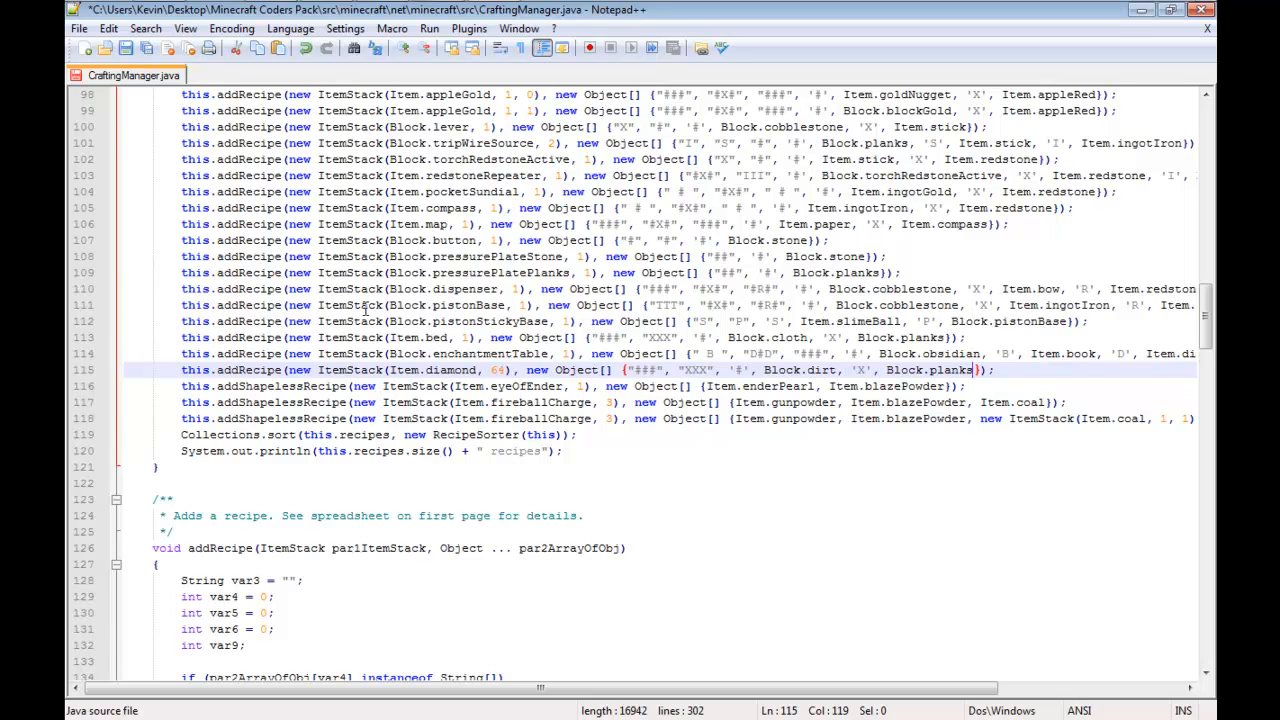
{"action": "mouse_move", "coordinate": [126, 48]}
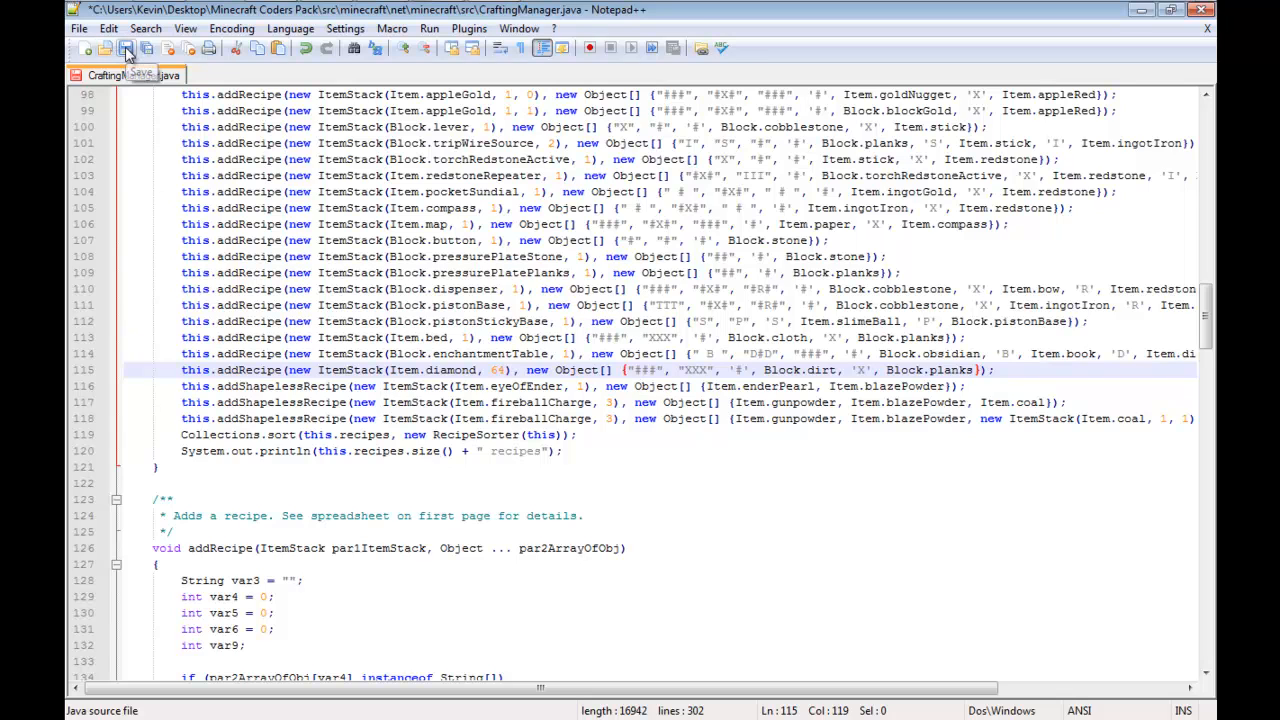
Save CraftingManager.java and return to the Minecraft Coders Pack folder listing recompile.bat
{"action": "left_click", "coordinate": [126, 48]}
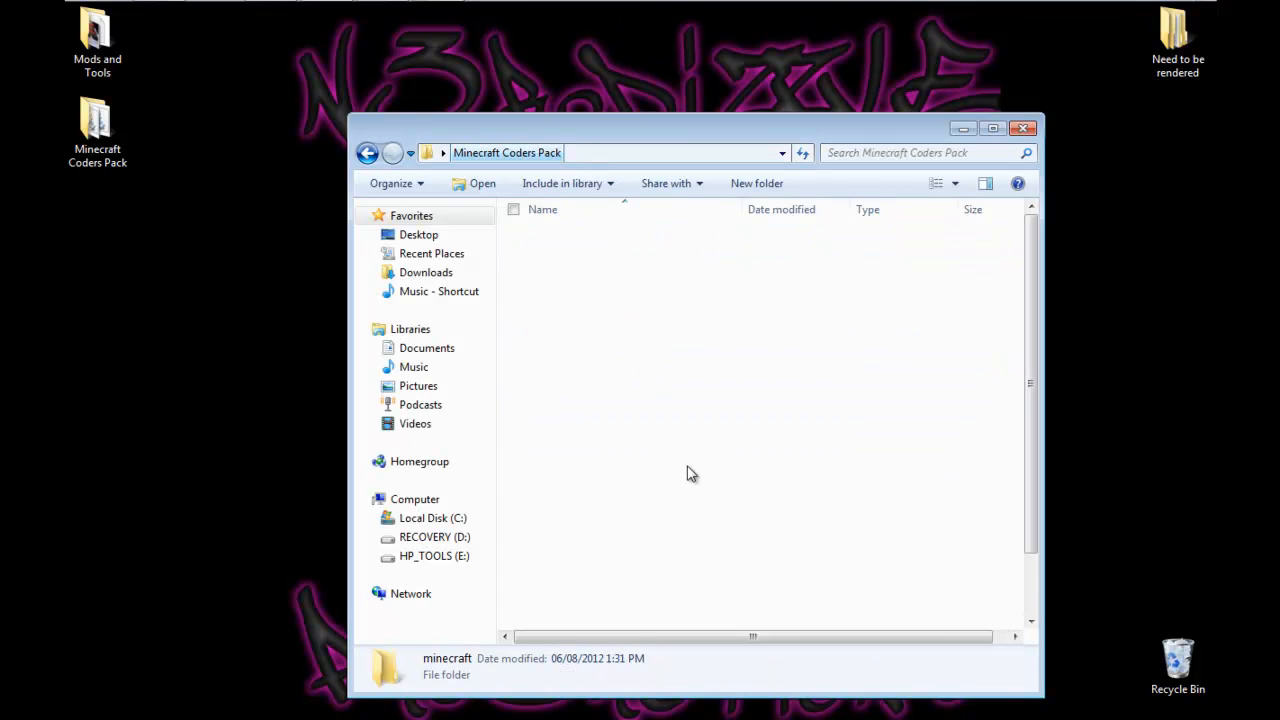
{"action": "double_click", "coordinate": [578, 537]}
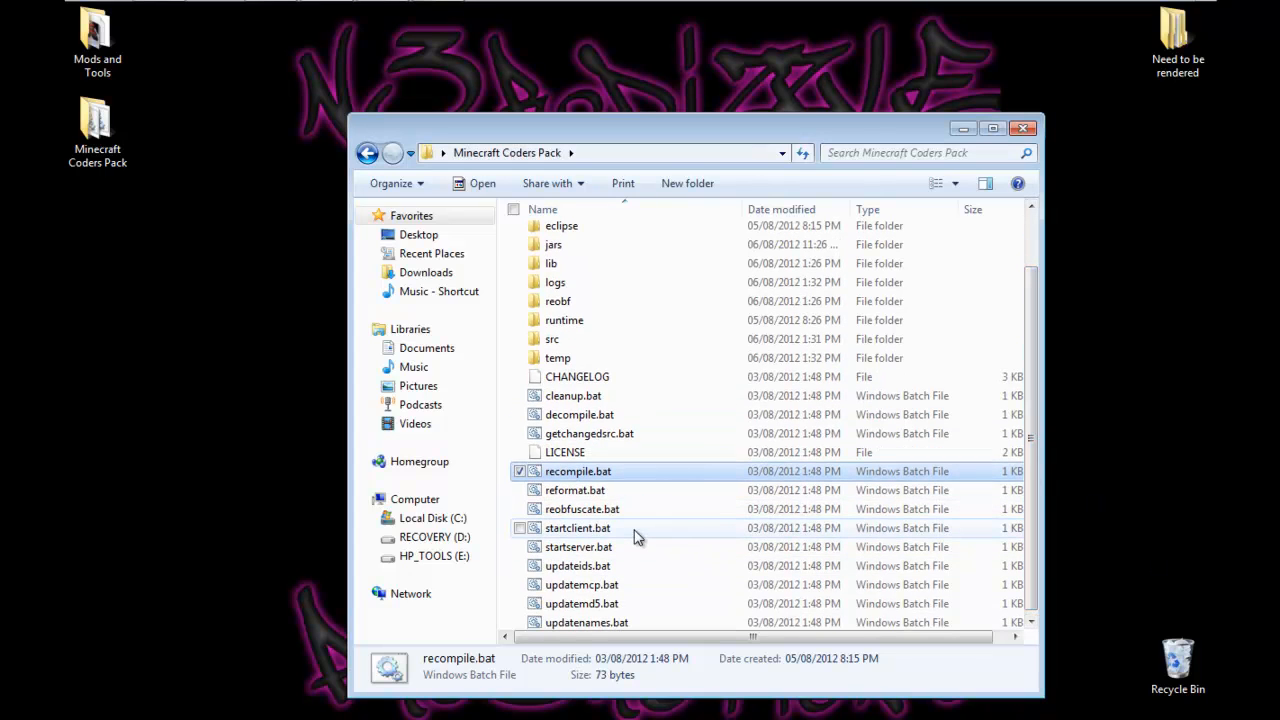
Launch Minecraft and create a new Survival world named New World
{"action": "double_click", "coordinate": [577, 527]}
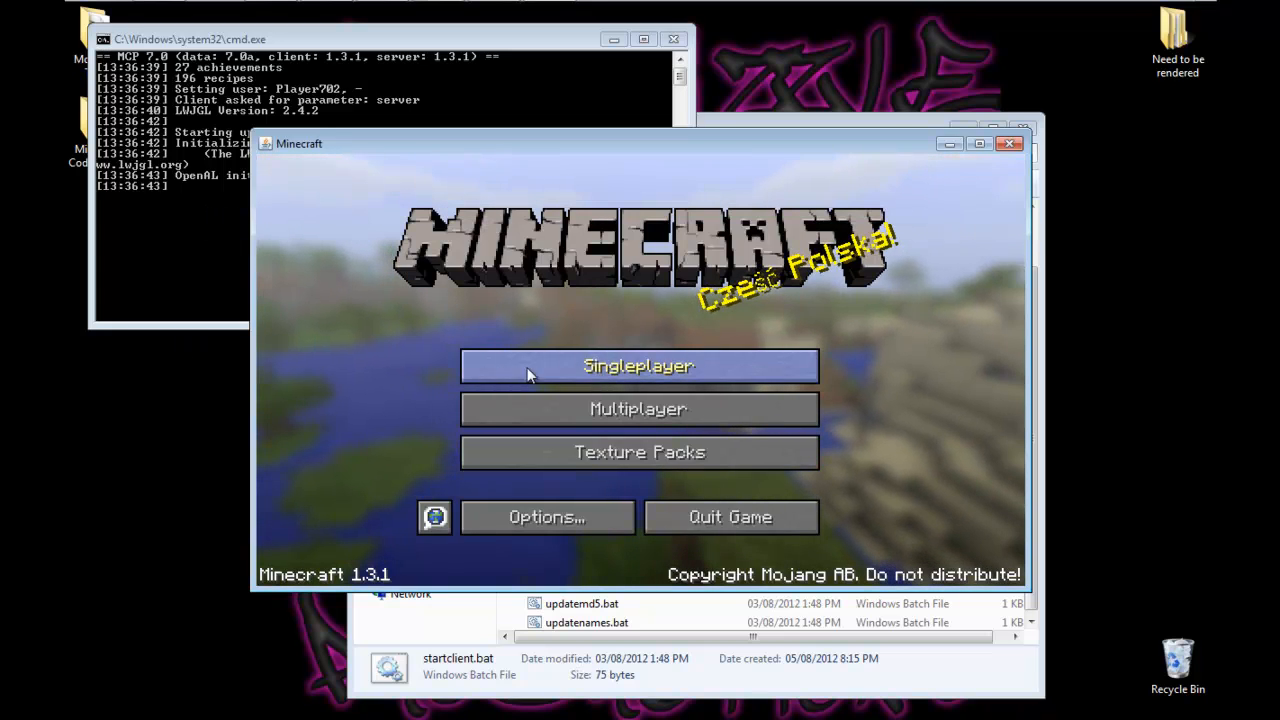
{"action": "left_click", "coordinate": [638, 365]}
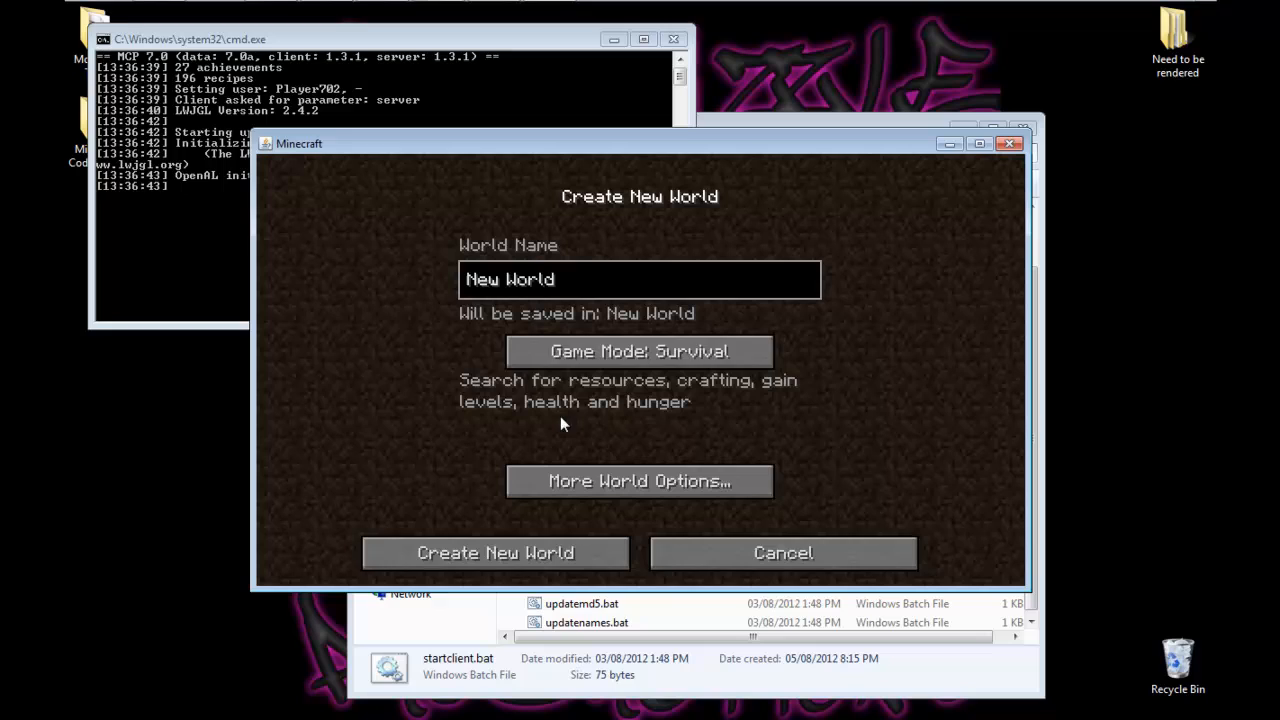
{"action": "left_click", "coordinate": [494, 553]}
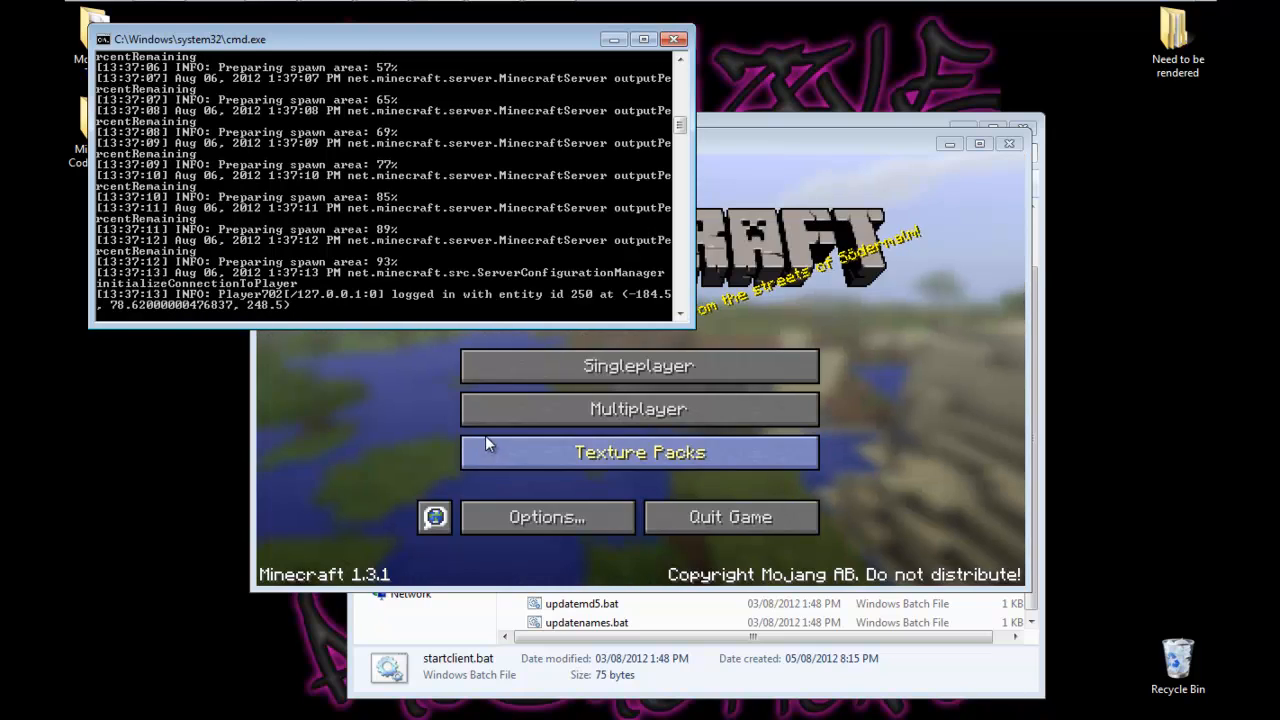
{"action": "mouse_move", "coordinate": [425, 430]}
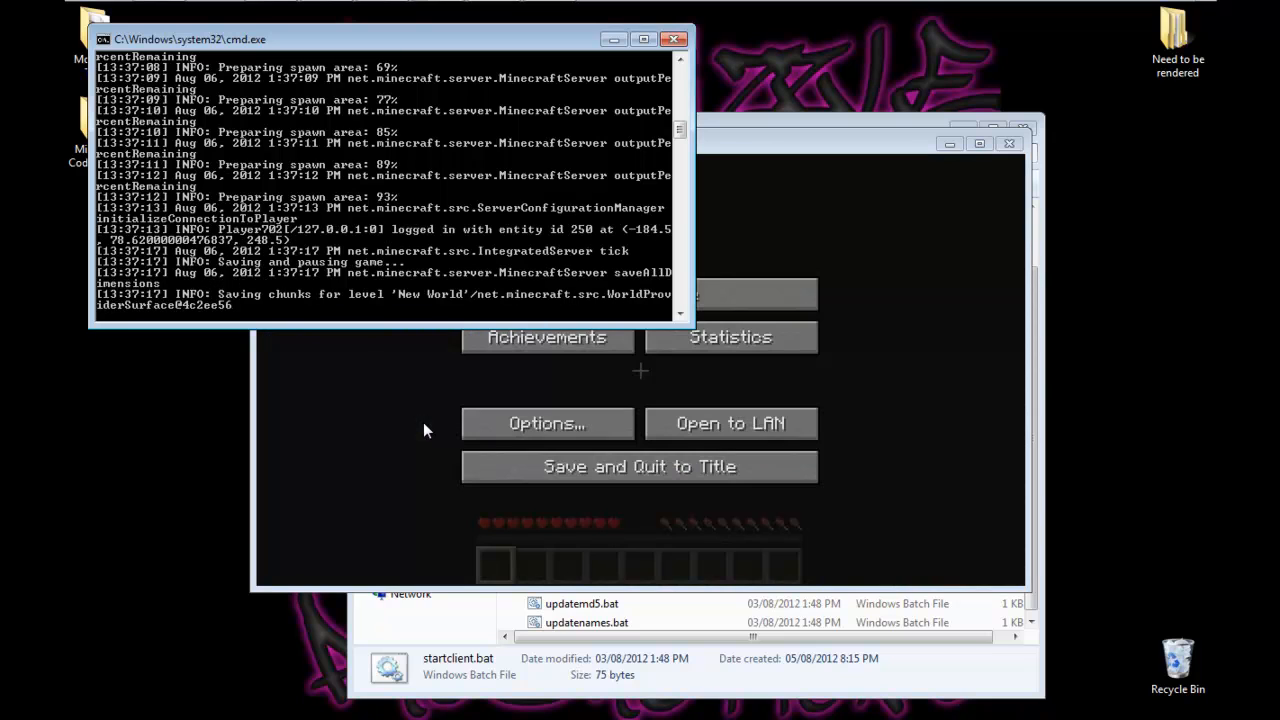
Set Graphics Fast, Smooth Lighting OFF, Tiny render distance and Max FPS, then return to the game
{"action": "left_click", "coordinate": [546, 423]}
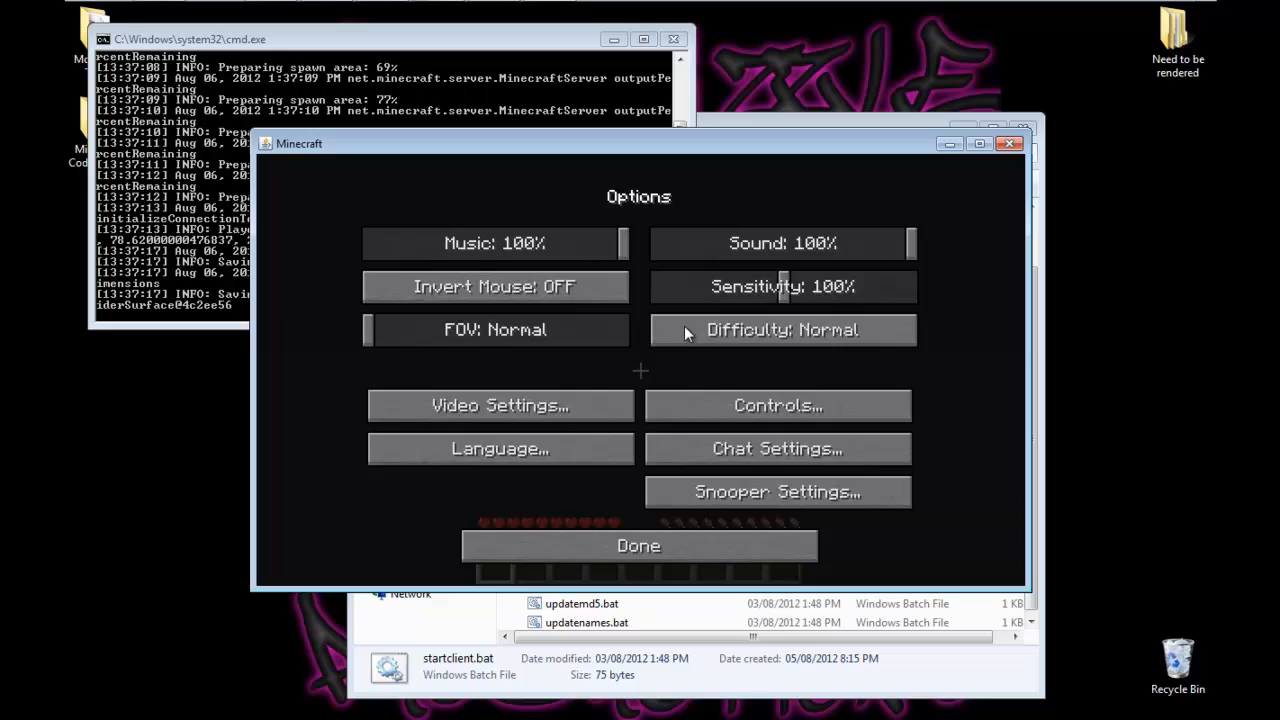
{"action": "left_click", "coordinate": [499, 405]}
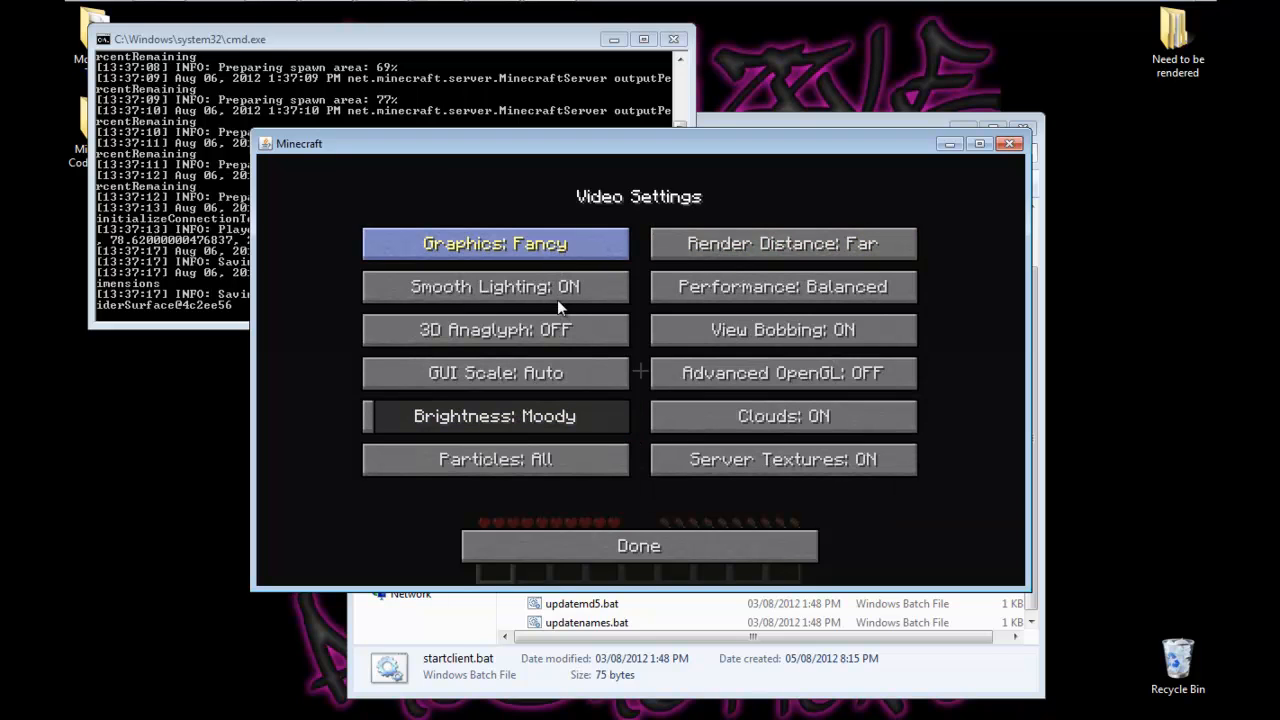
{"action": "left_click", "coordinate": [494, 243]}
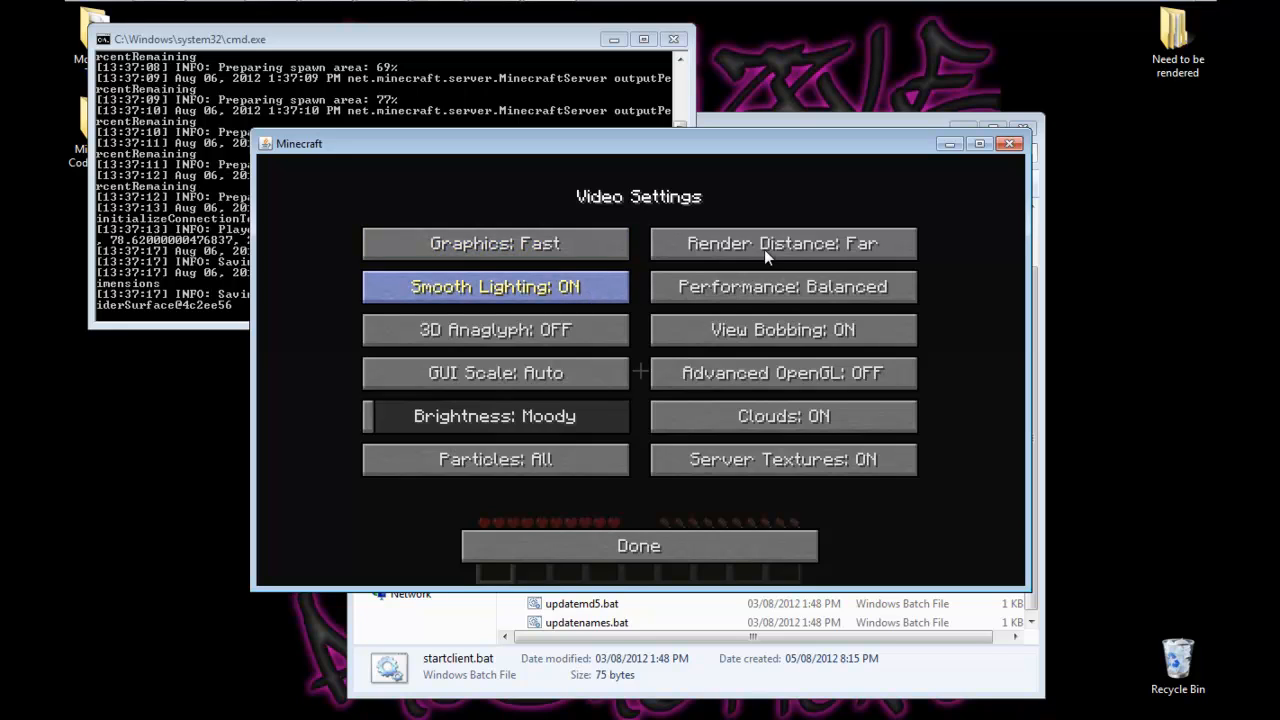
{"action": "left_click", "coordinate": [782, 243]}
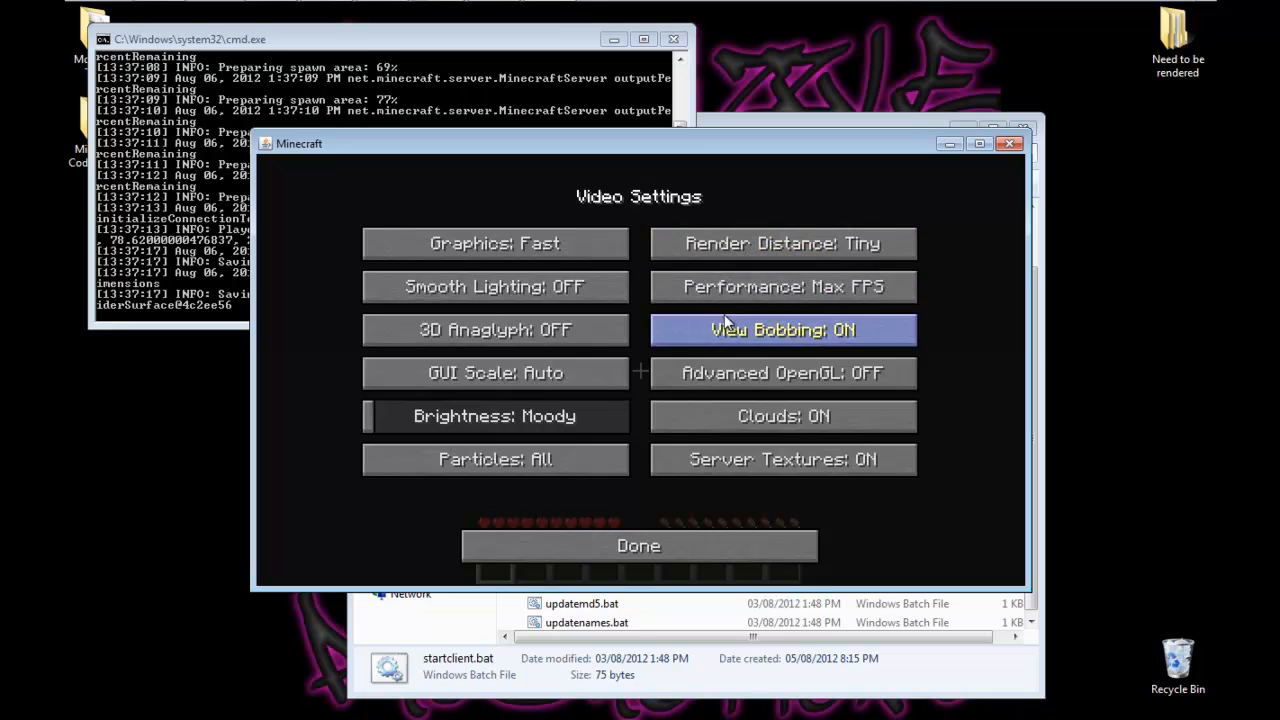
{"action": "left_click", "coordinate": [495, 459]}
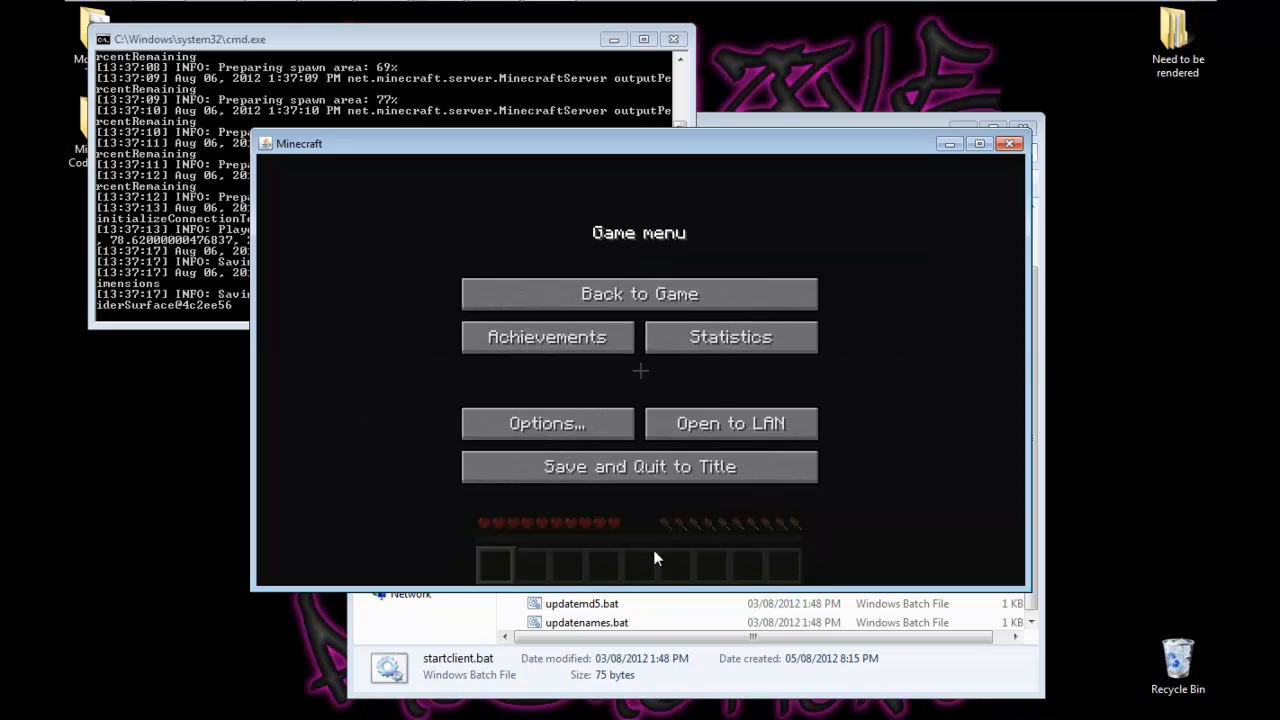
{"action": "left_click", "coordinate": [639, 293]}
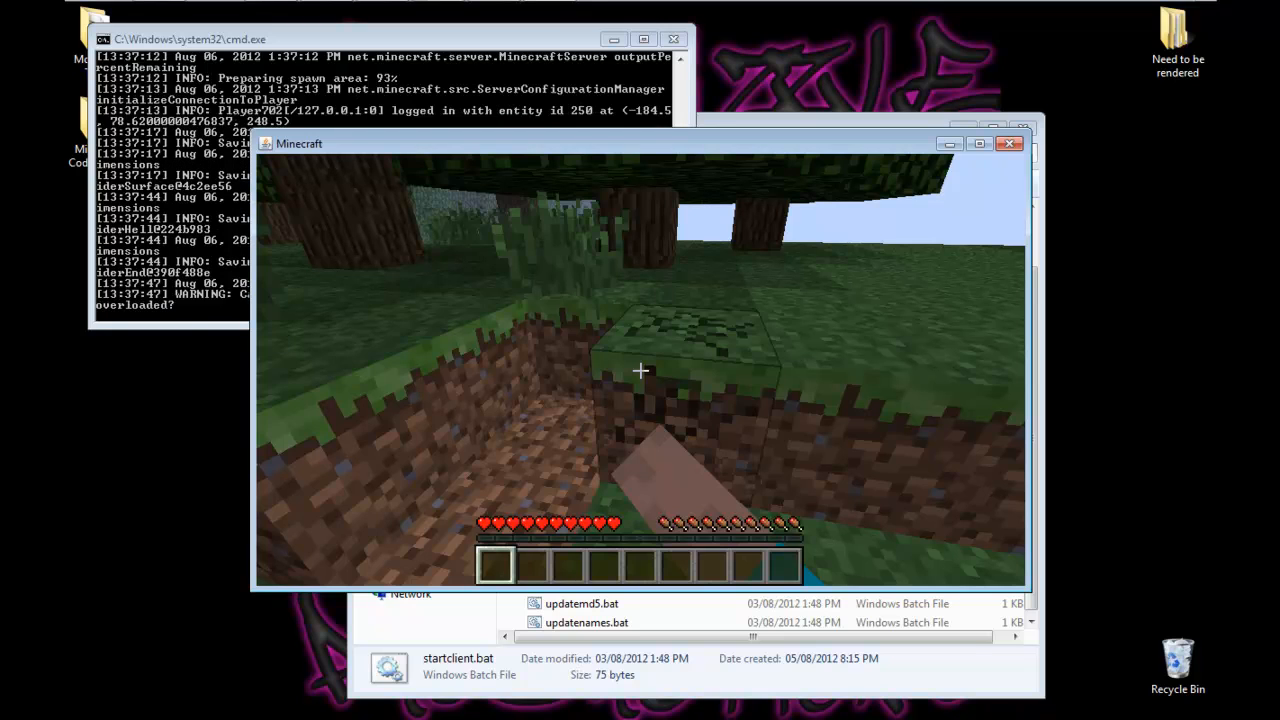
Gather wood, make planks and craft dirt over planks into 64 diamonds
{"action": "key", "text": "Escape"}
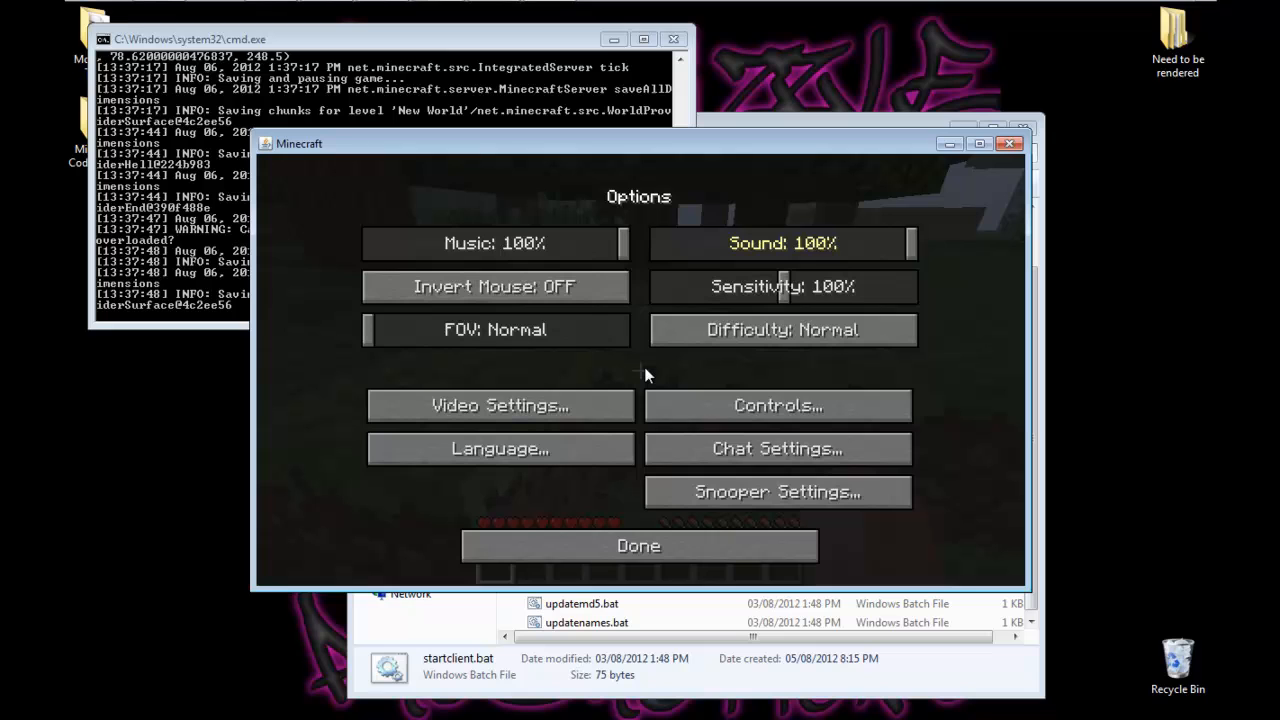
{"action": "left_click", "coordinate": [638, 545]}
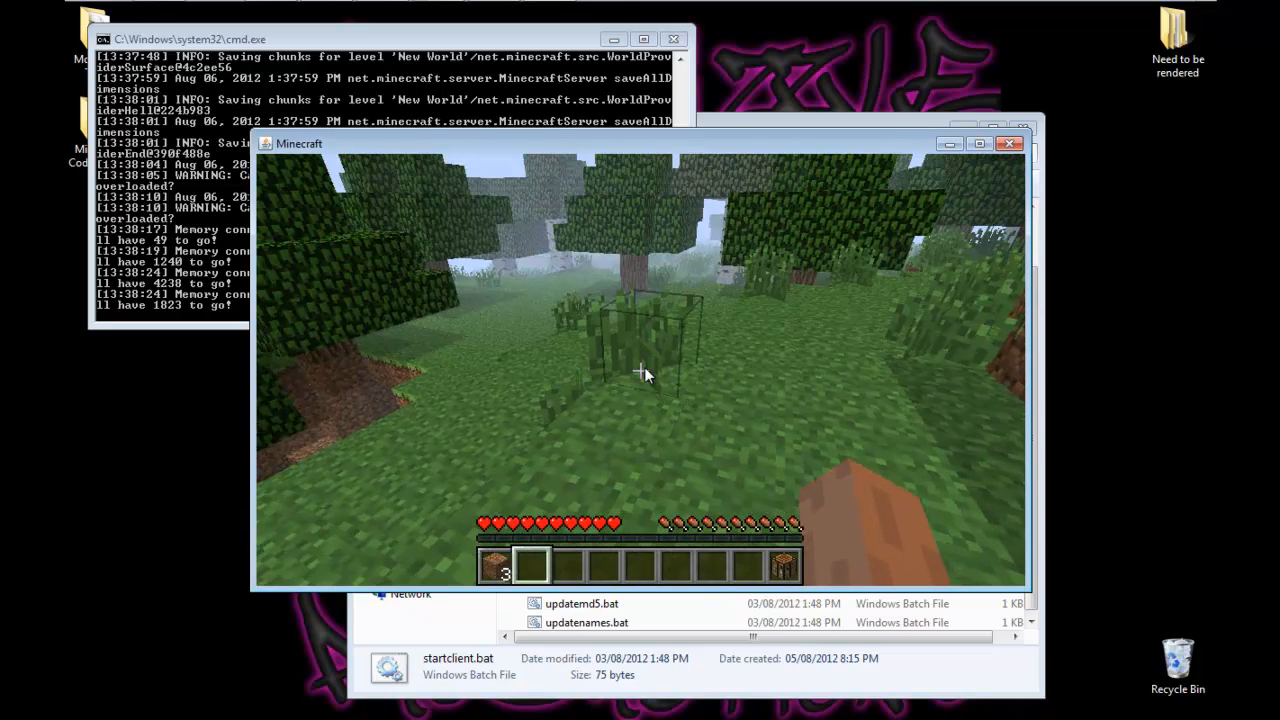
{"action": "key", "text": "e"}
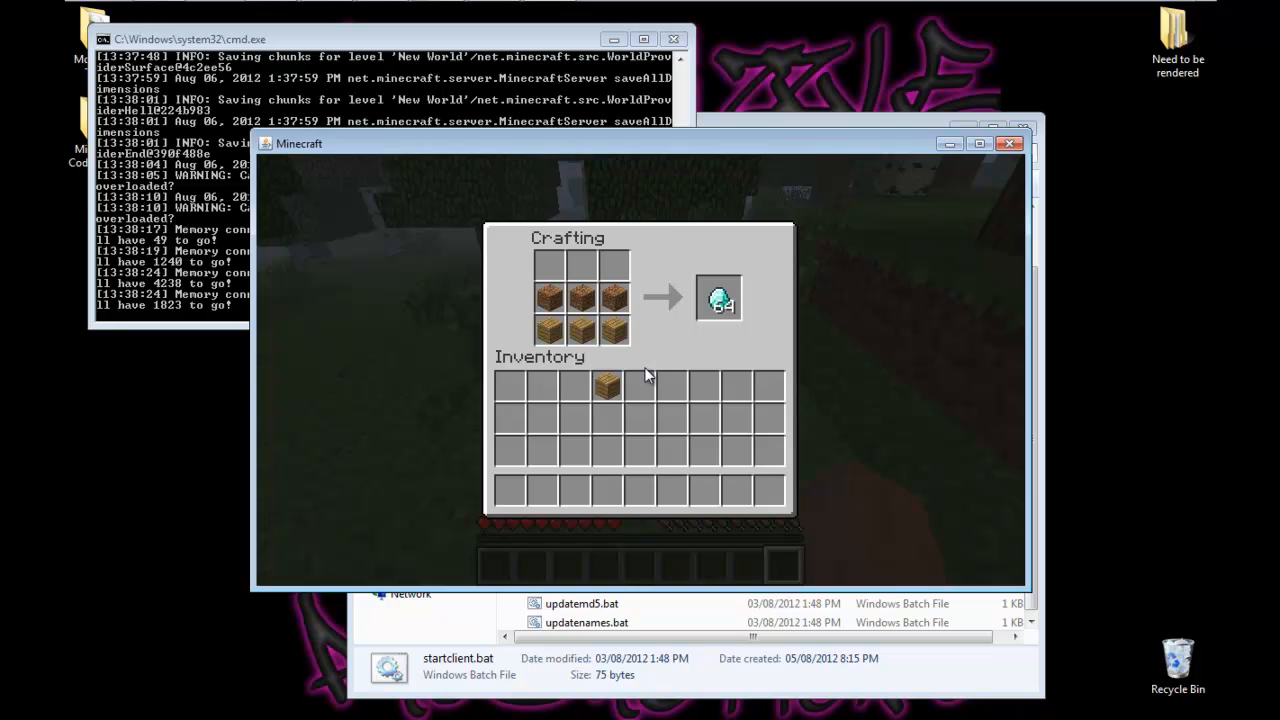
{"action": "mouse_move", "coordinate": [720, 298]}
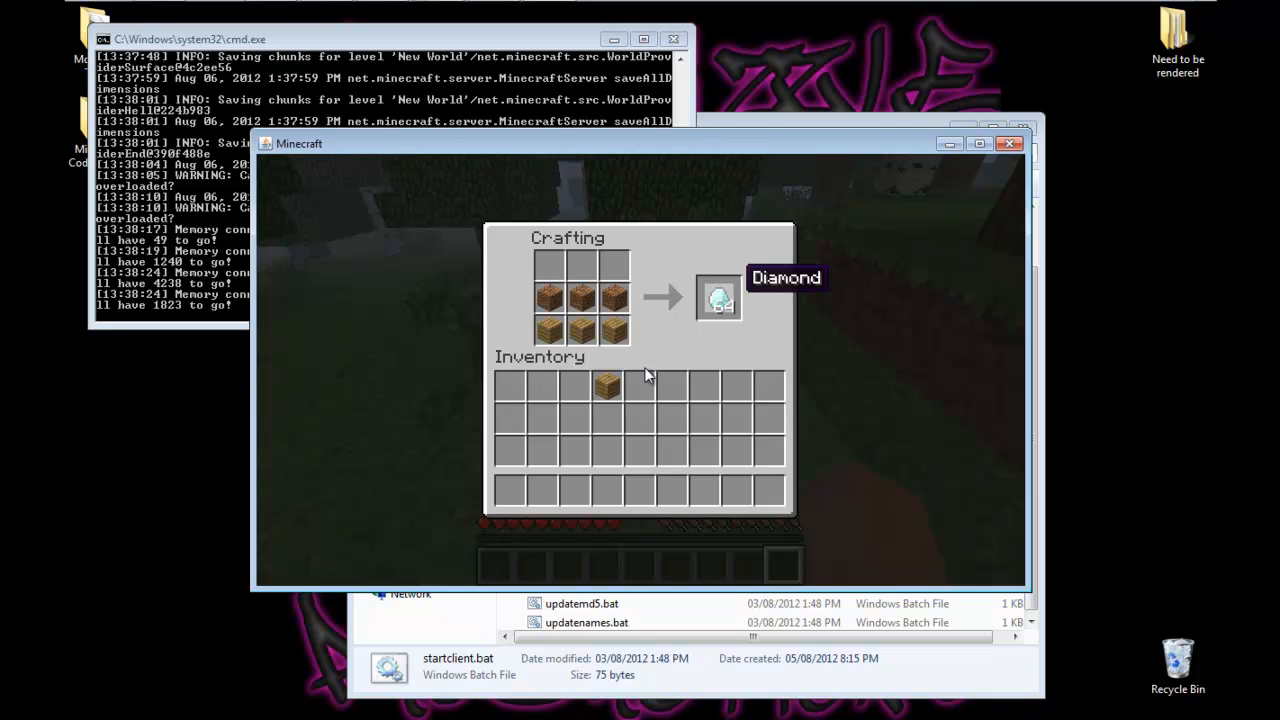
Leave the crafting screen, then save the world and quit to the title screen
{"action": "key", "text": "e"}
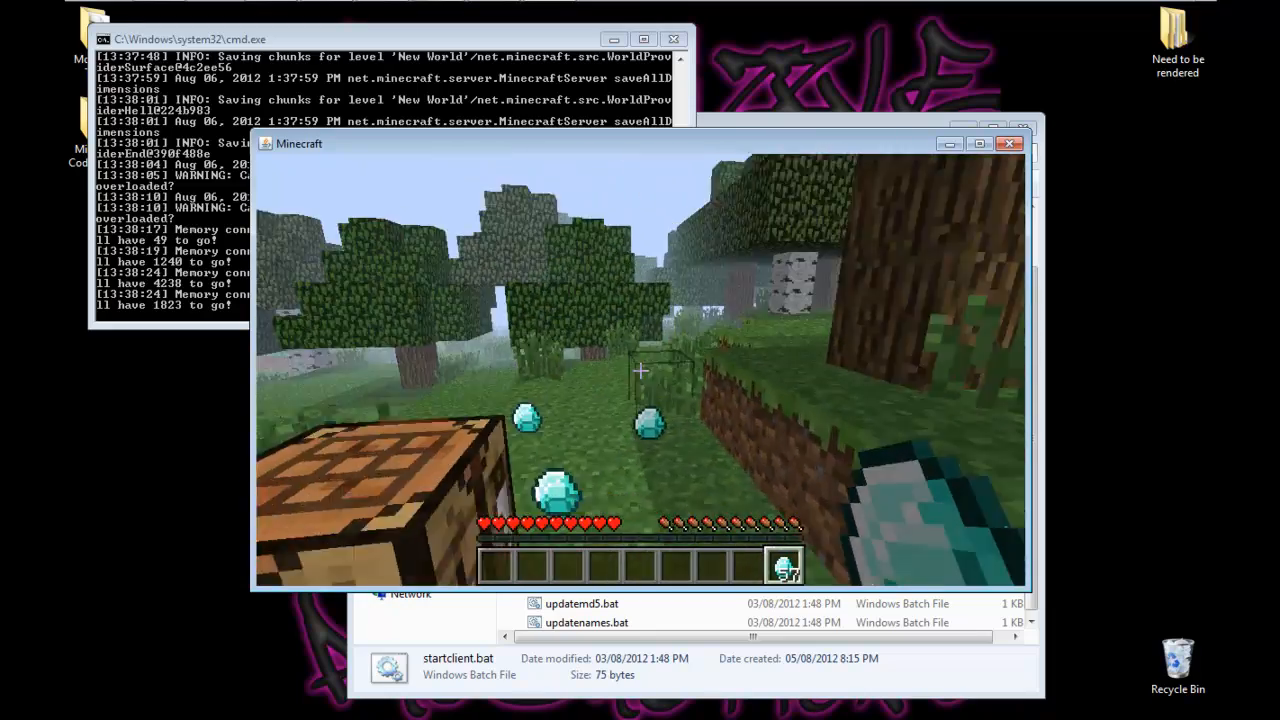
{"action": "key", "text": "Escape"}
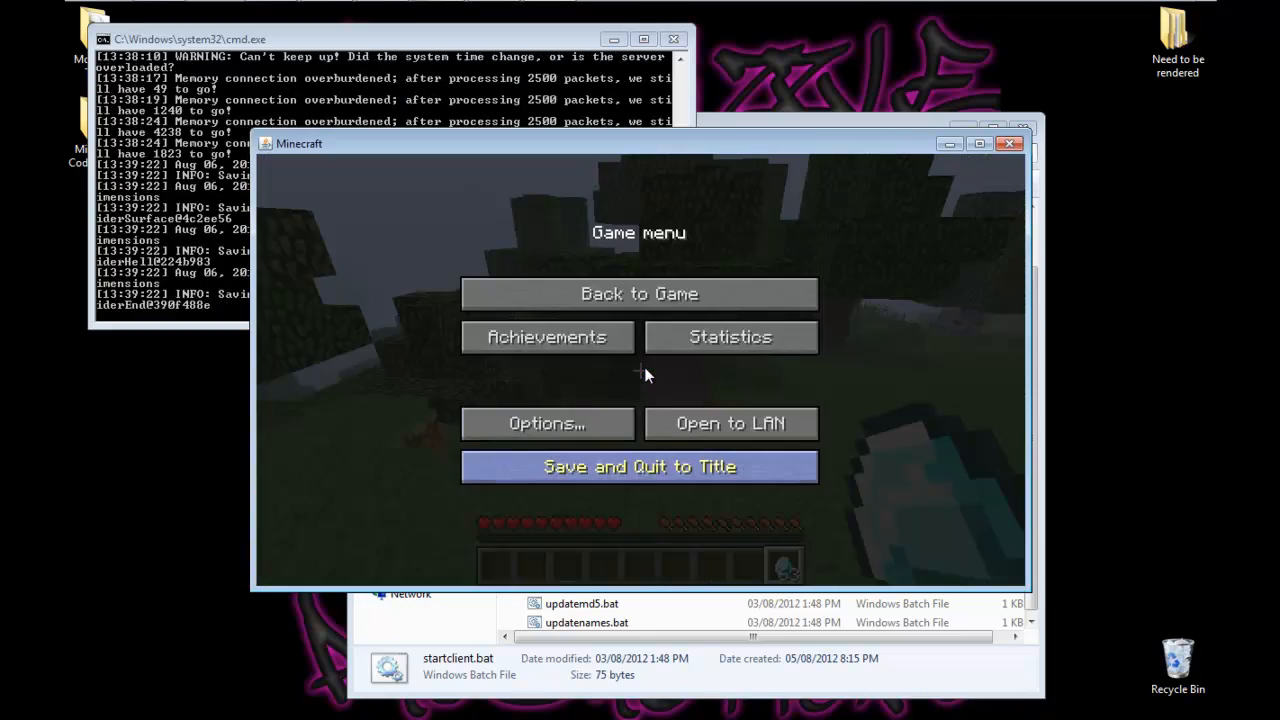
{"action": "left_click", "coordinate": [639, 466]}
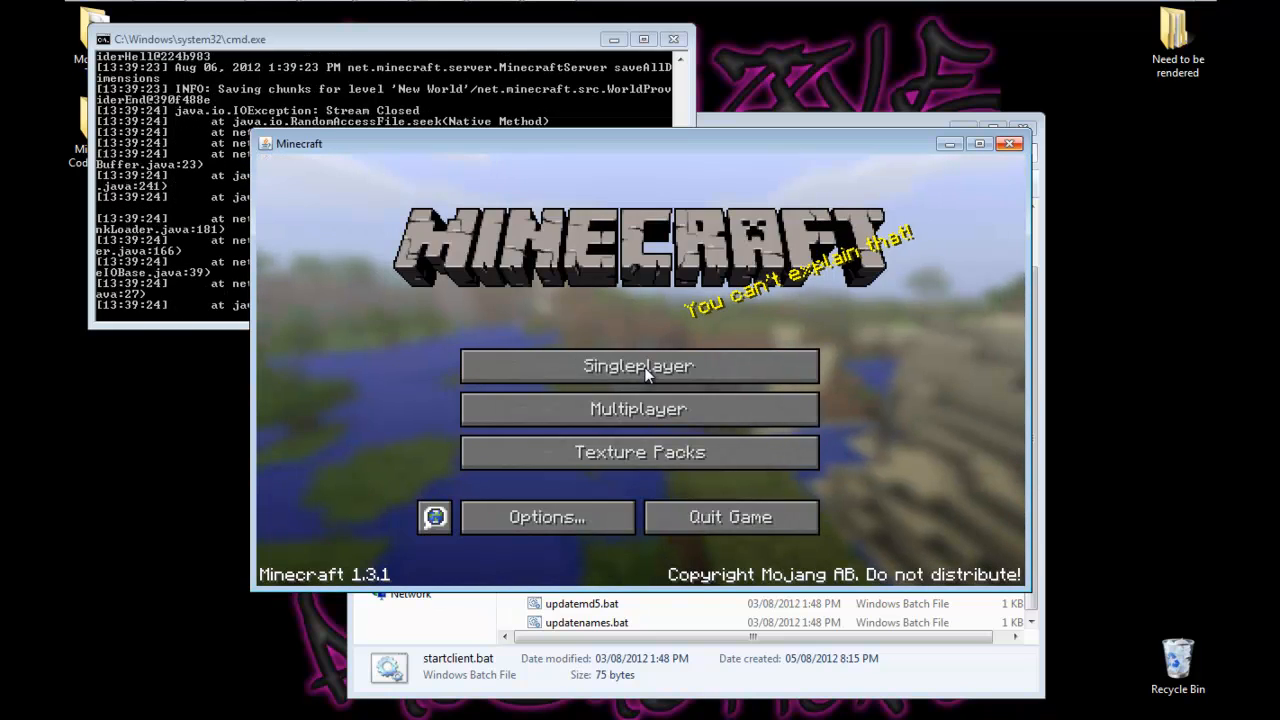
Quit Minecraft, returning to the Minecraft Coders Pack folder in Explorer
{"action": "left_click", "coordinate": [1008, 143]}
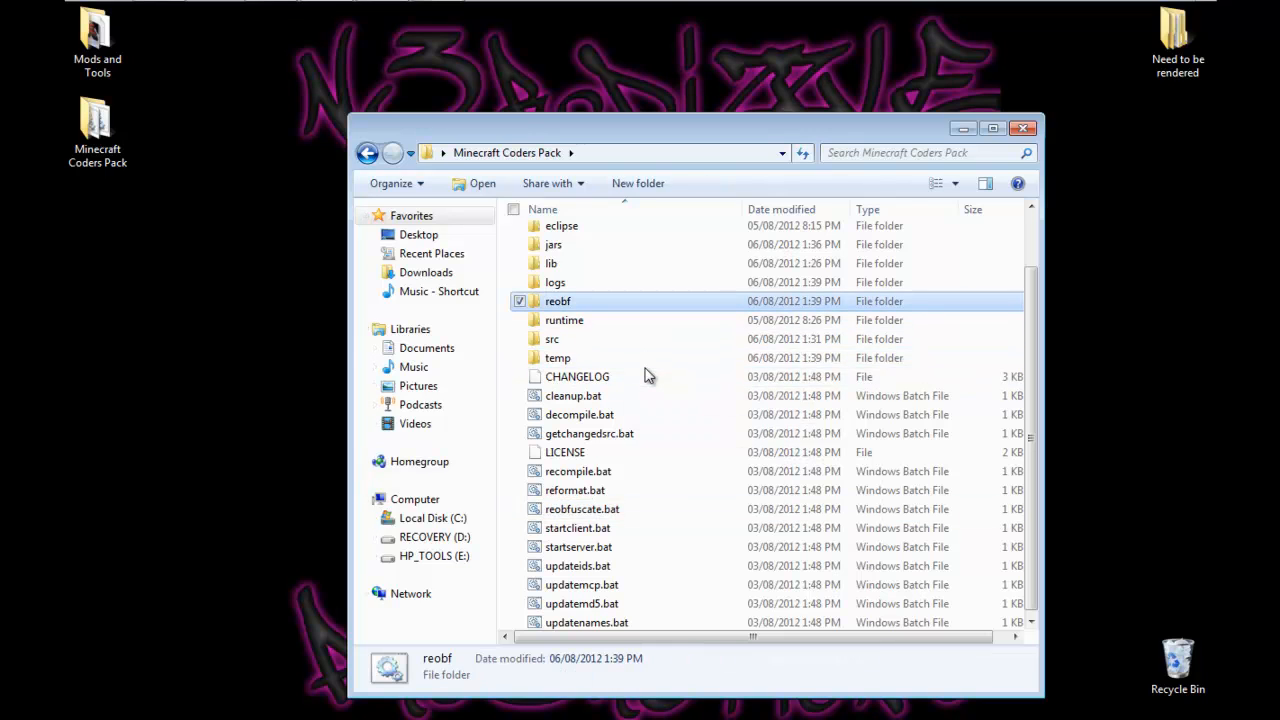
Copy tc.class from the reobf folder onto the desktop and line it up under the folders
{"action": "double_click", "coordinate": [557, 301]}
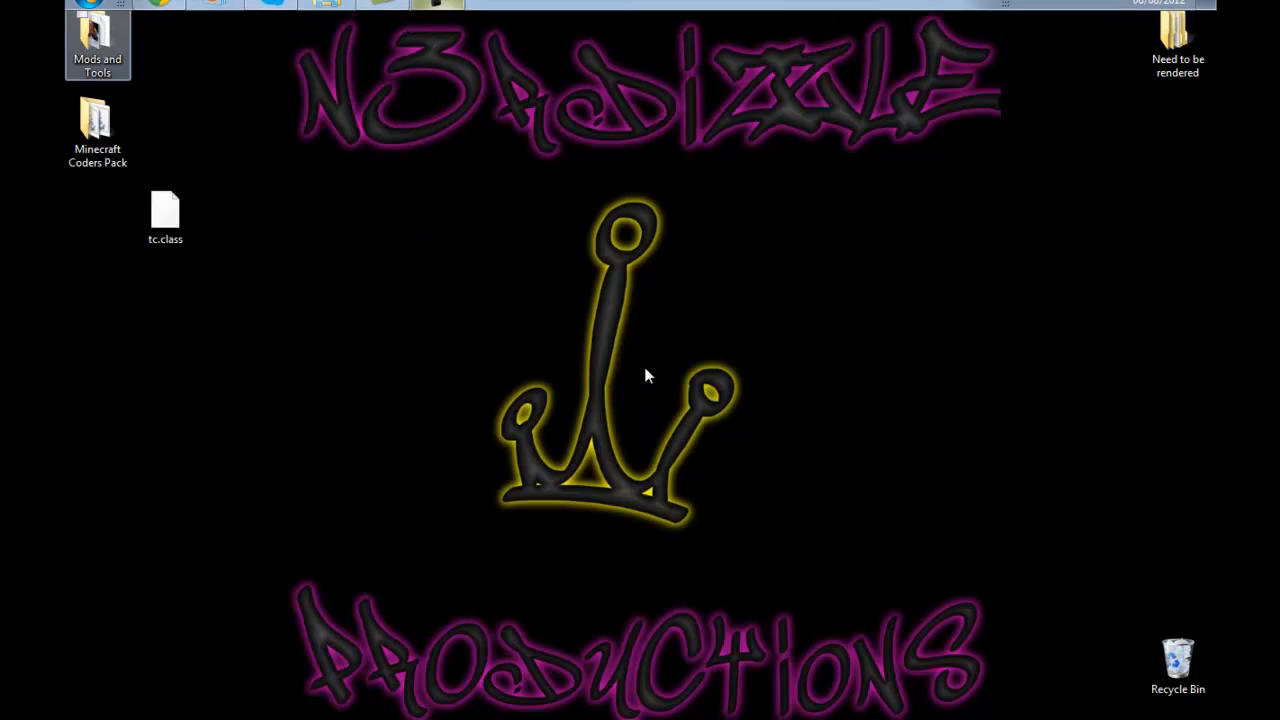
{"action": "left_click", "coordinate": [165, 210]}
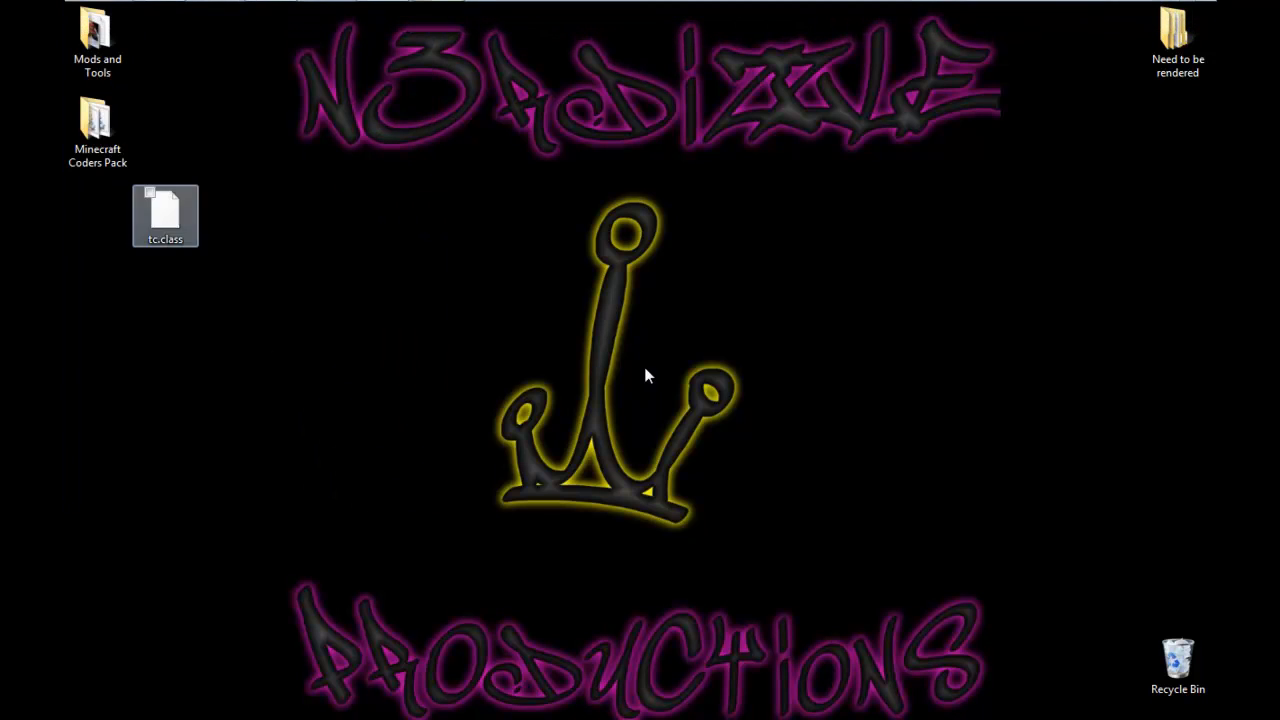
{"action": "left_click_drag", "start_coordinate": [165, 215], "coordinate": [232, 215]}
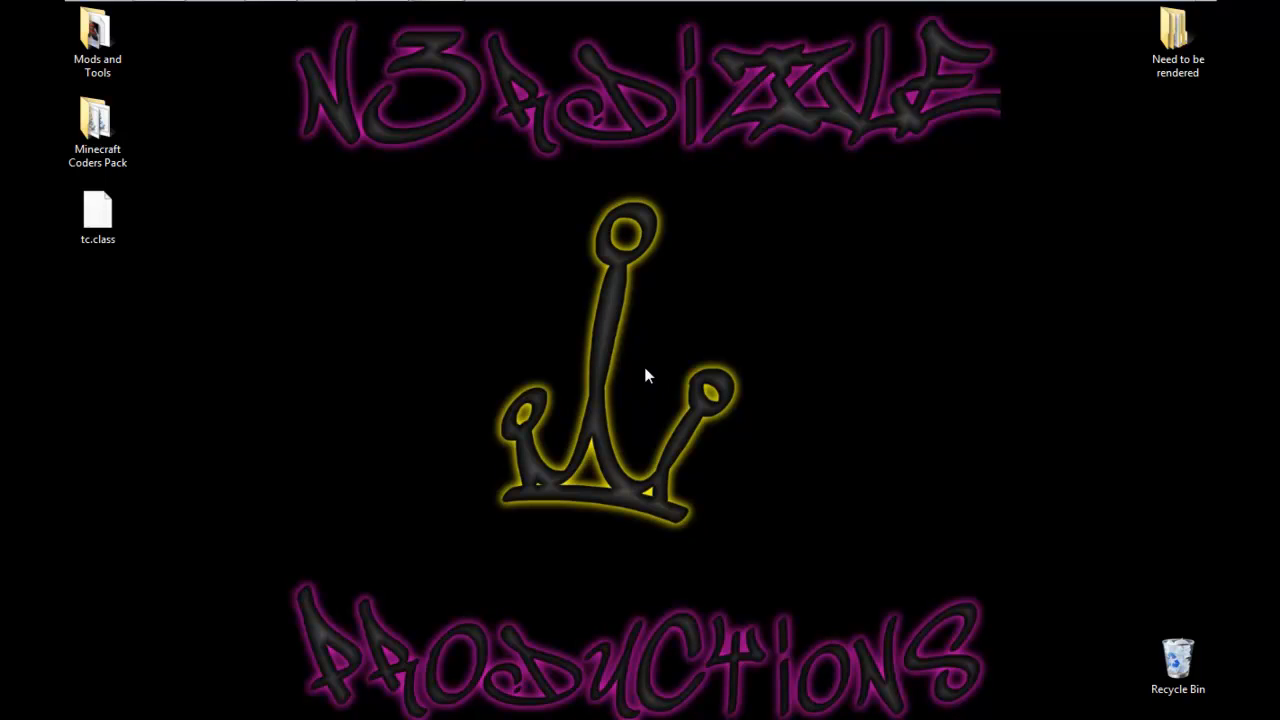
Clear the desktop selection and reselect tc.class beside the Mods and Tools folder
{"action": "left_click", "coordinate": [97, 210]}
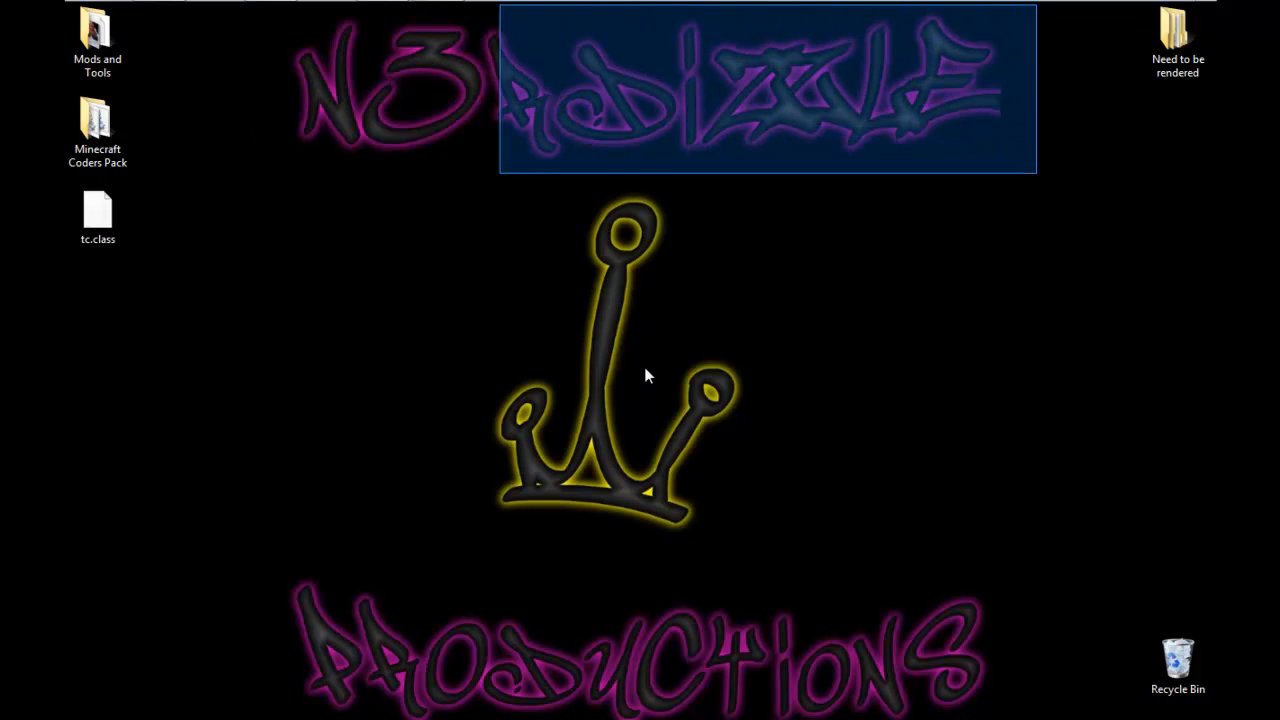
{"action": "left_click", "coordinate": [97, 215]}
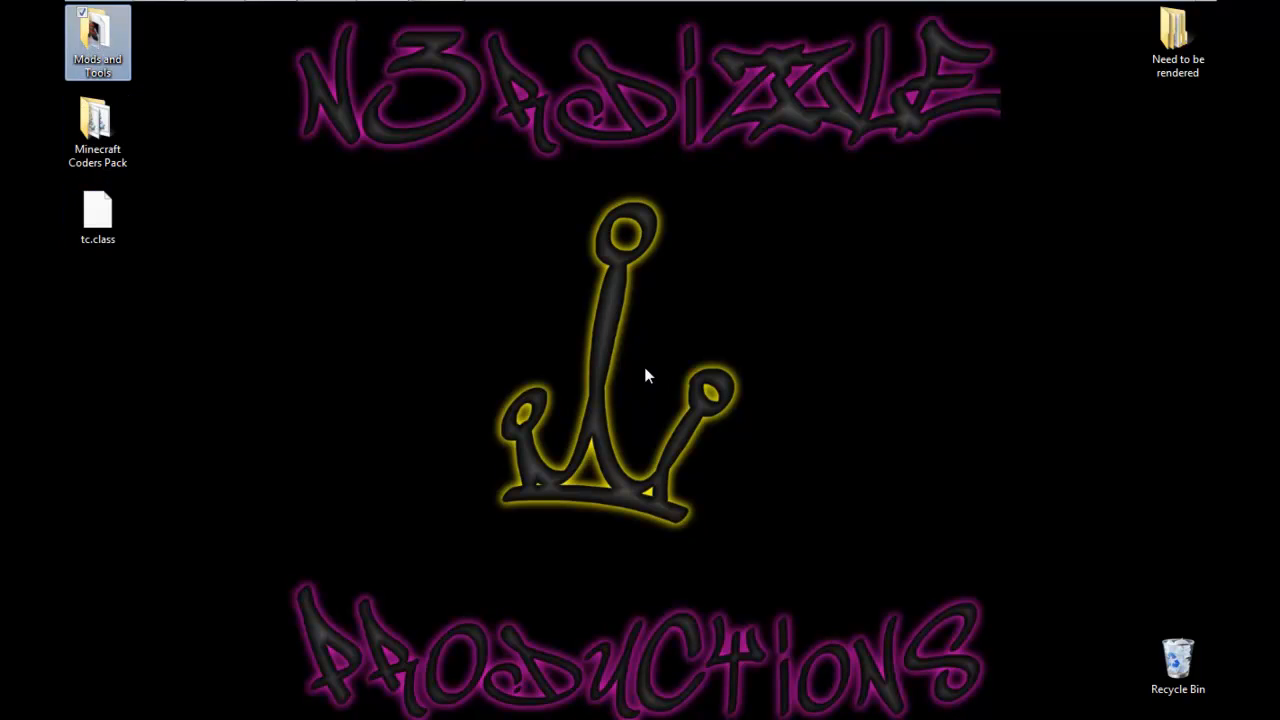
{"action": "left_click", "coordinate": [97, 210]}
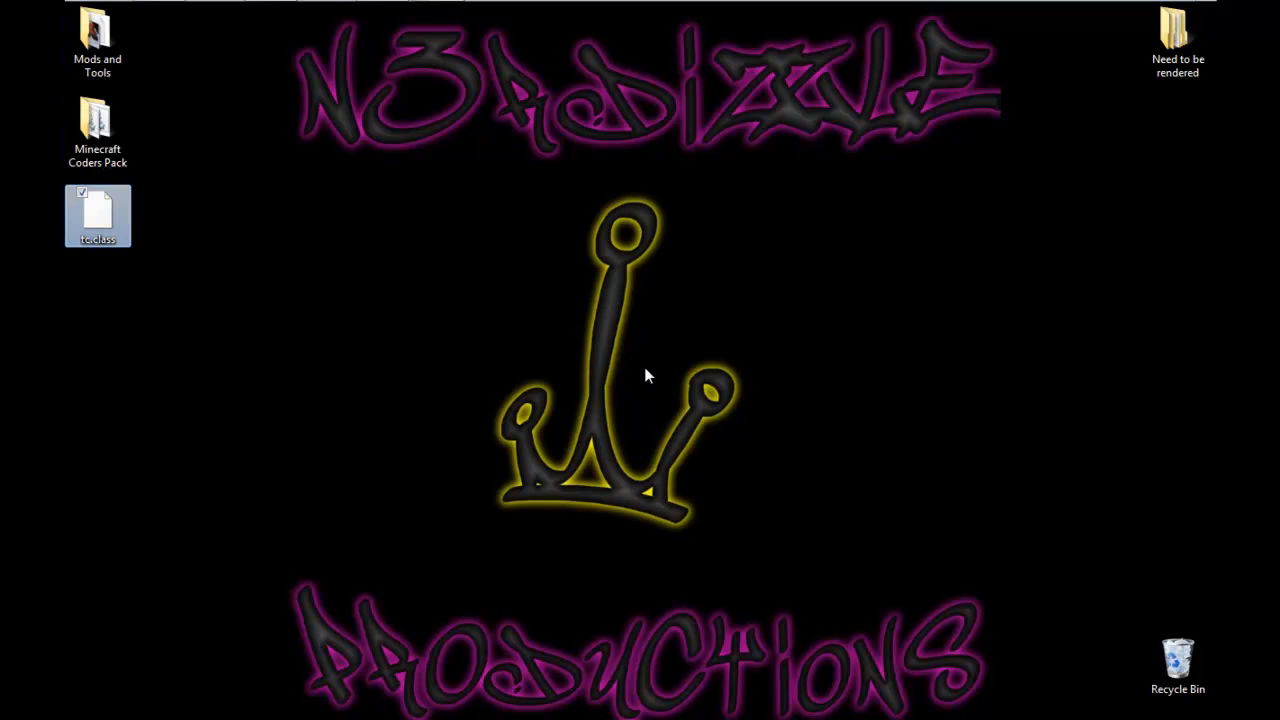